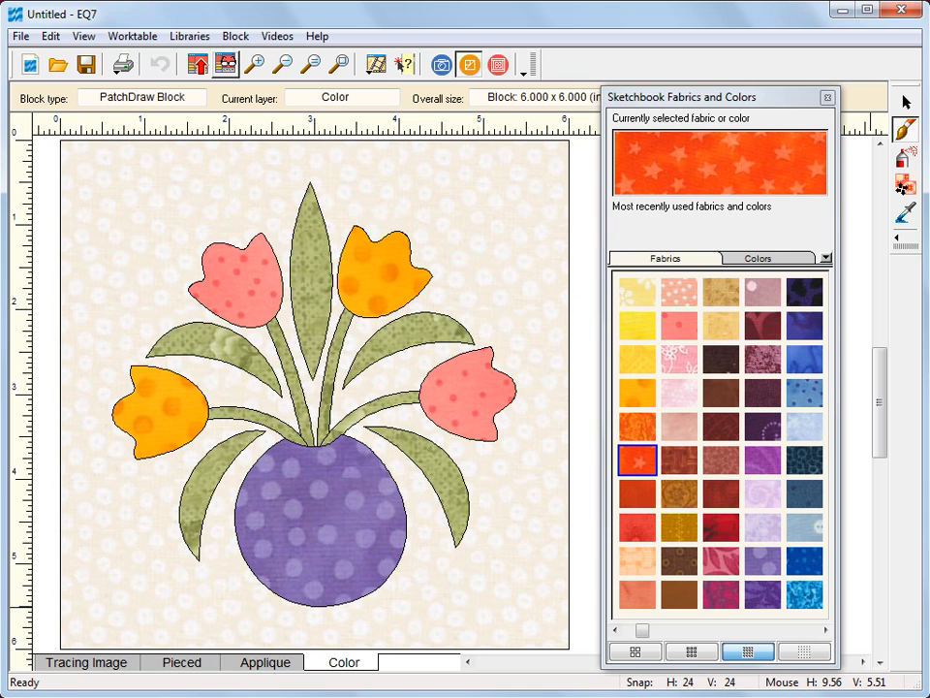
- Fill the tulip block background with the yellow floral fabric instead of cream
click(236, 36)
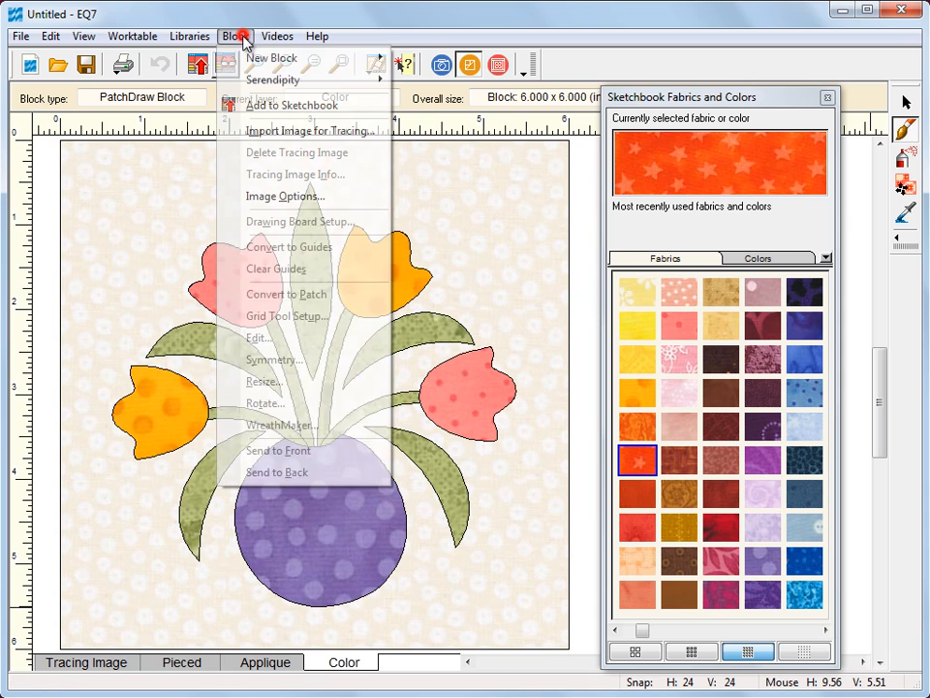
mouse_move(271, 57)
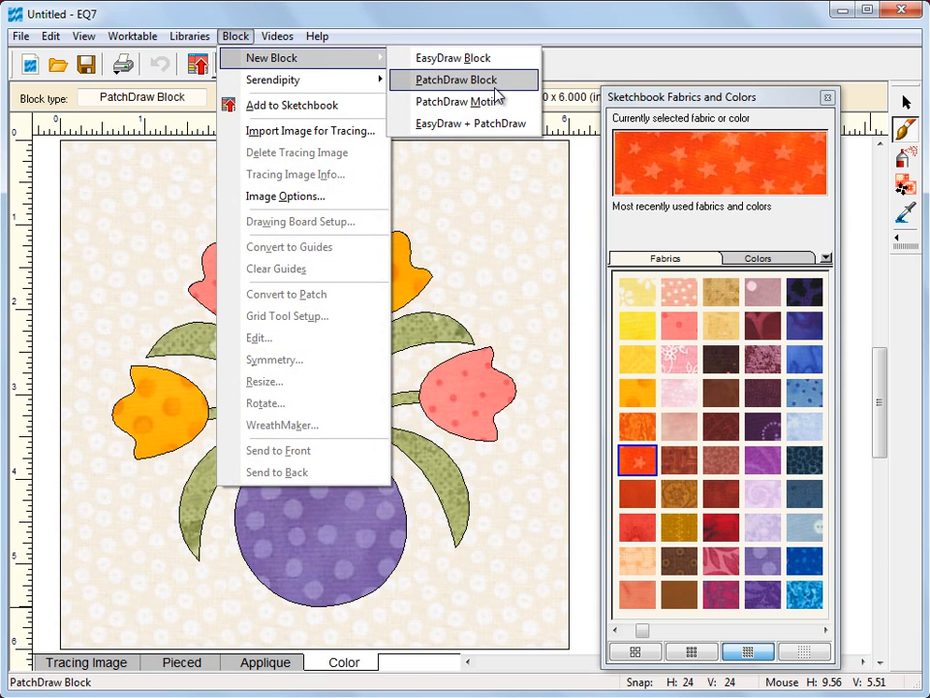
mouse_move(456, 101)
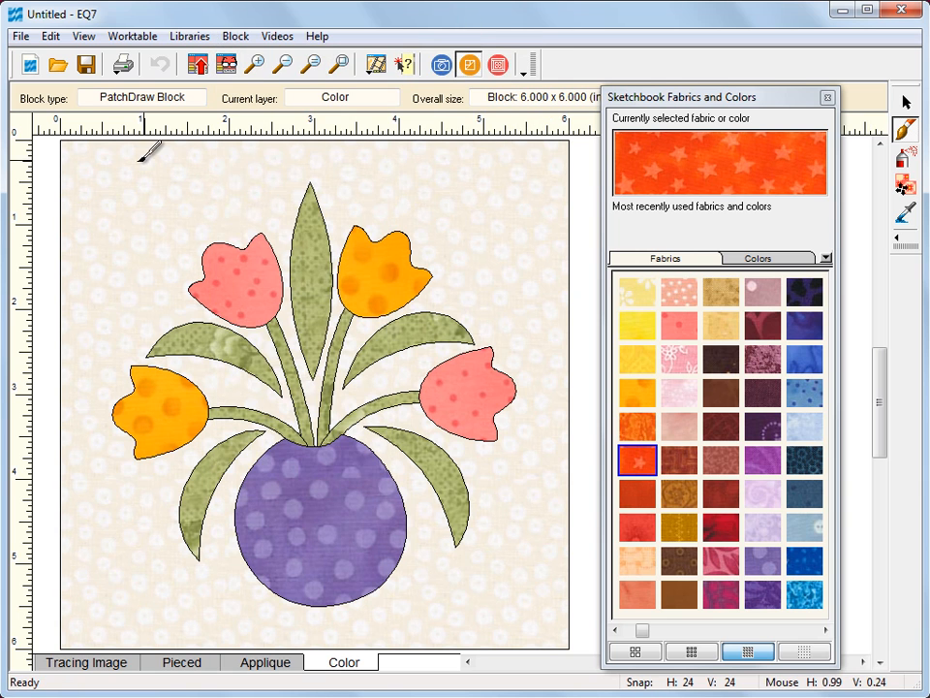
mouse_move(523, 562)
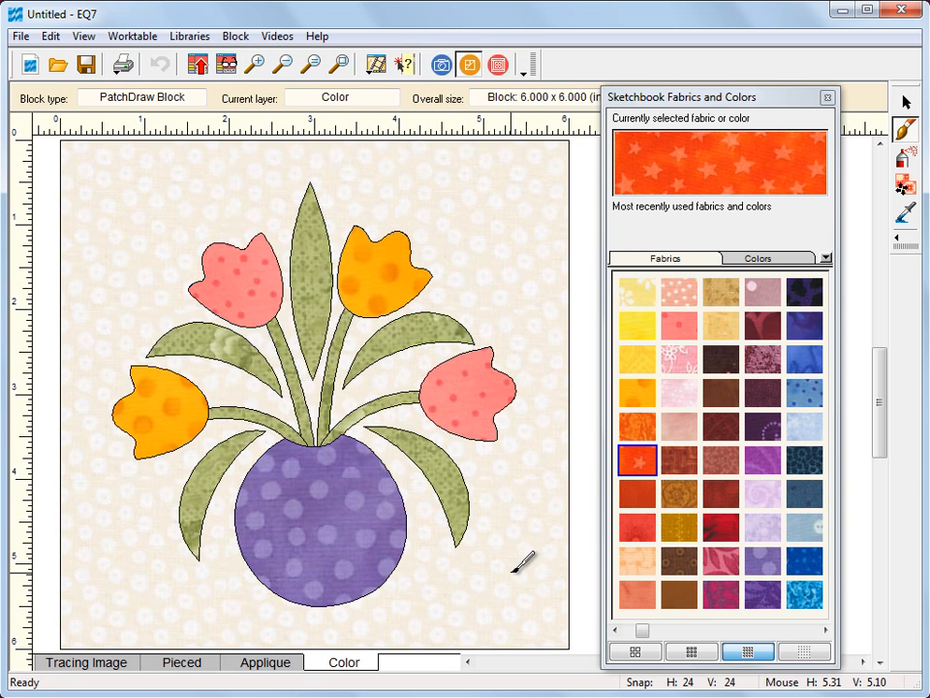
mouse_move(182, 211)
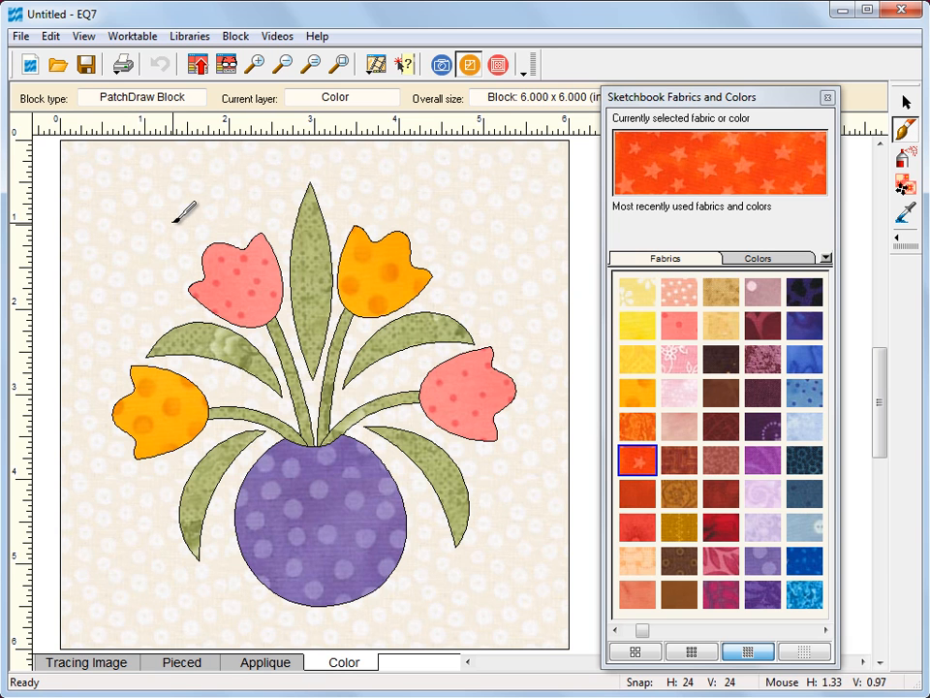
mouse_move(647, 328)
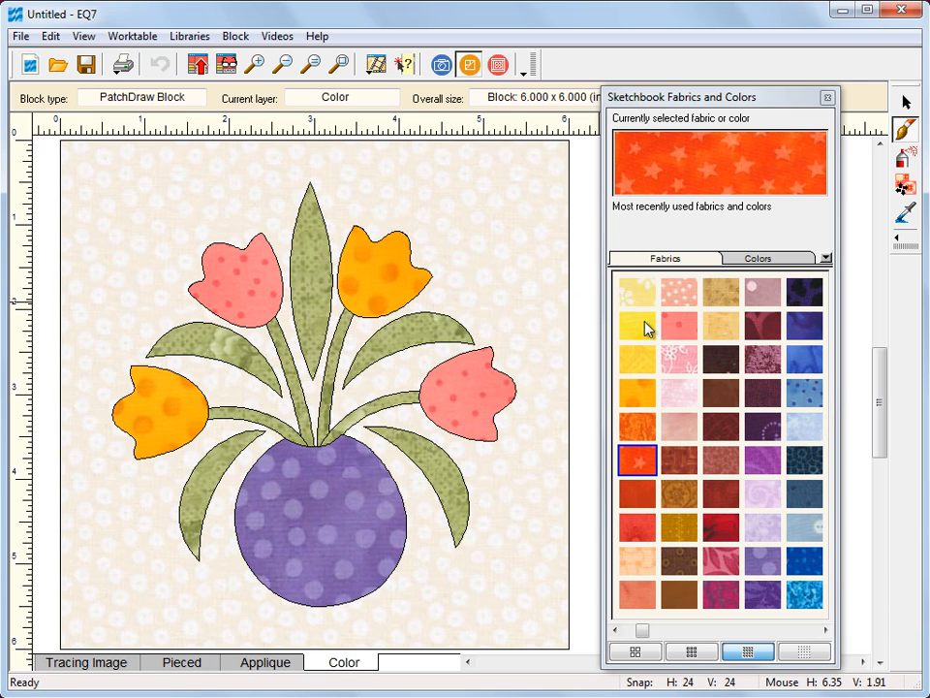
click(636, 292)
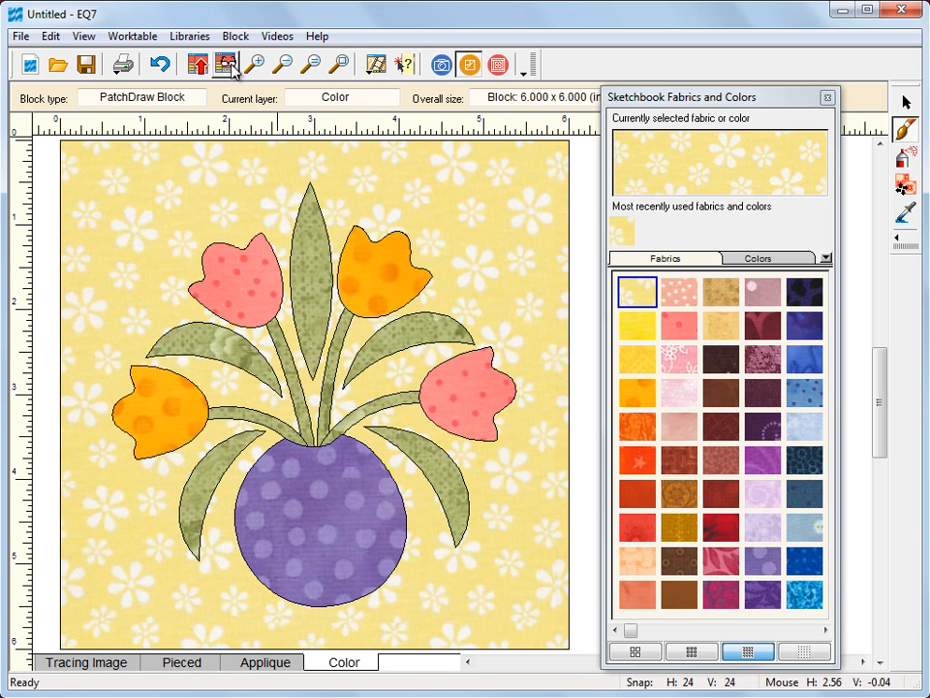
- Edit the saved butterfly motif from the sketchbook, skipping the block save, and start coloring
click(226, 64)
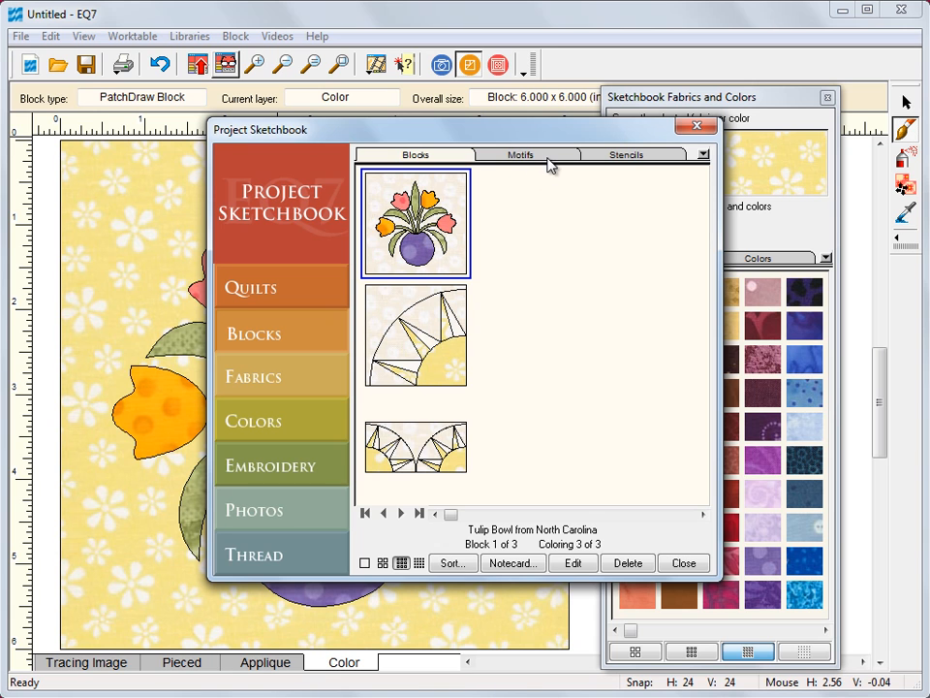
click(524, 154)
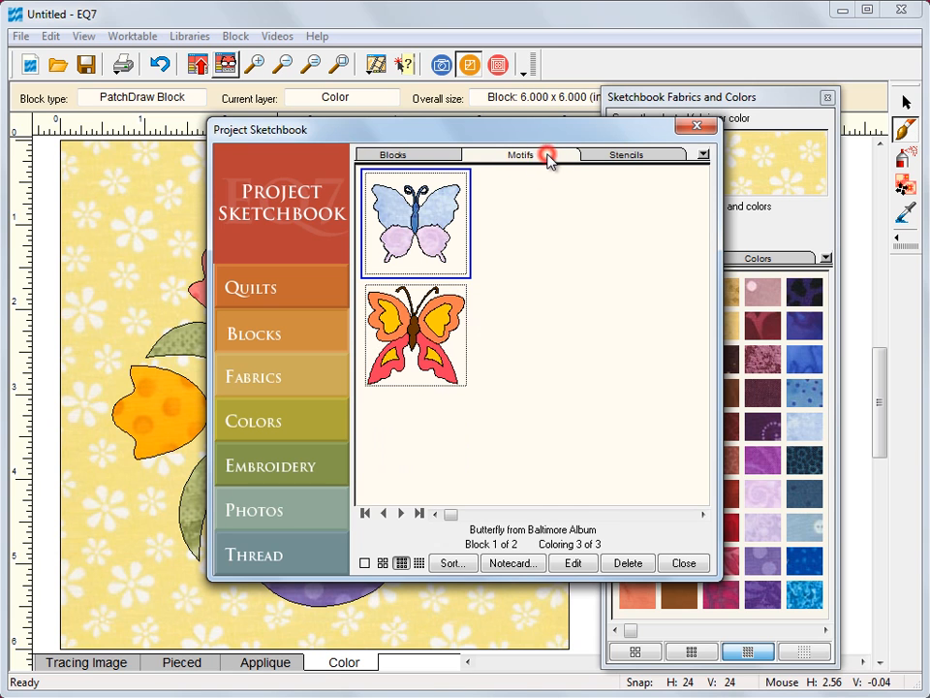
mouse_move(568, 582)
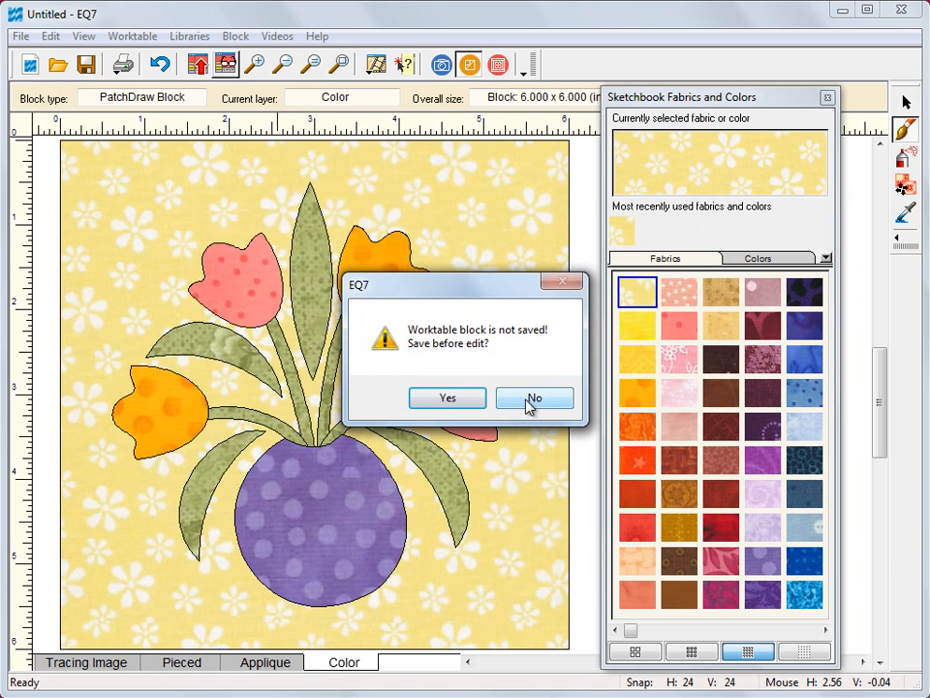
click(534, 398)
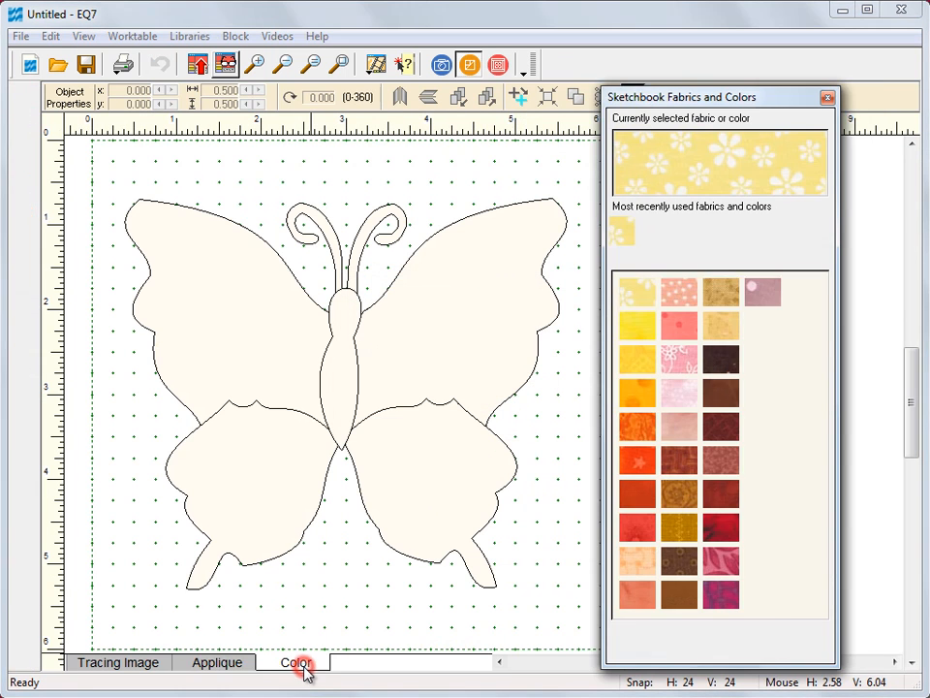
click(295, 662)
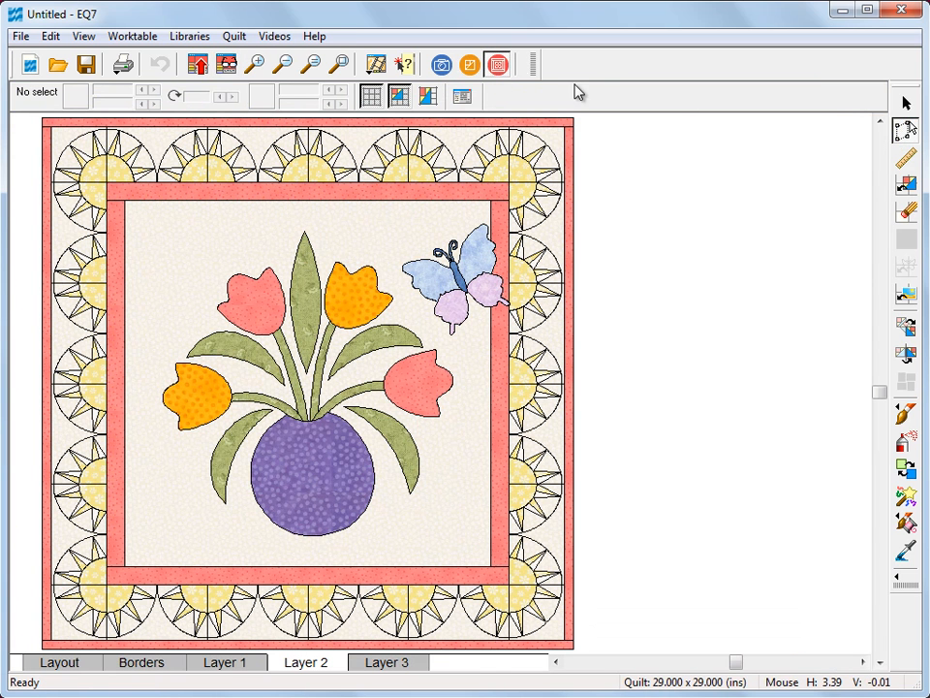
mouse_move(482, 292)
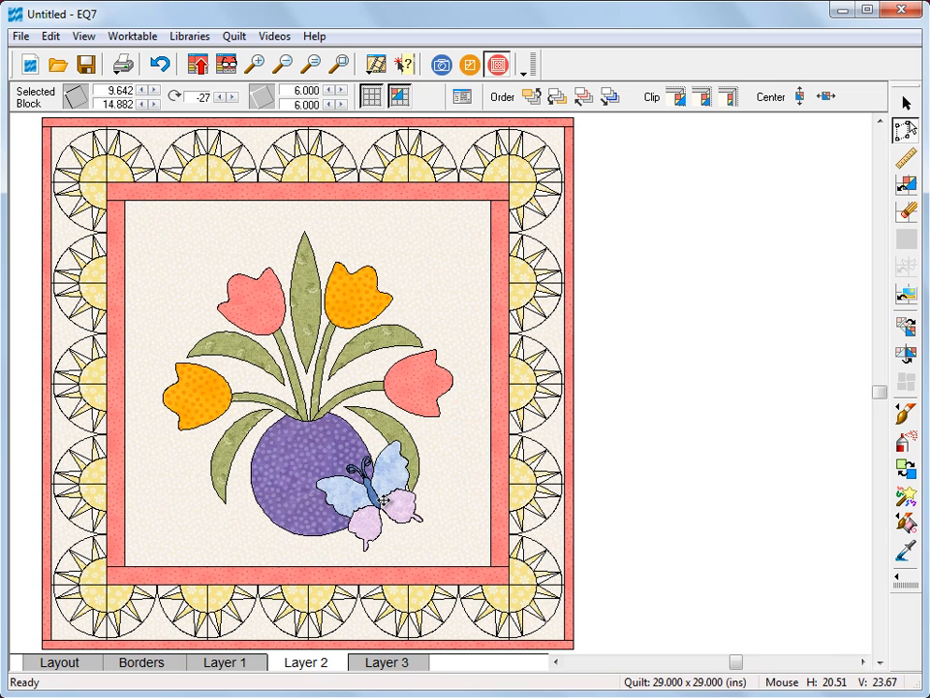
- Drag the butterfly motif down over the purple vase, then deselect it
click(373, 494)
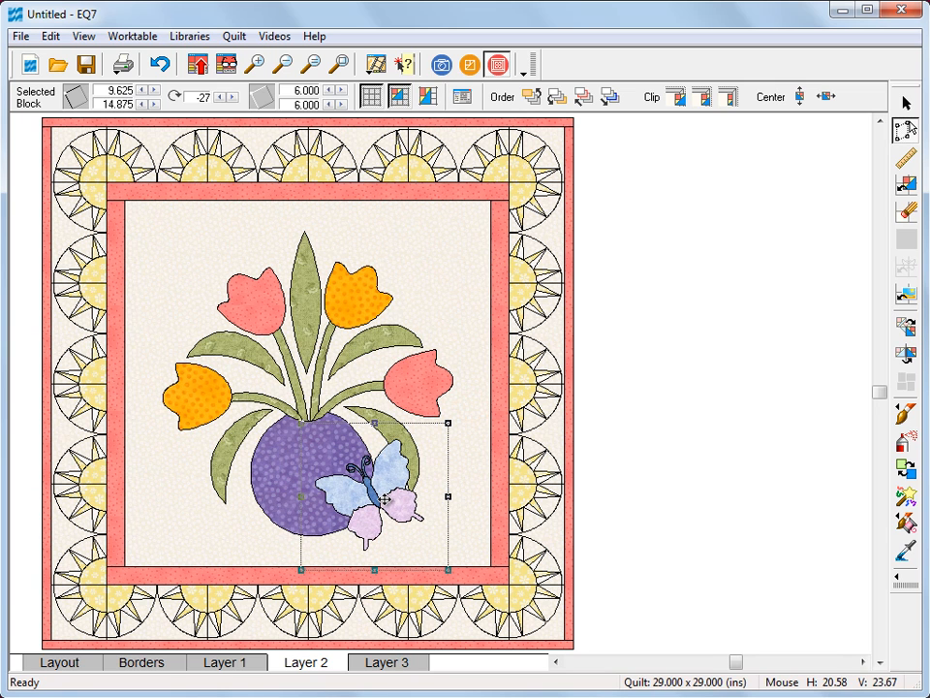
mouse_move(547, 373)
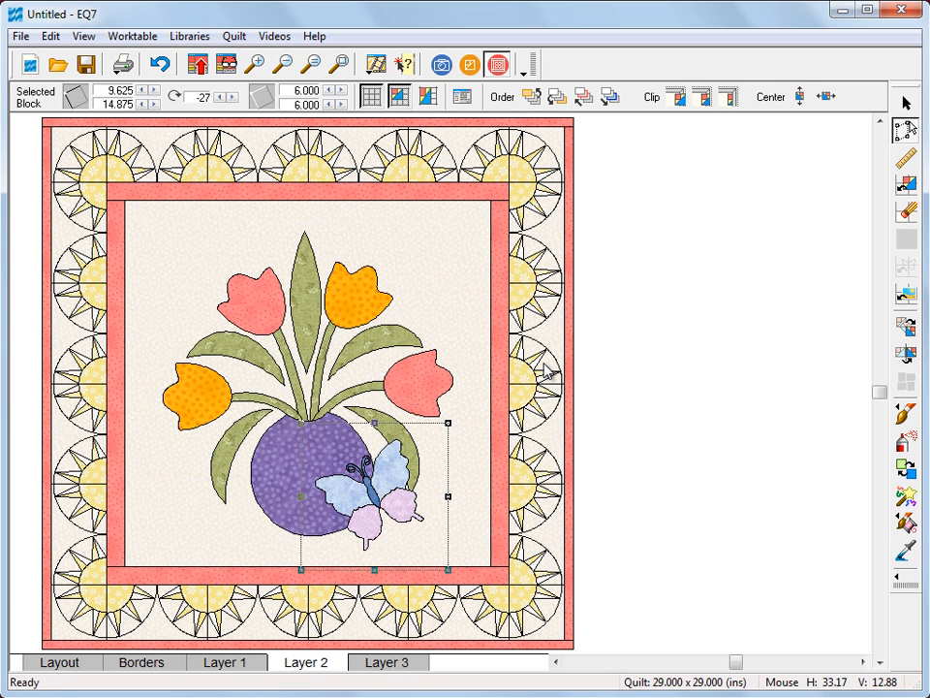
click(57, 64)
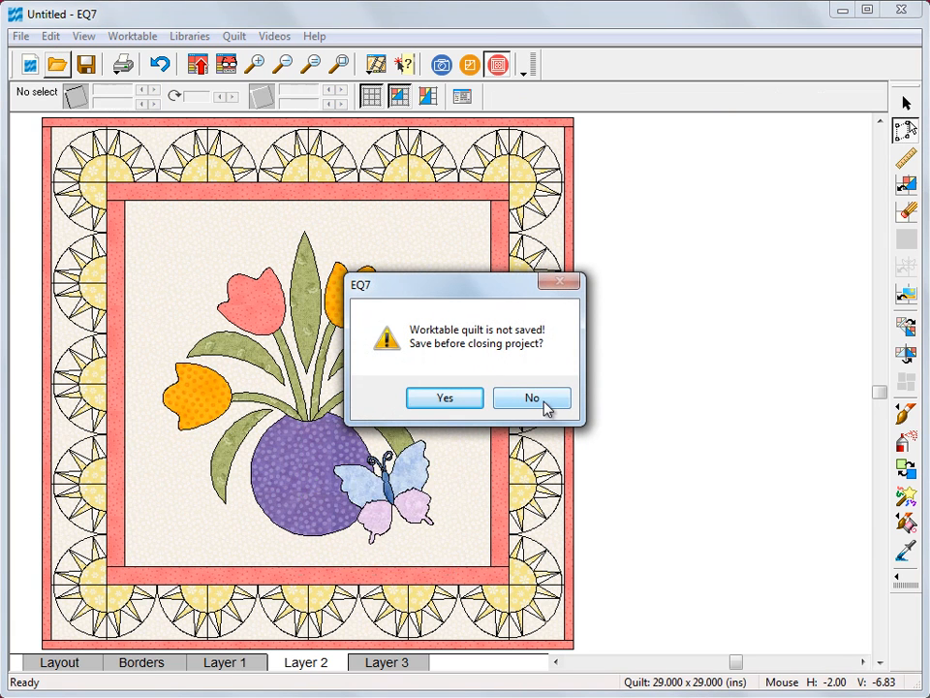
- Discard the butterfly quilt and select EQ7 Summer Drawing Sew Along.PJ7 to open
click(531, 398)
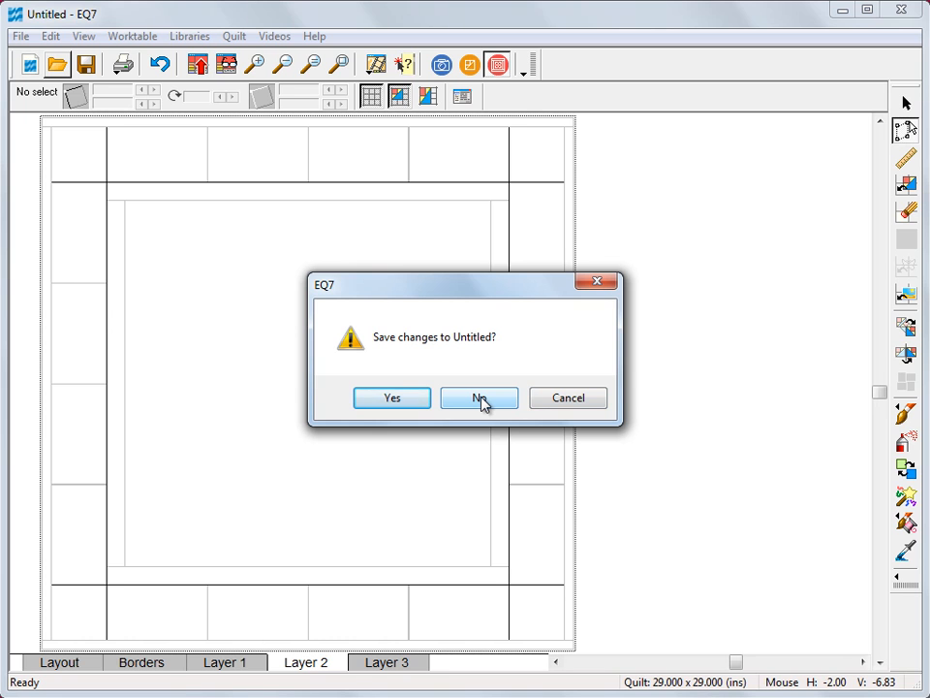
click(479, 397)
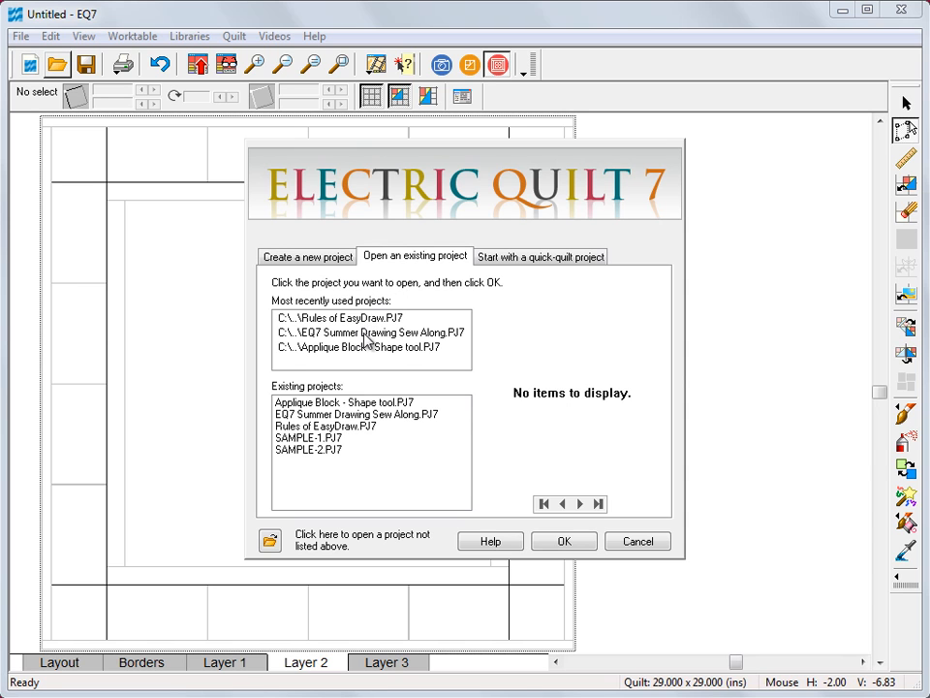
click(372, 332)
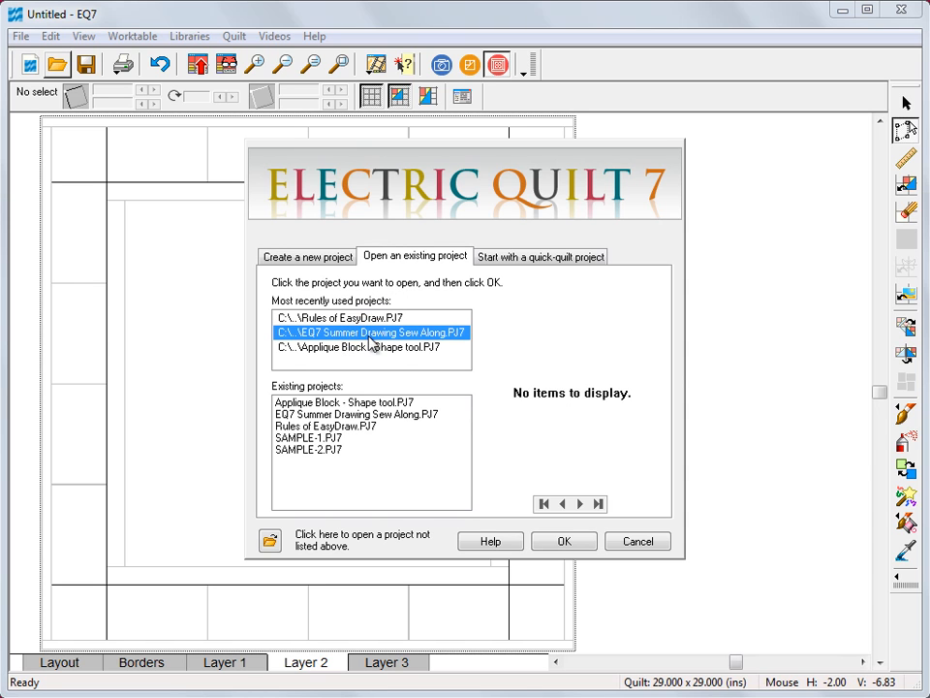
mouse_move(426, 344)
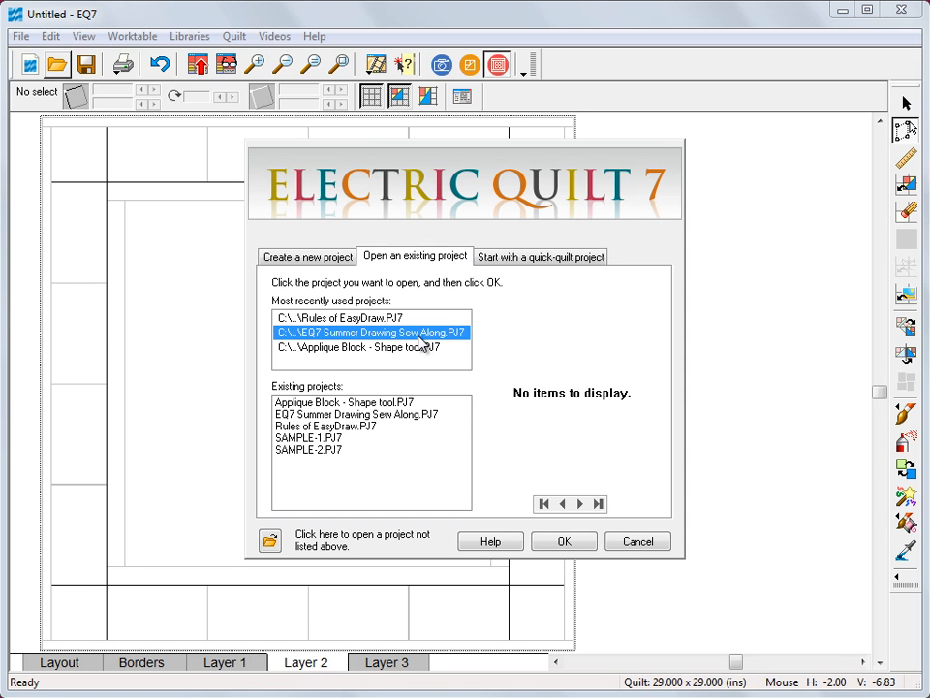
click(306, 256)
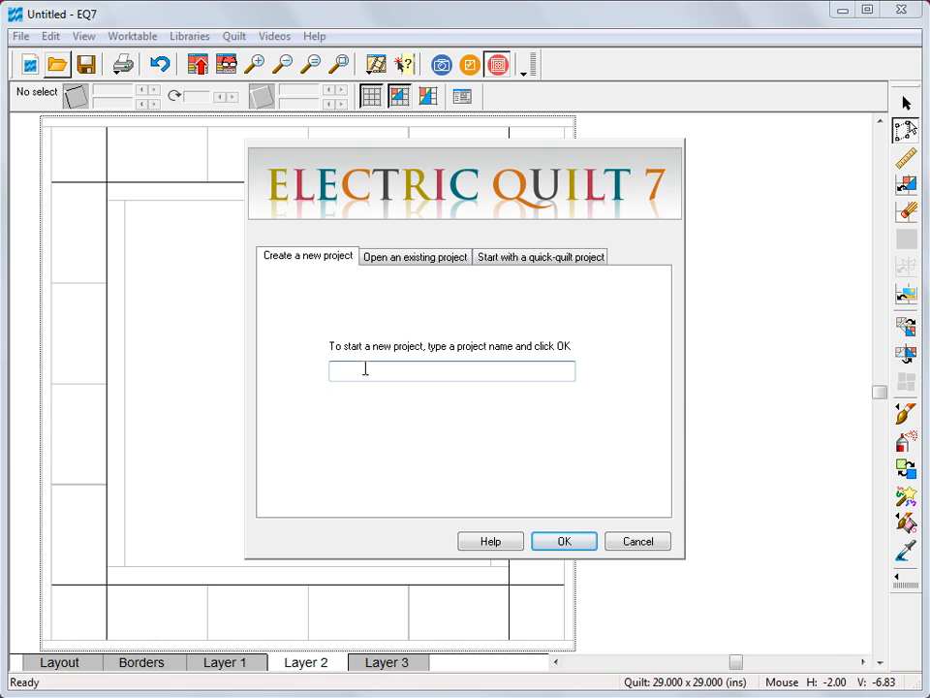
mouse_move(551, 514)
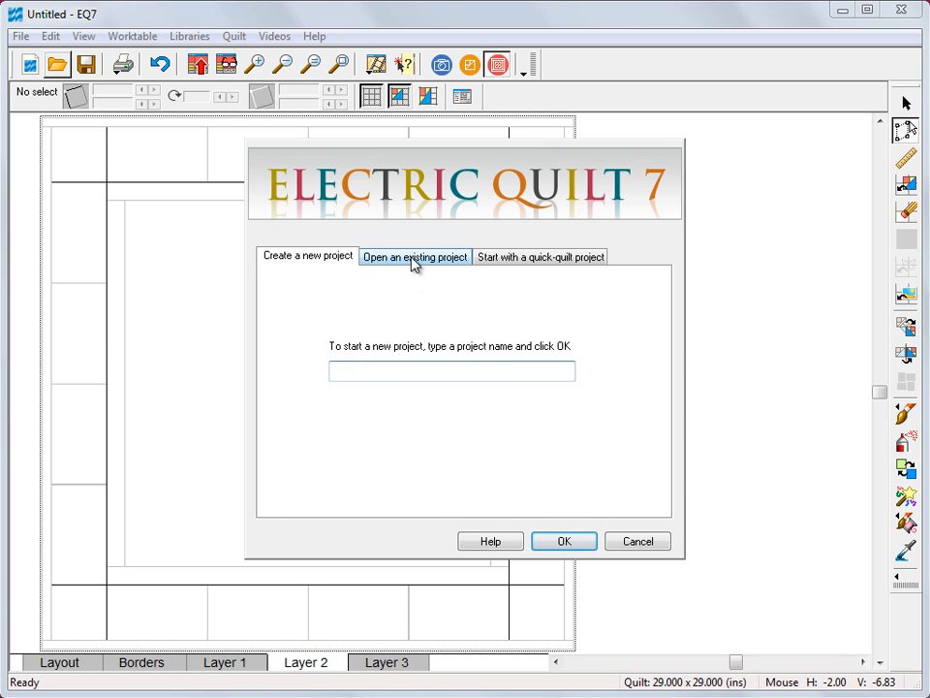
click(415, 256)
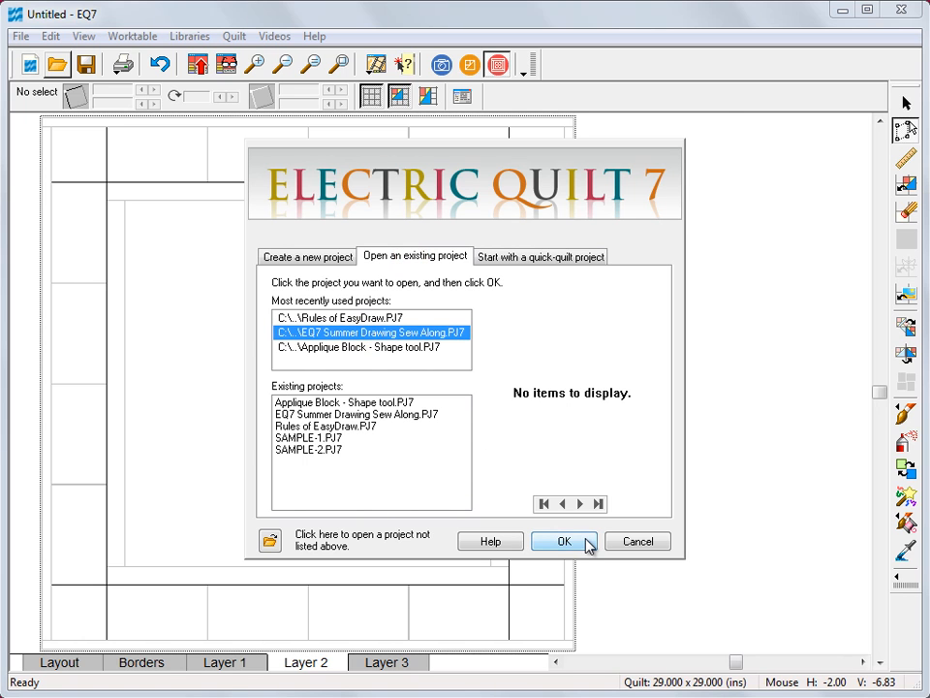
- Open Summer Drawing Sew Along, view its three sketchbook blocks, and go to the block worktable
click(564, 541)
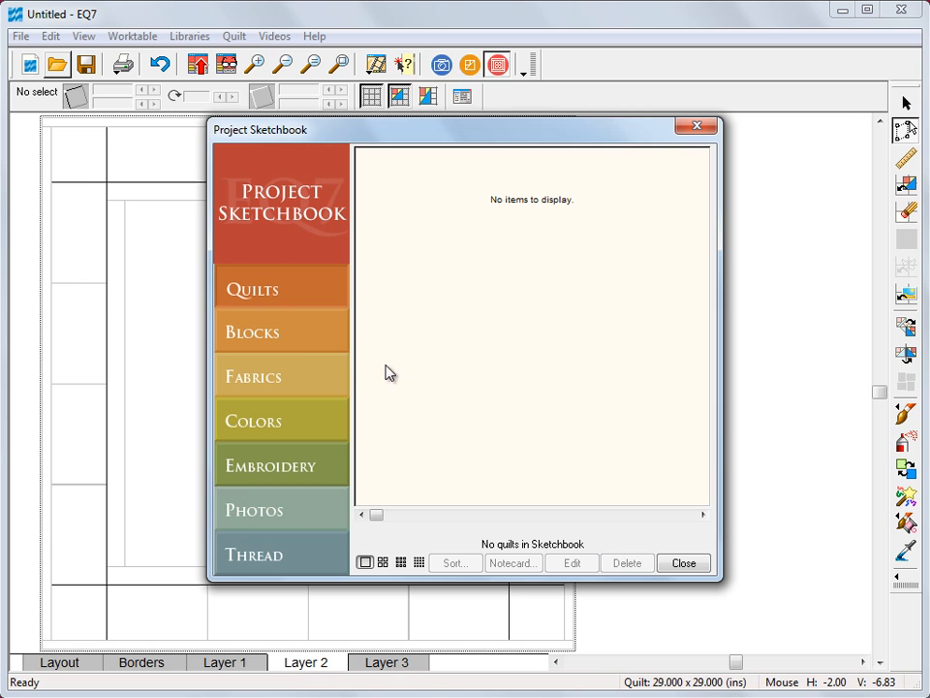
mouse_move(304, 337)
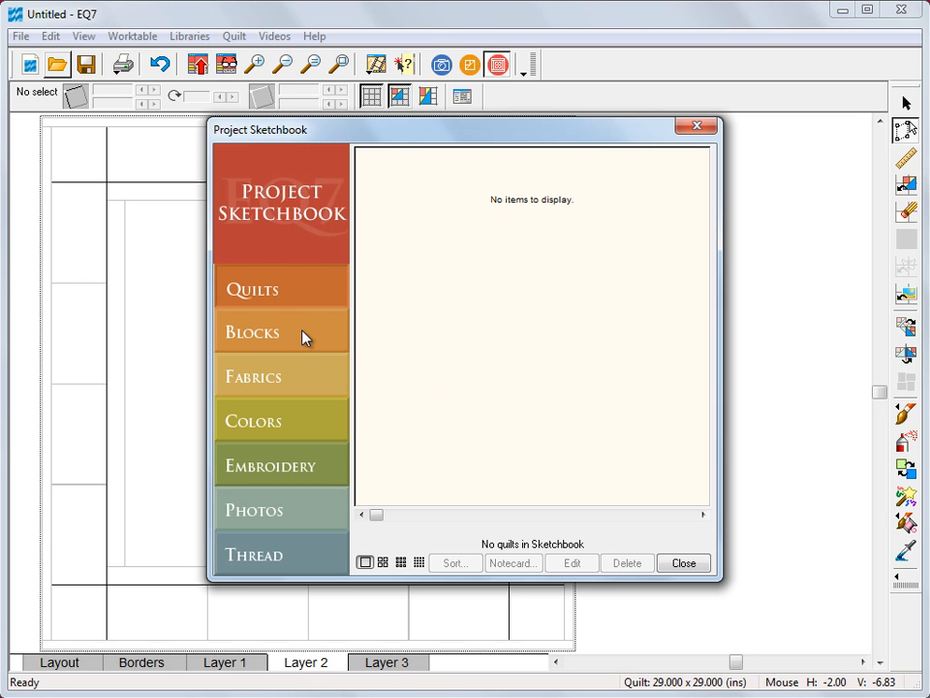
click(253, 333)
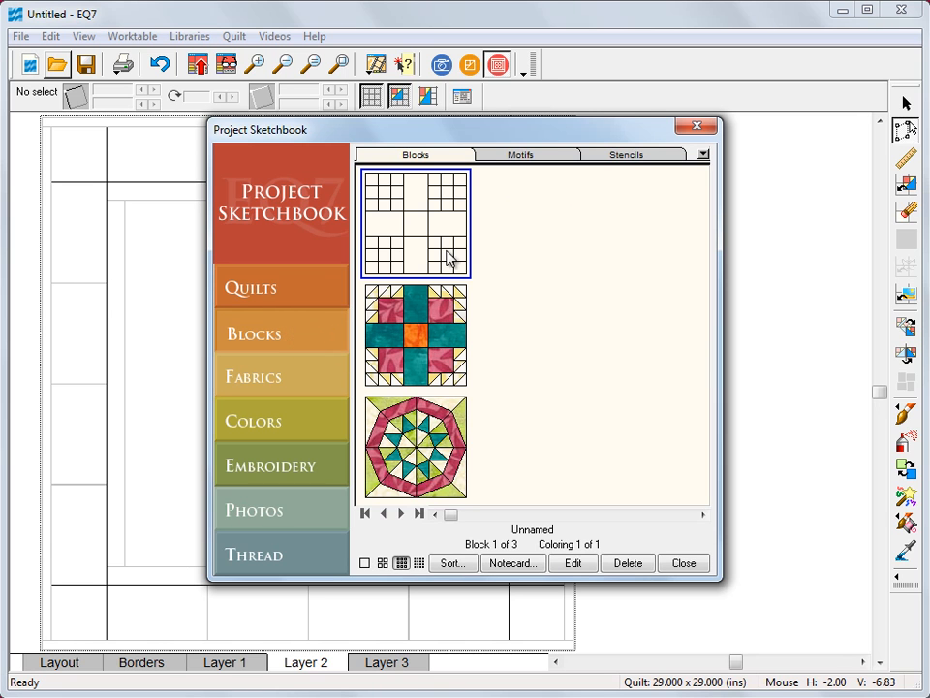
mouse_move(441, 455)
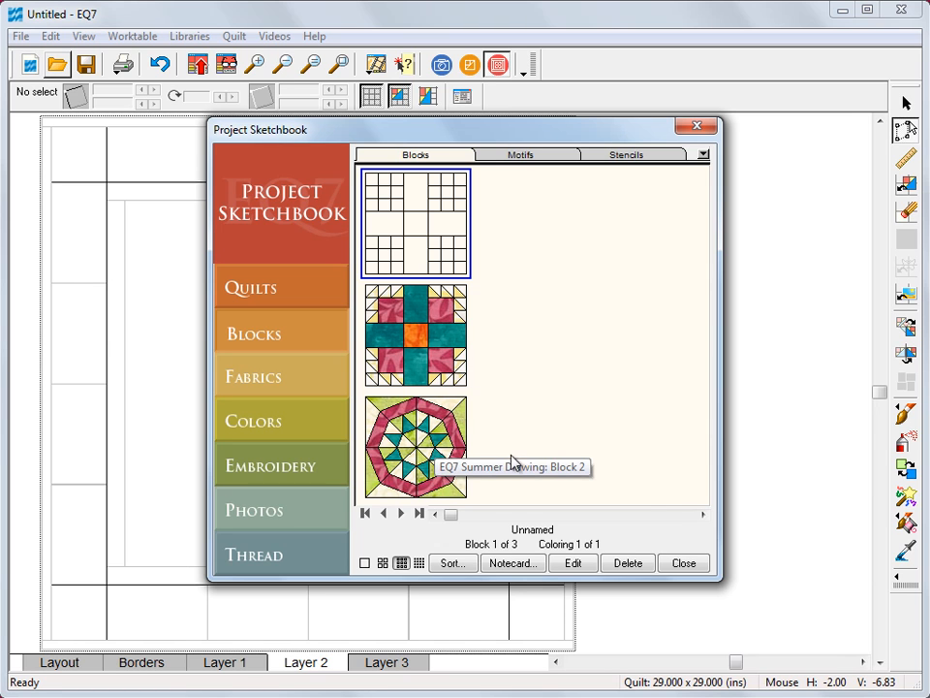
click(683, 563)
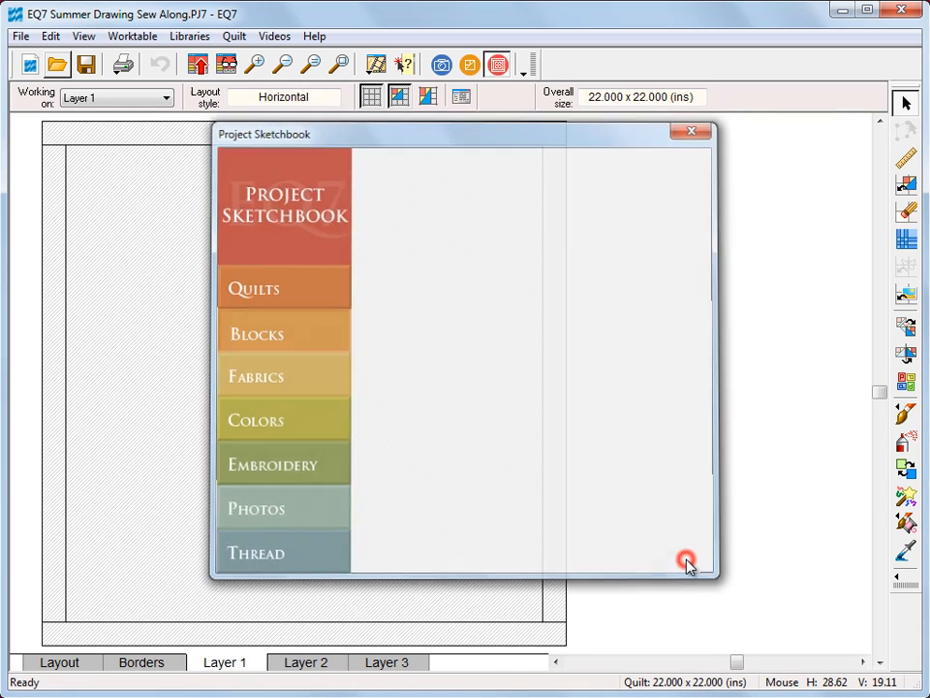
click(692, 131)
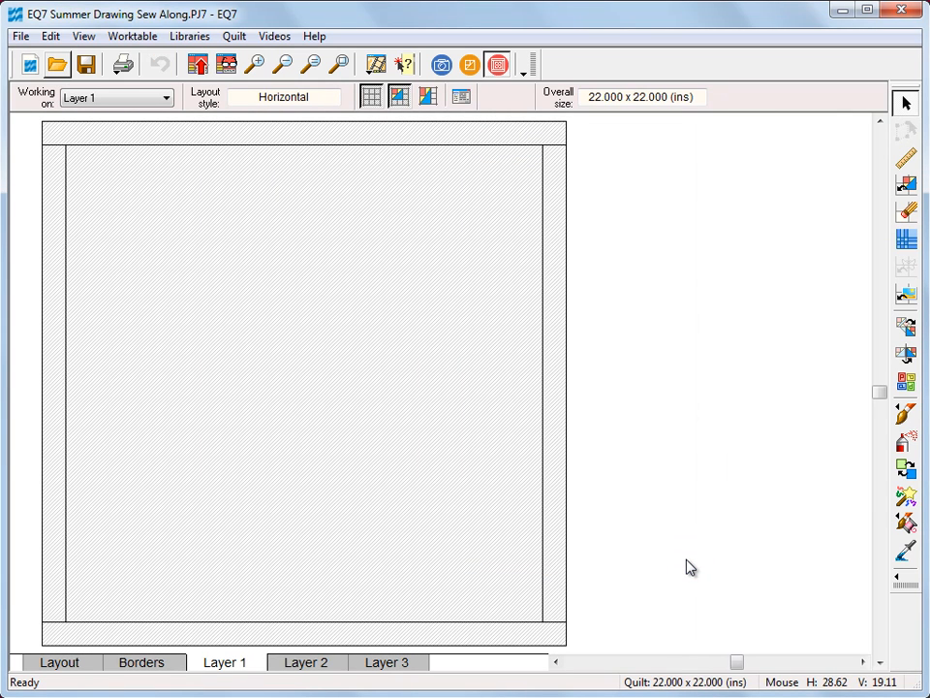
mouse_move(461, 139)
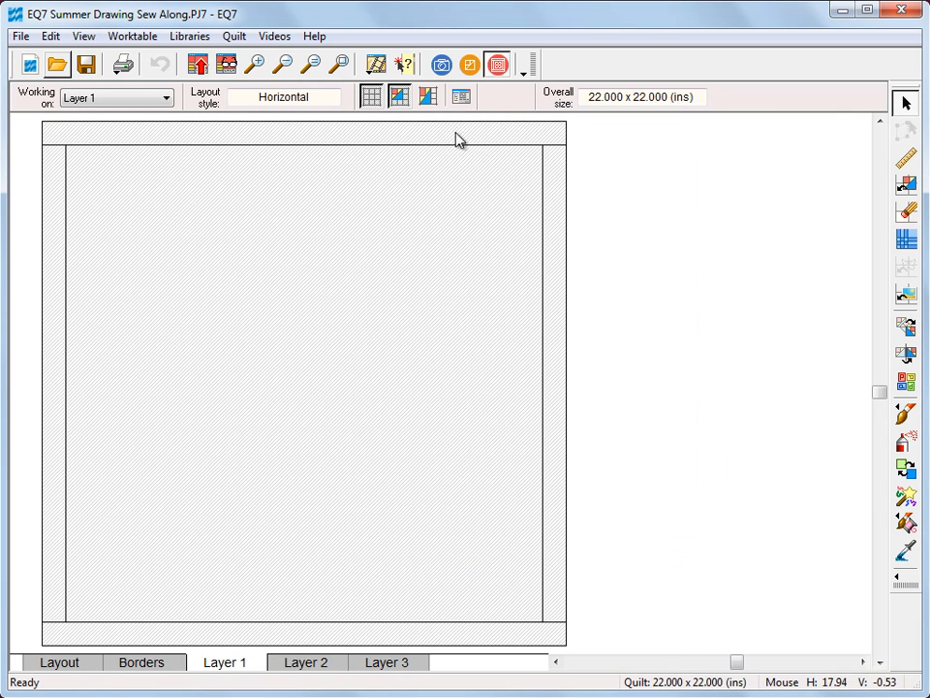
click(470, 64)
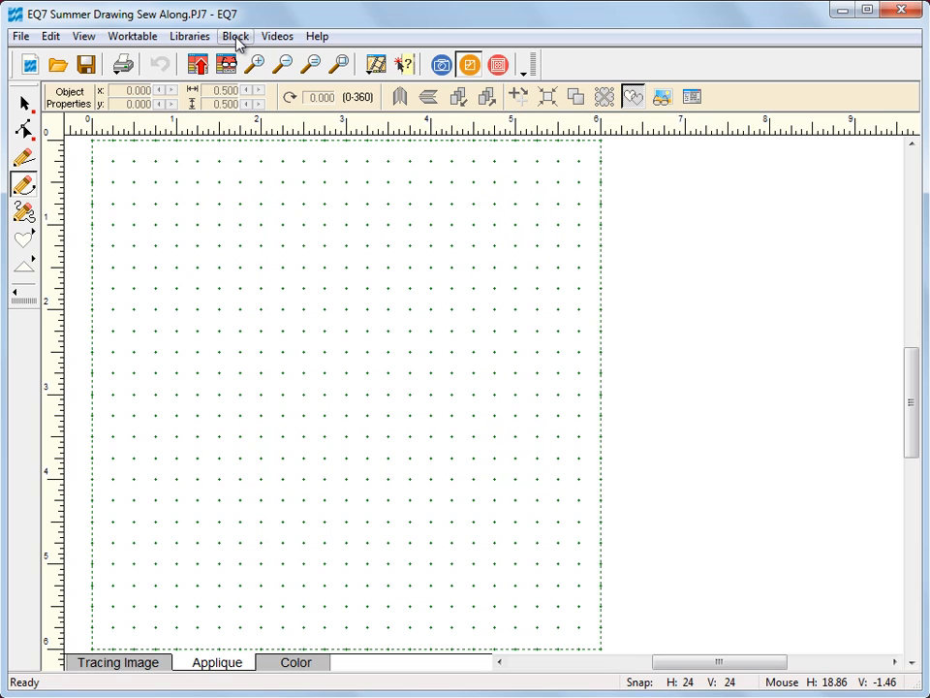
- Create a new blank 6 by 6 inch PatchDraw block via Block > New Block
click(235, 36)
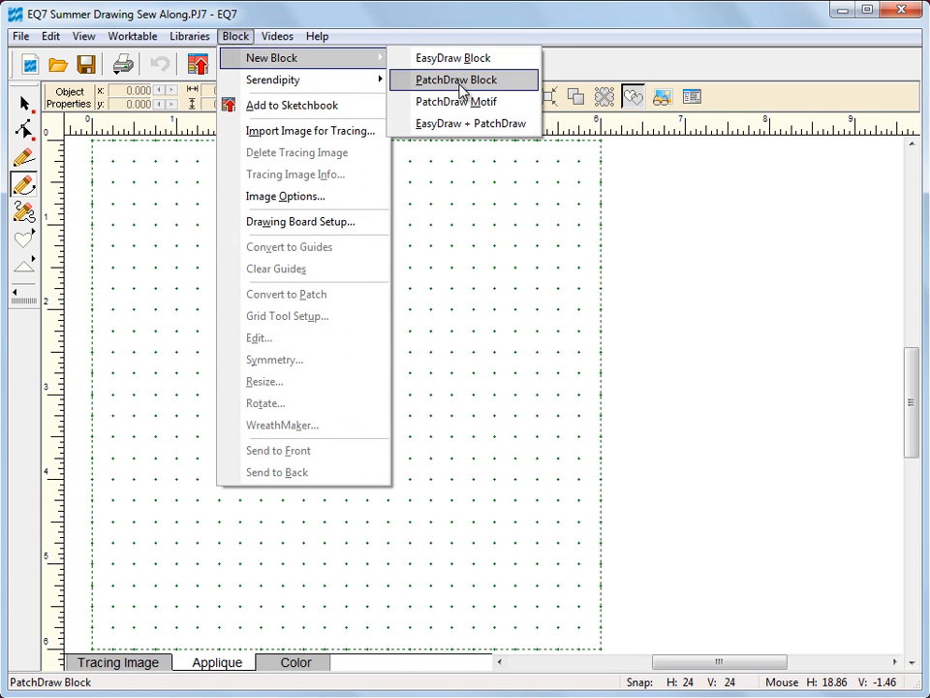
click(456, 80)
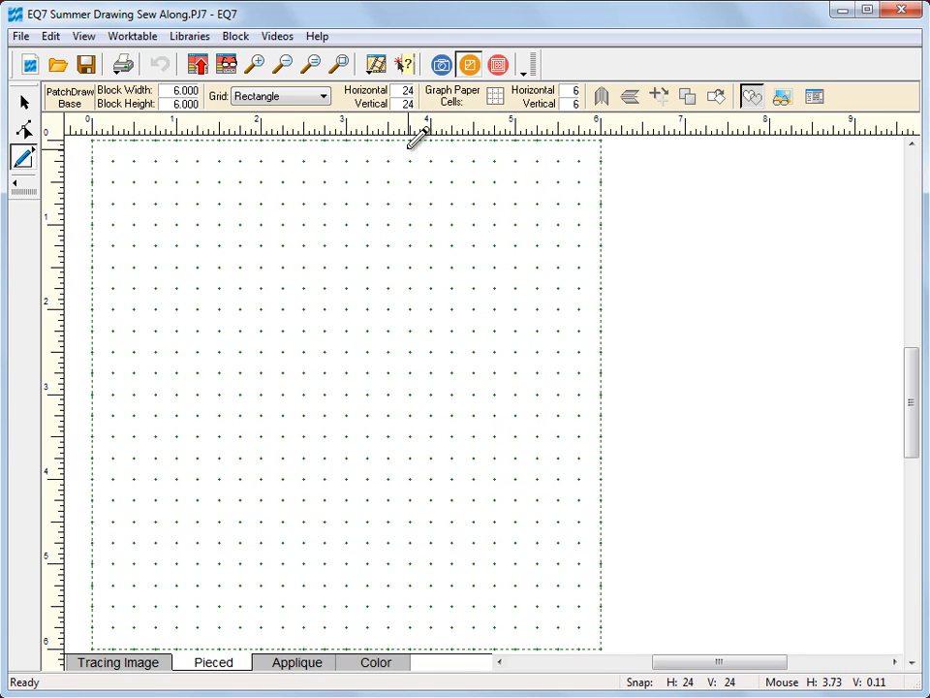
click(83, 36)
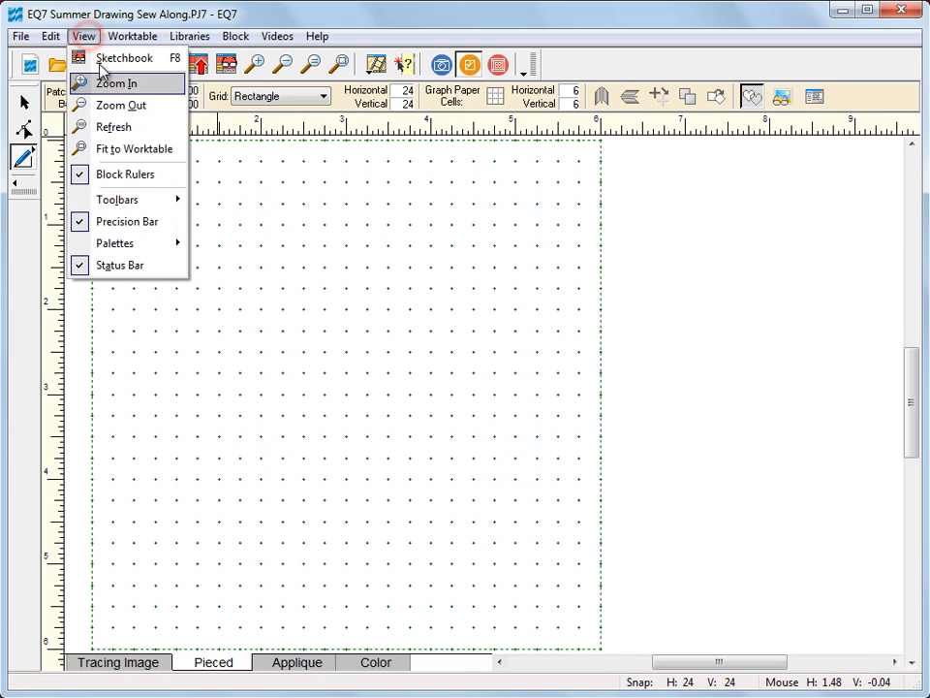
mouse_move(126, 221)
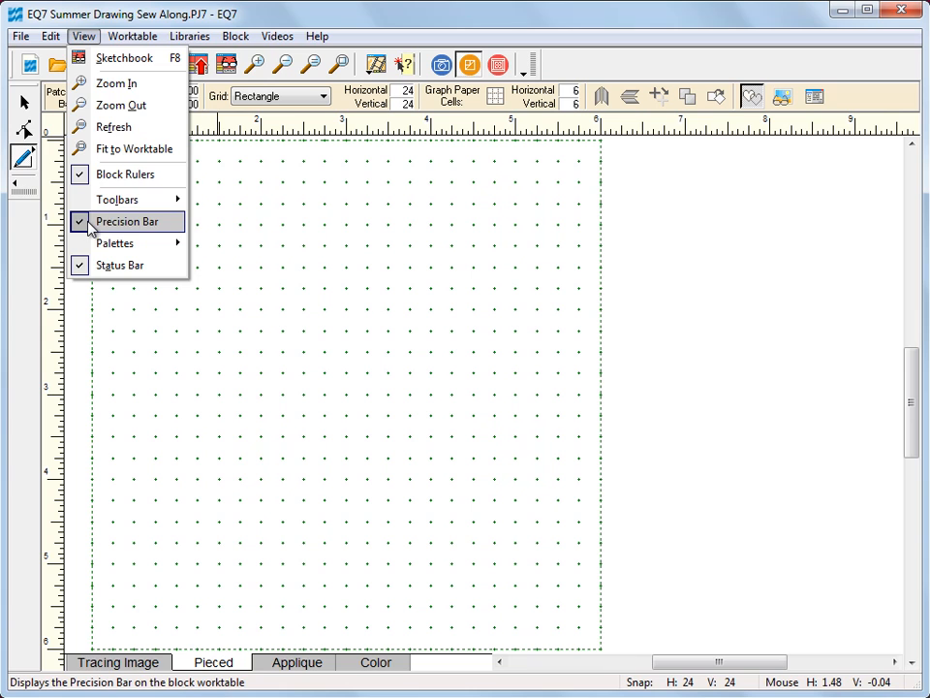
click(127, 221)
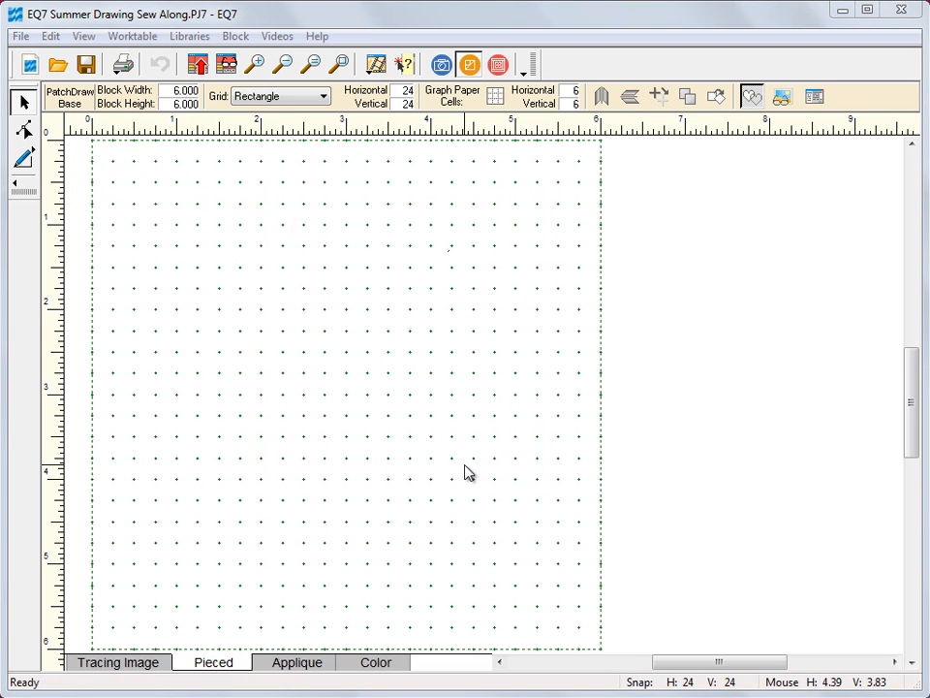
mouse_move(315, 666)
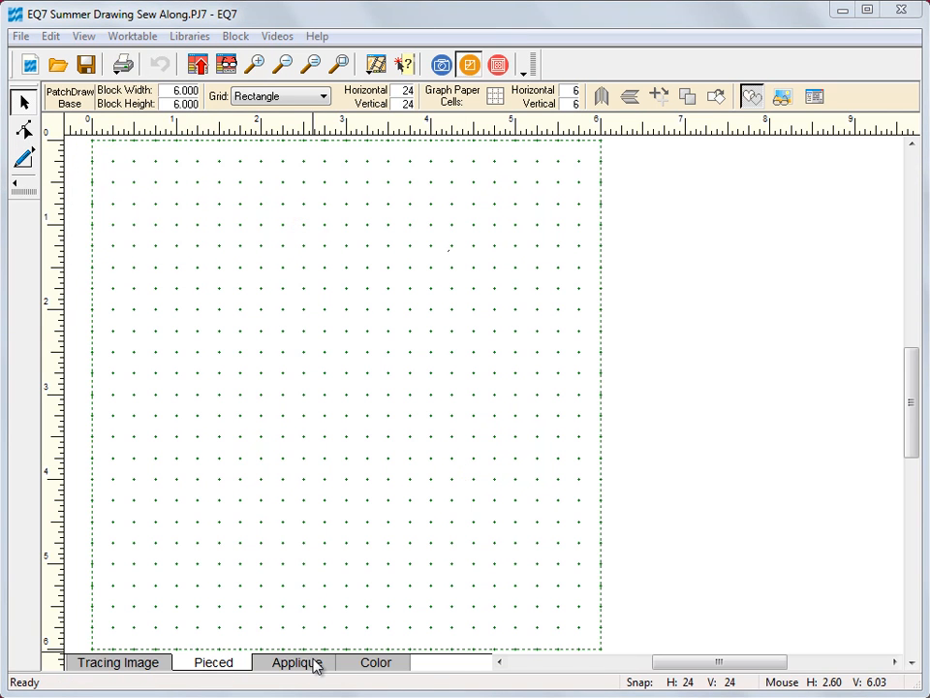
- On the Applique layer, enter 12 inches as the block width
click(296, 662)
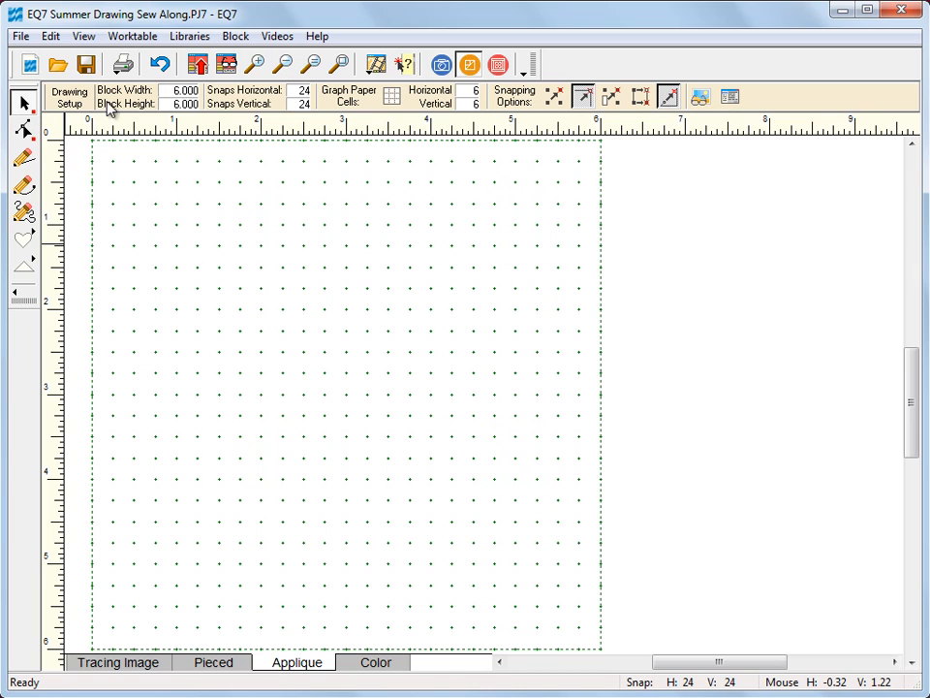
triple_click(184, 89)
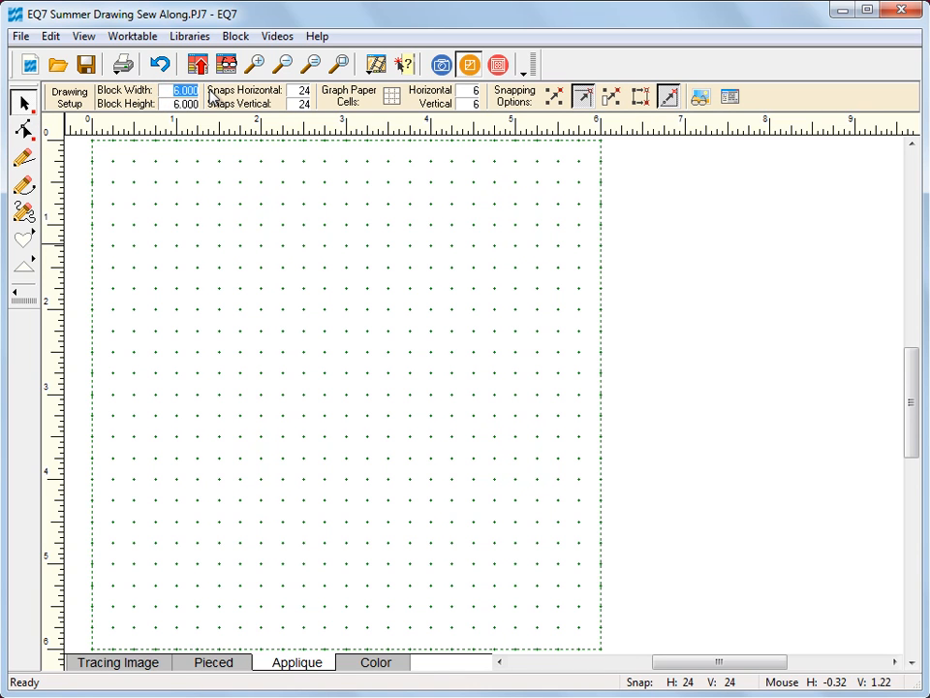
text(12)
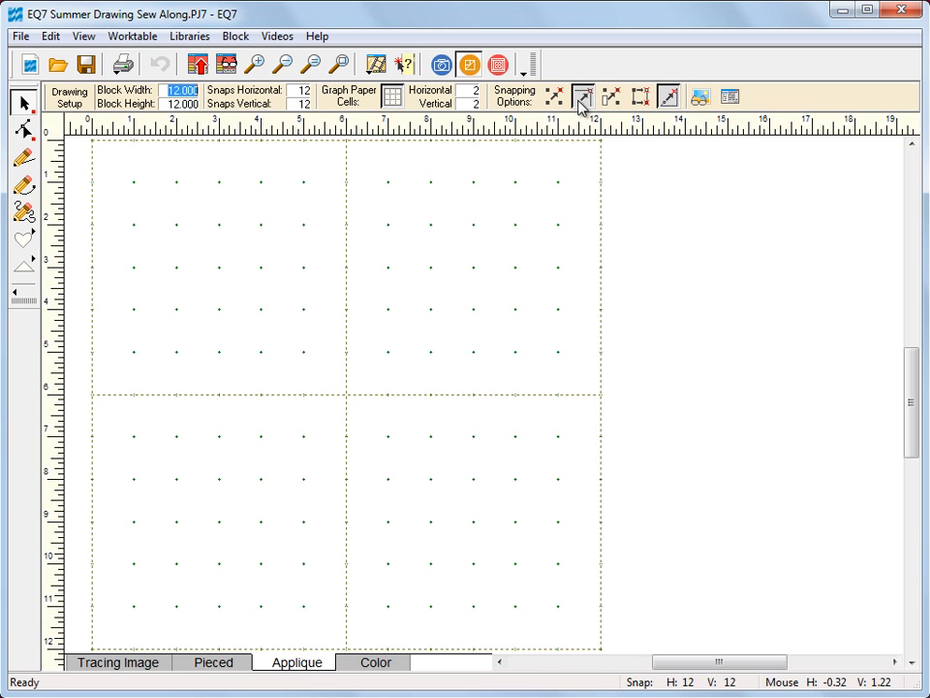
- Turn off the second snapping option, keeping auto join segments enabled
click(582, 97)
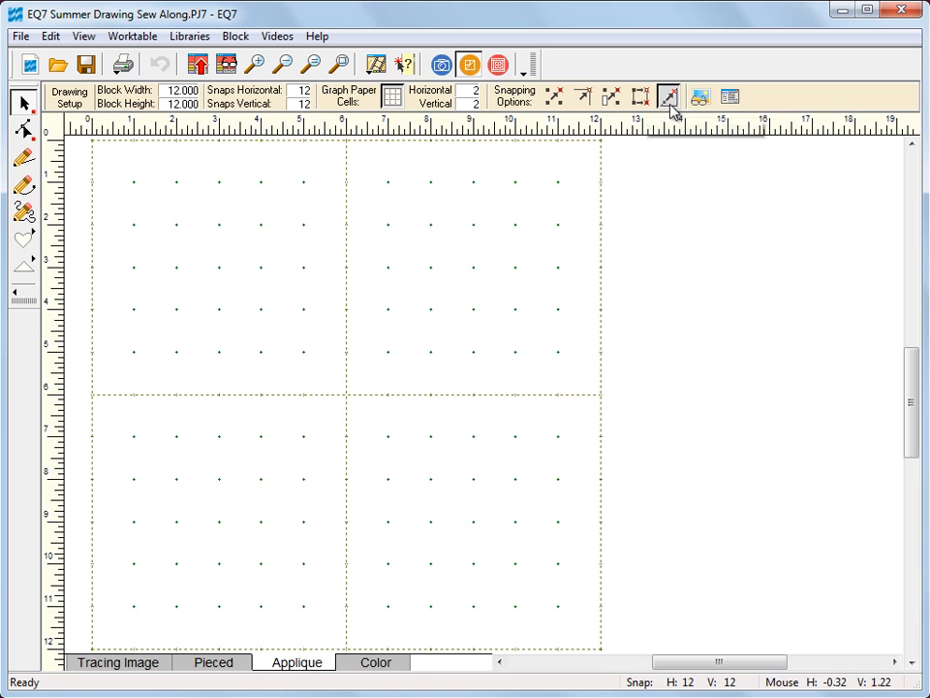
mouse_move(669, 97)
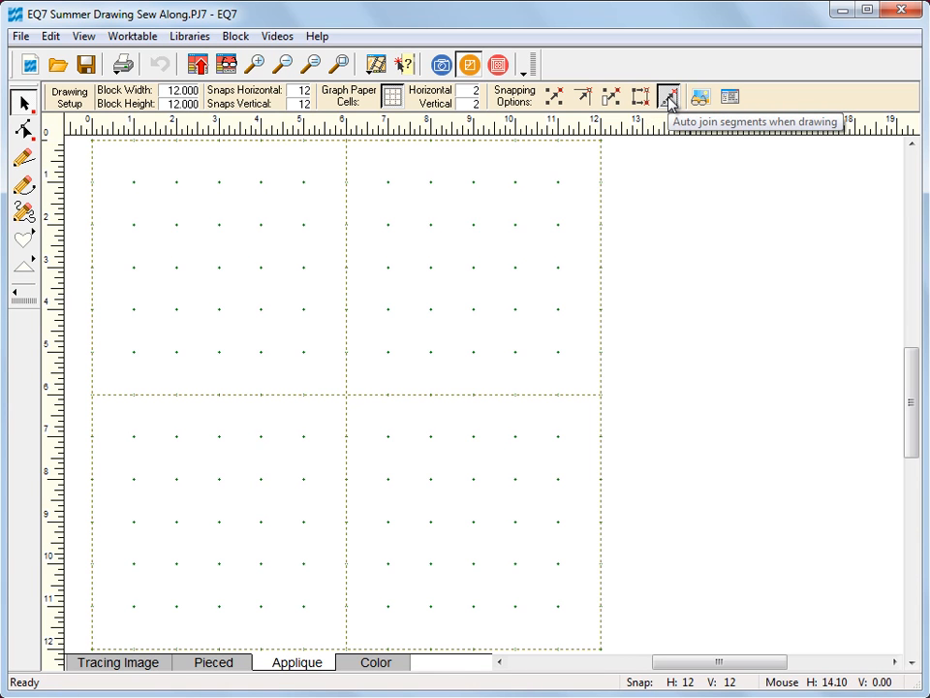
mouse_move(670, 99)
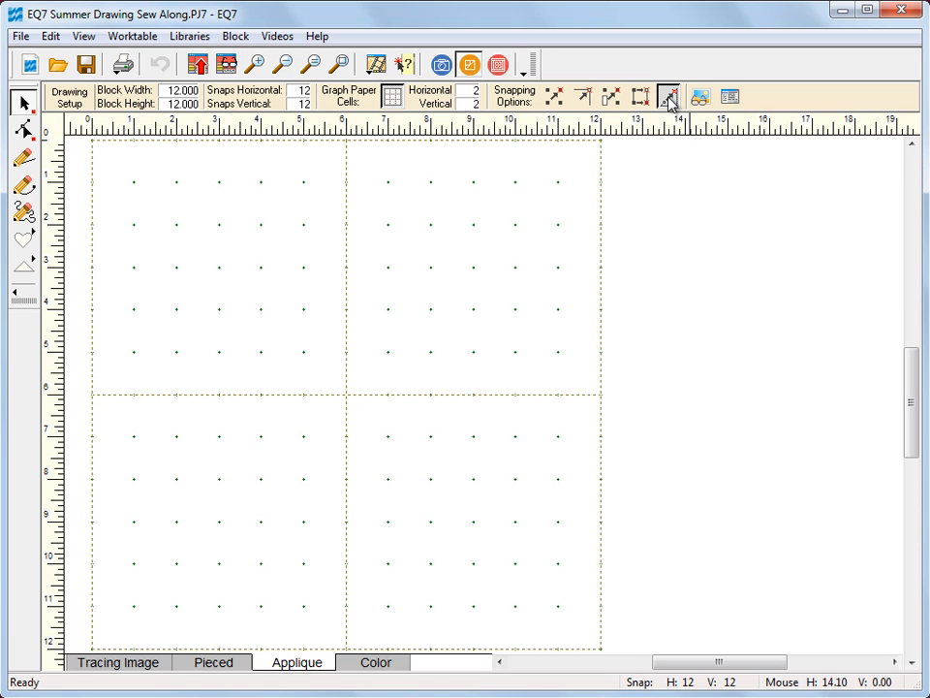
mouse_move(739, 349)
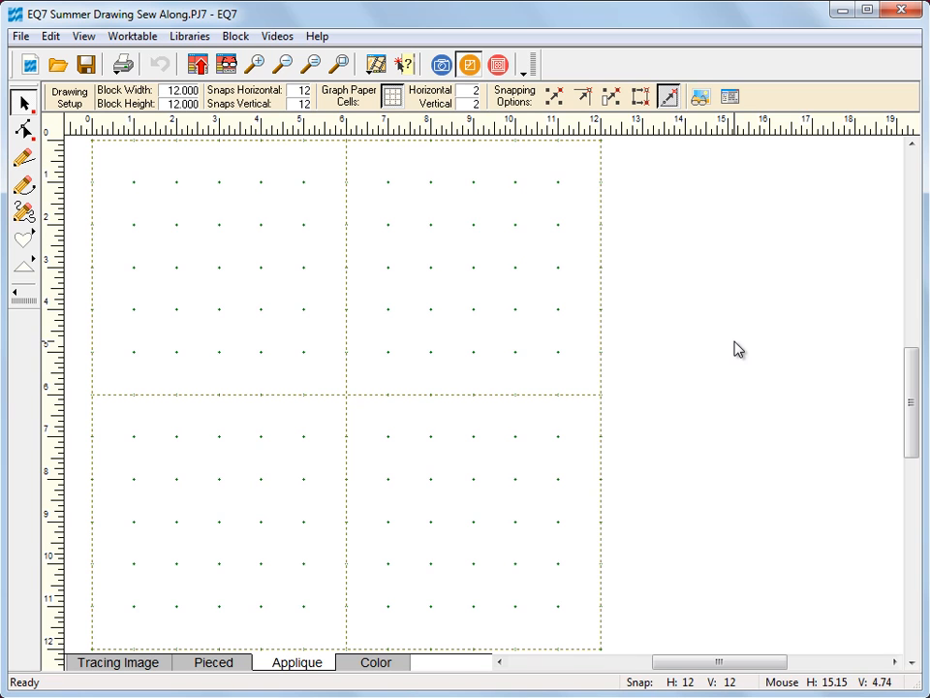
mouse_move(305, 298)
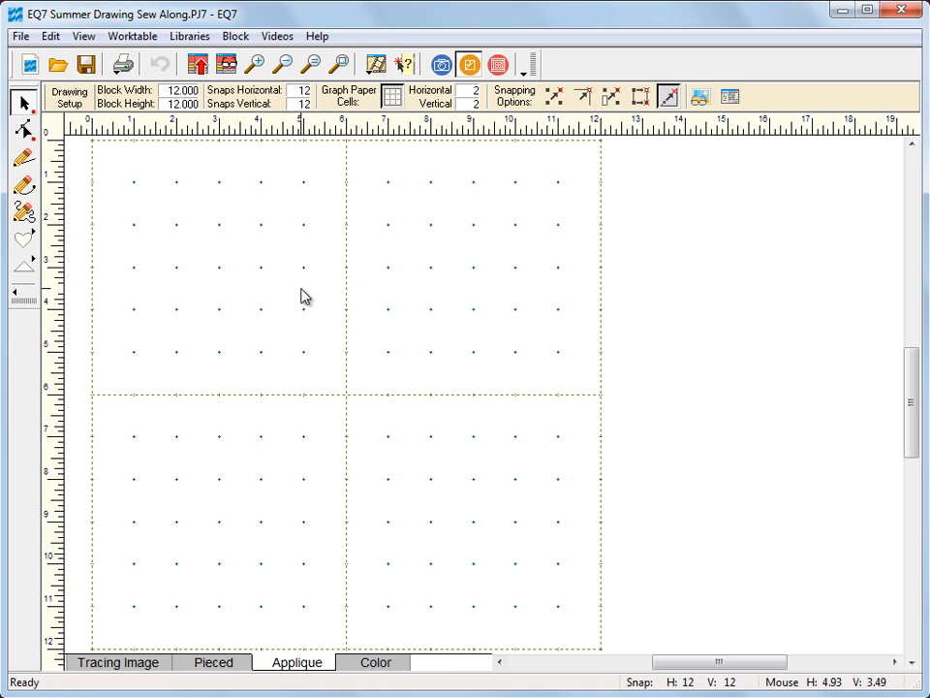
mouse_move(436, 494)
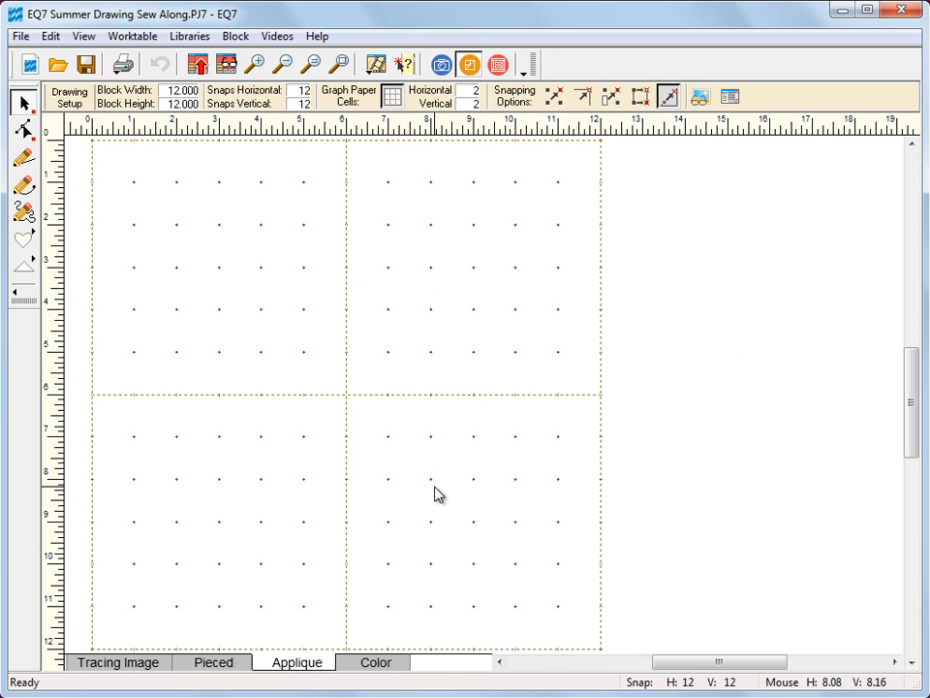
mouse_move(232, 501)
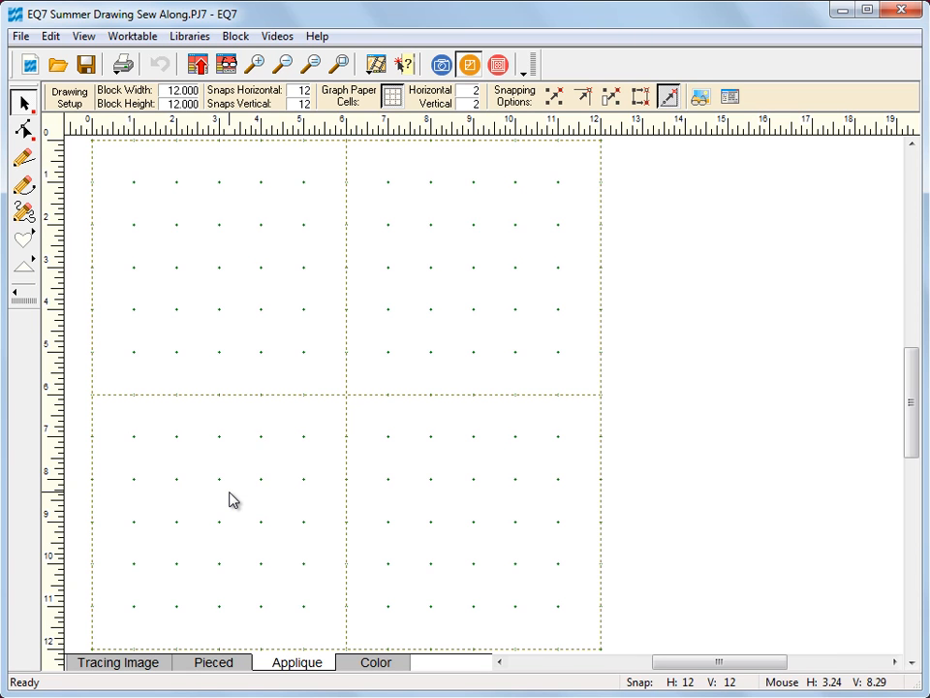
mouse_move(221, 293)
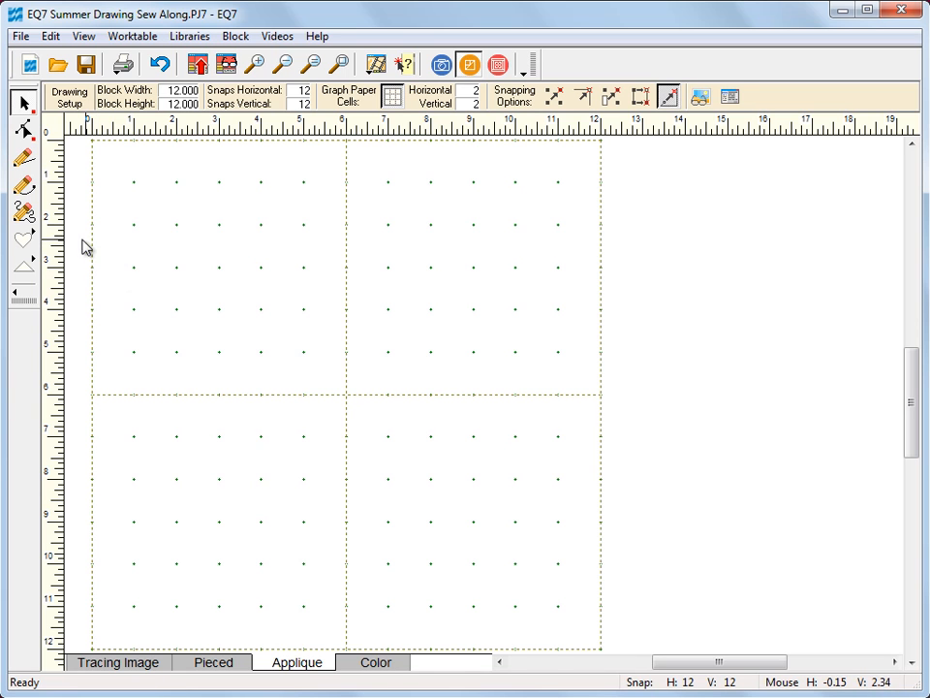
- Choose the pointed Oval from the Shapes tool flyout
click(23, 240)
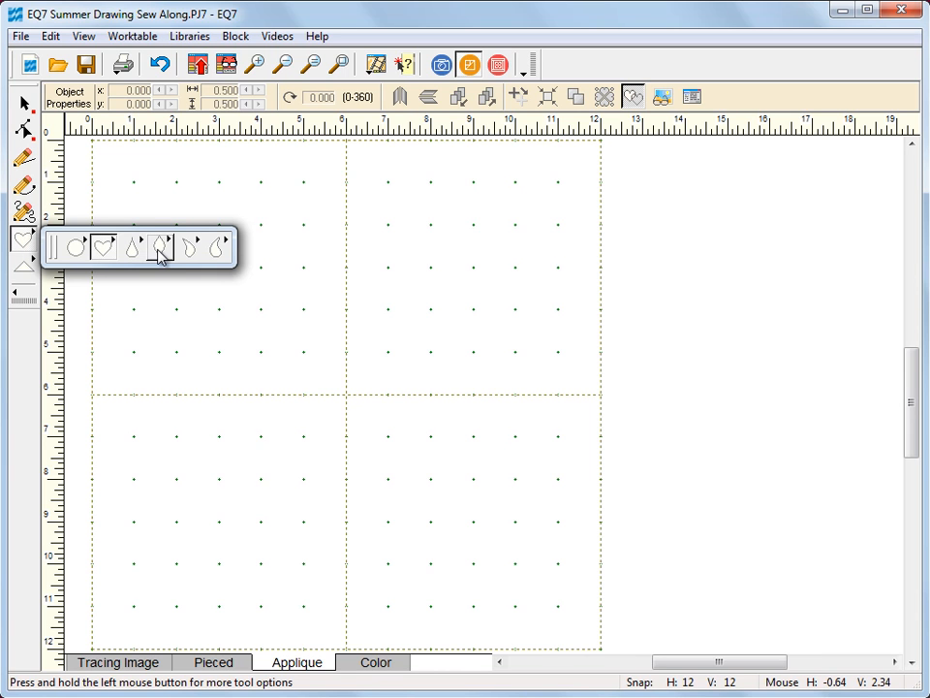
click(161, 246)
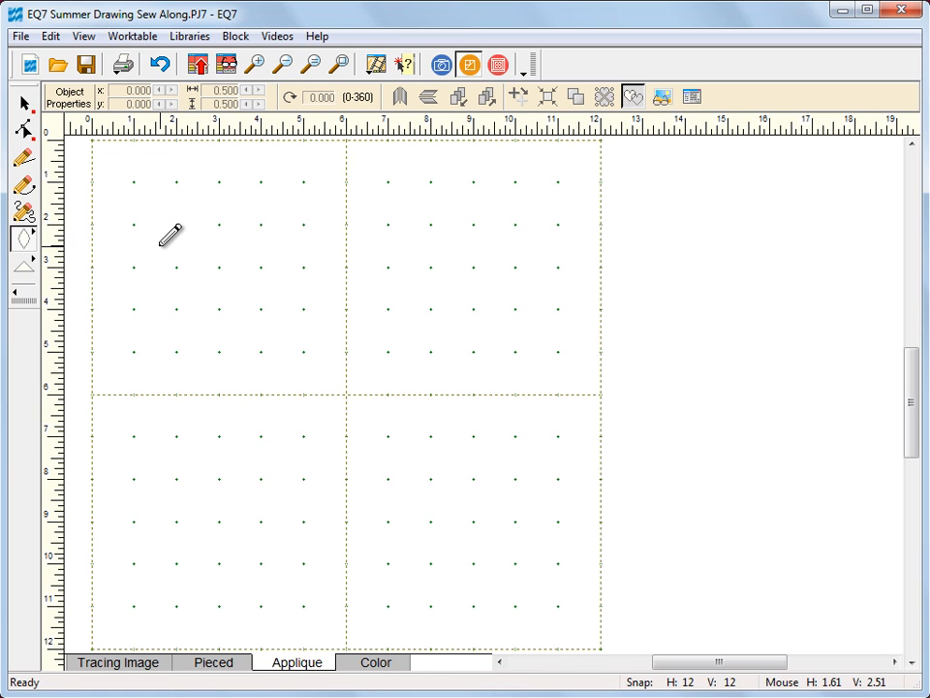
mouse_move(262, 235)
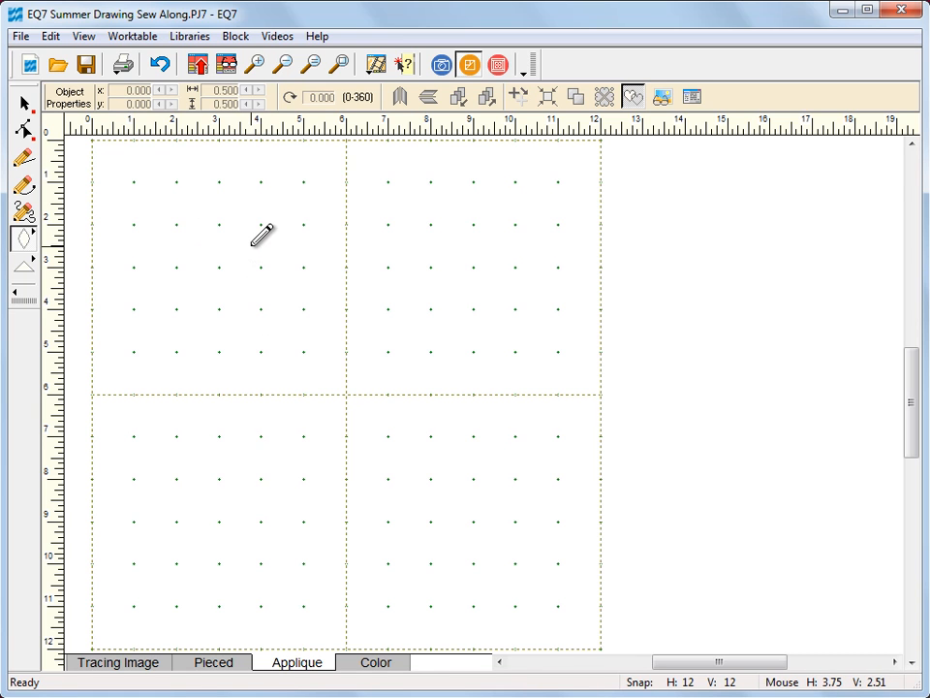
mouse_move(252, 231)
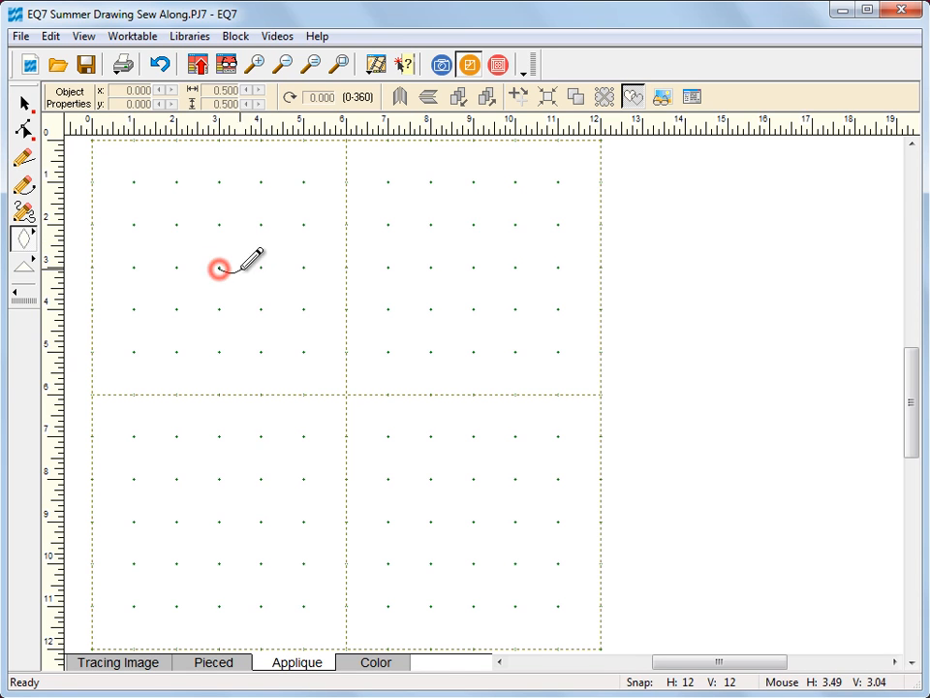
- Draw the first pointed-oval petal, about 3 by 1.1 inches, from the quarter's centre
drag(219, 269, 354, 257)
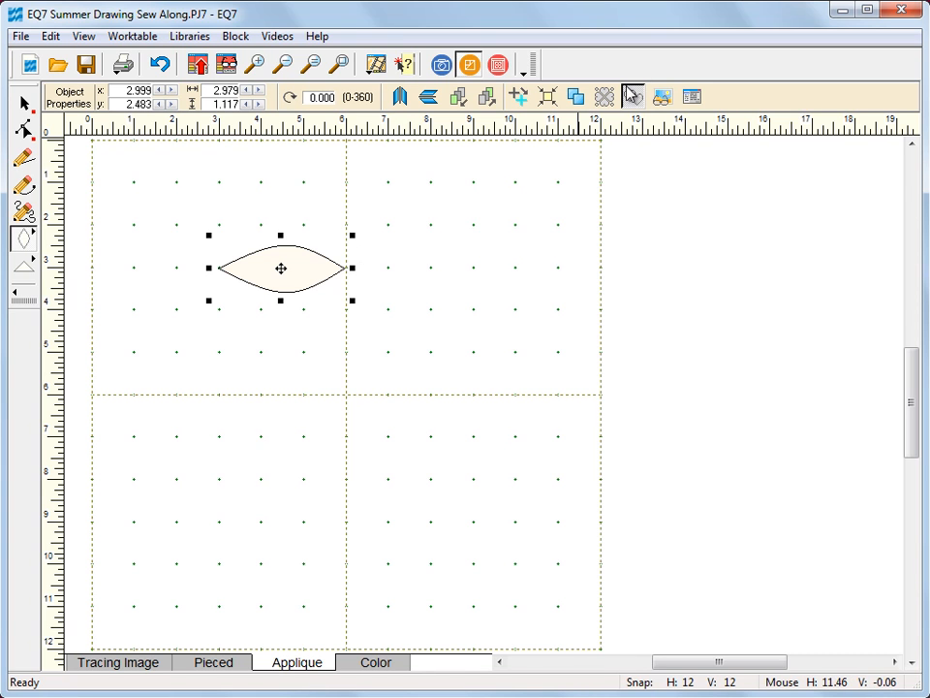
mouse_move(632, 97)
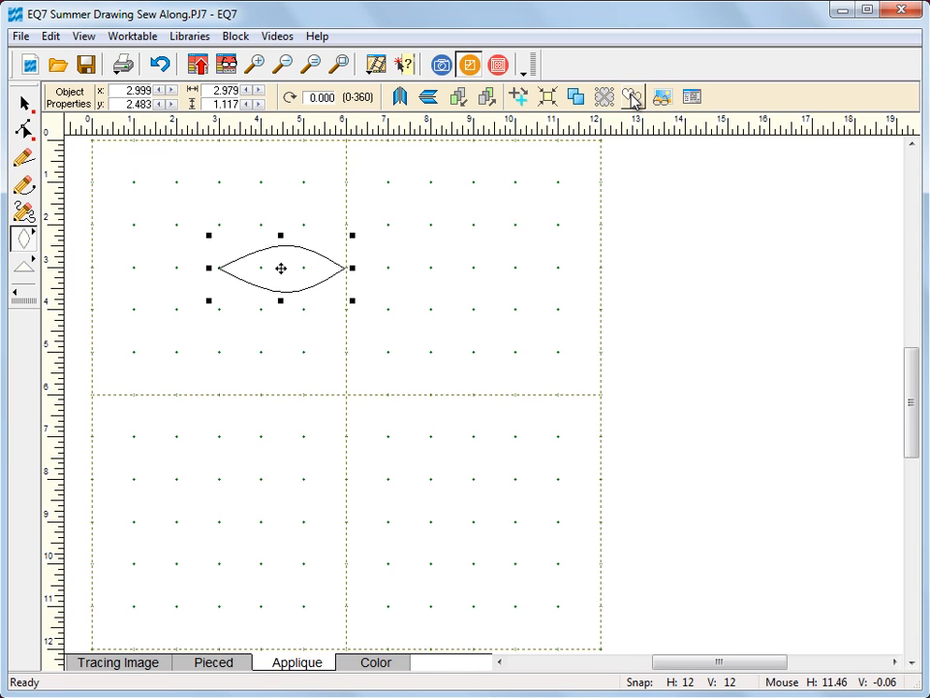
mouse_move(634, 99)
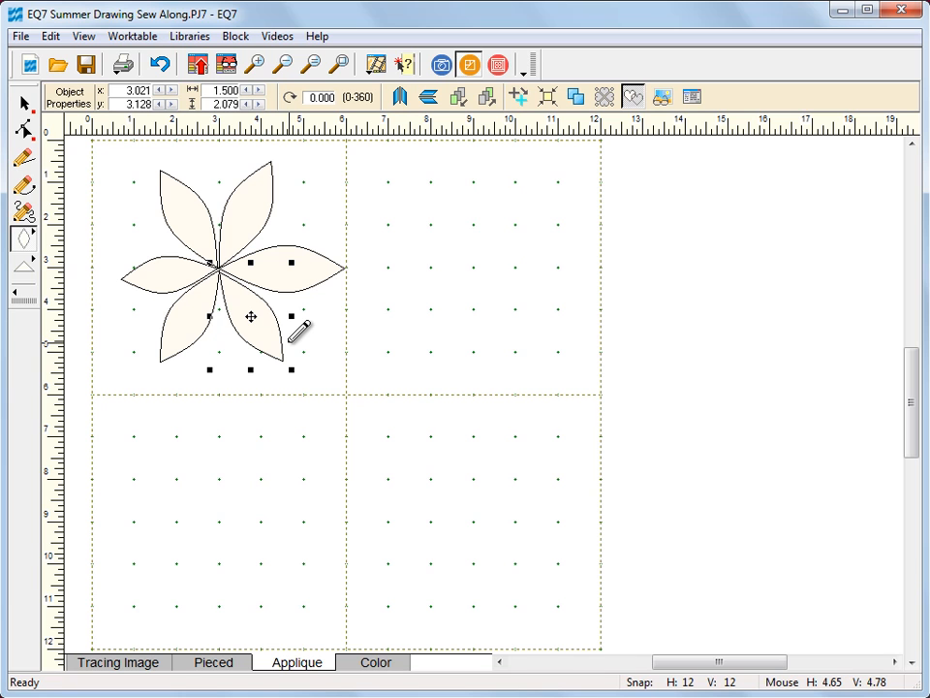
mouse_move(424, 242)
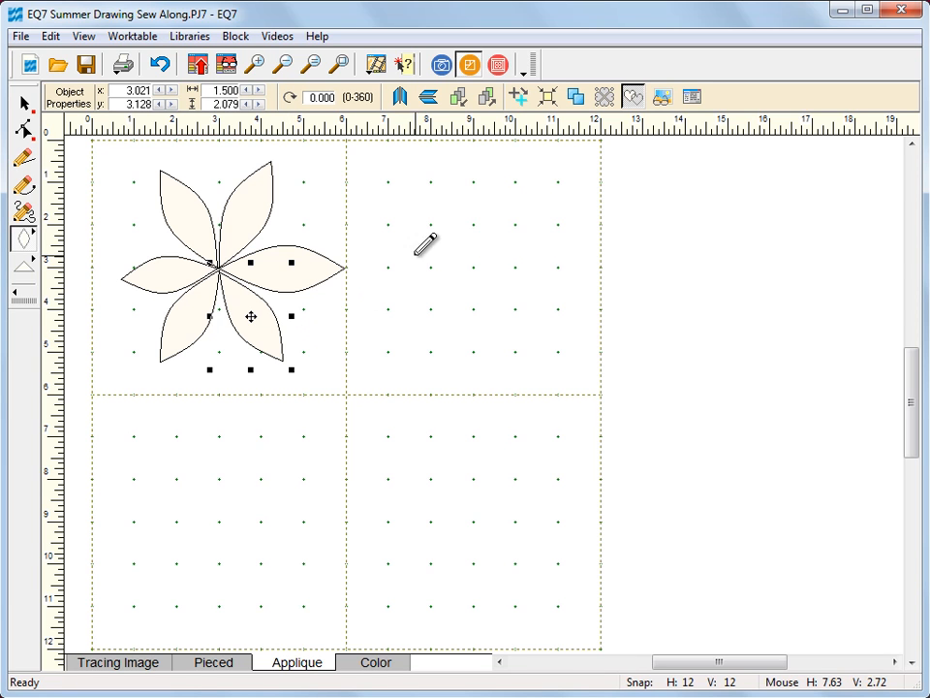
mouse_move(456, 281)
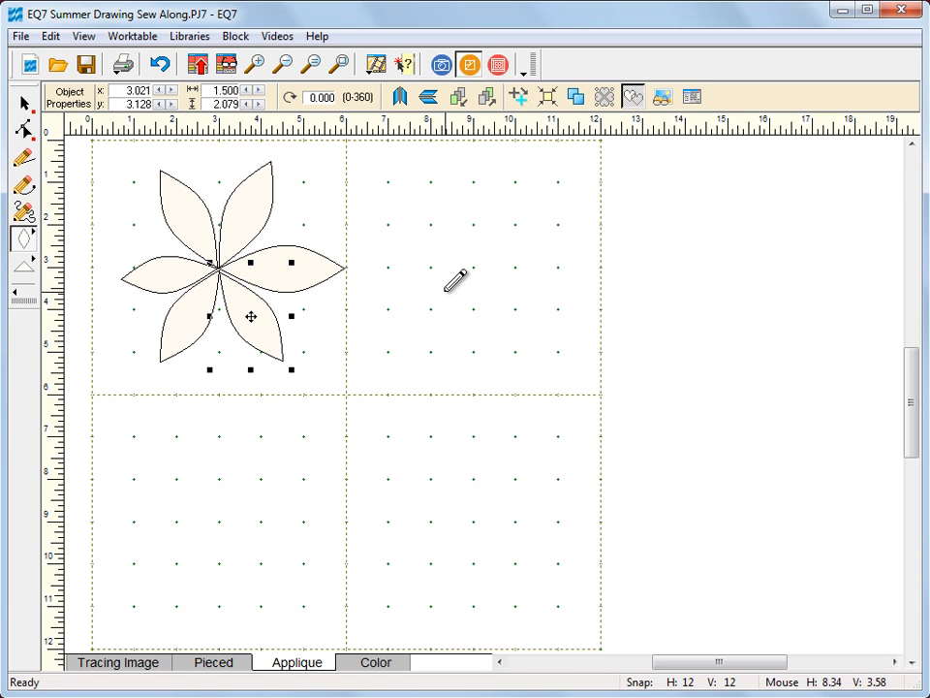
mouse_move(24, 239)
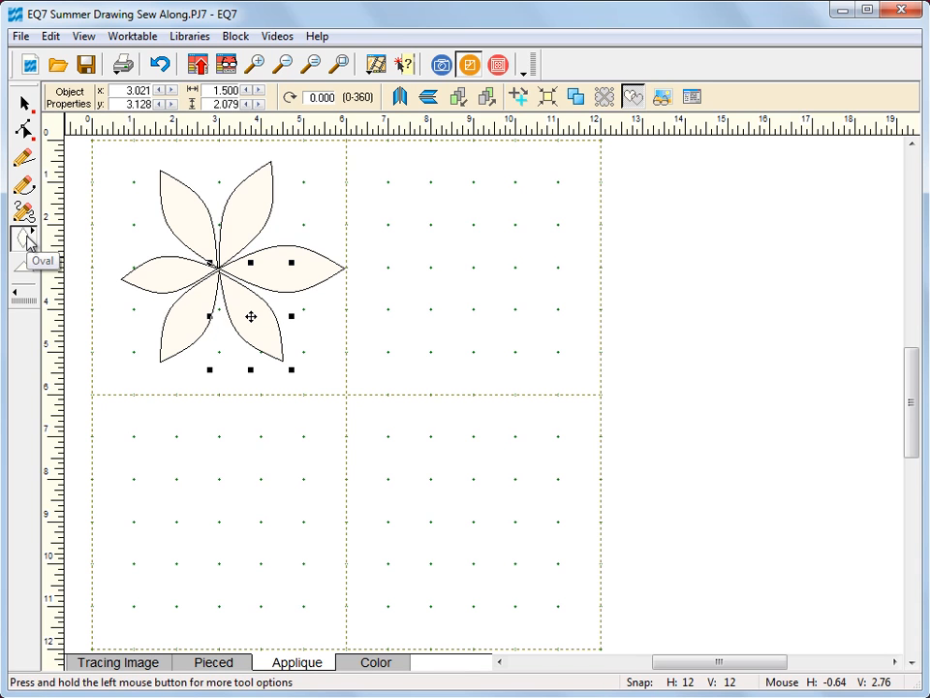
- Draw a small heart patch, about 1.5 by 1.9 inches, in the upper-right quarter
click(24, 240)
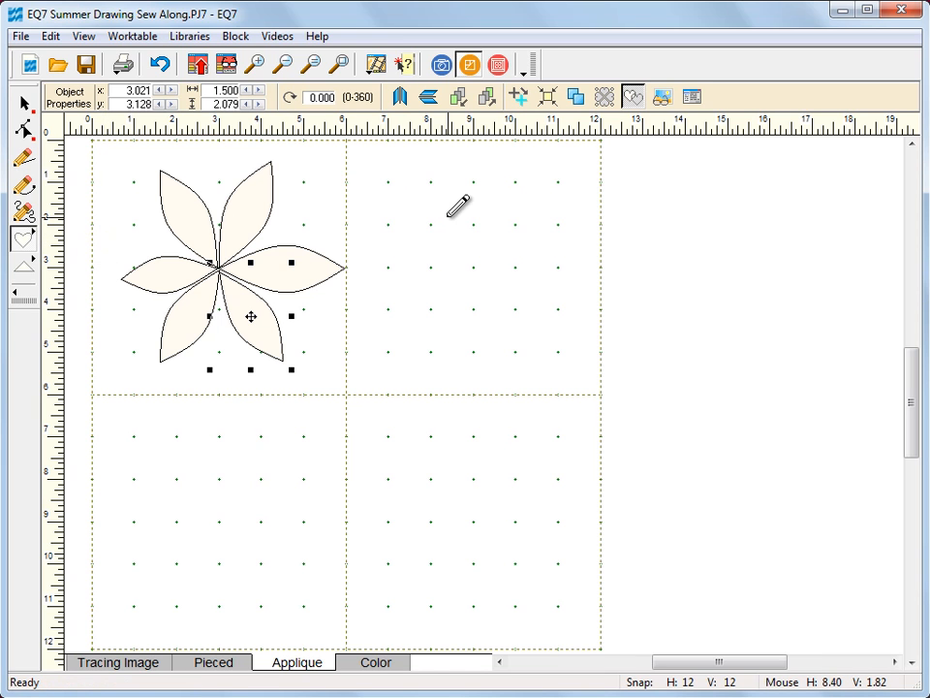
mouse_move(472, 201)
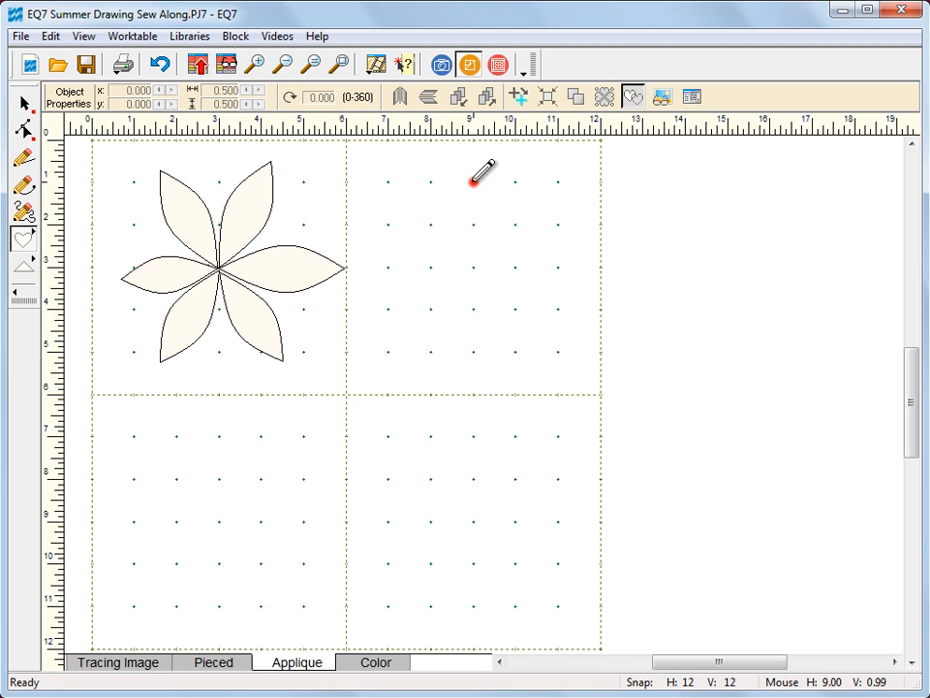
drag(470, 180, 471, 261)
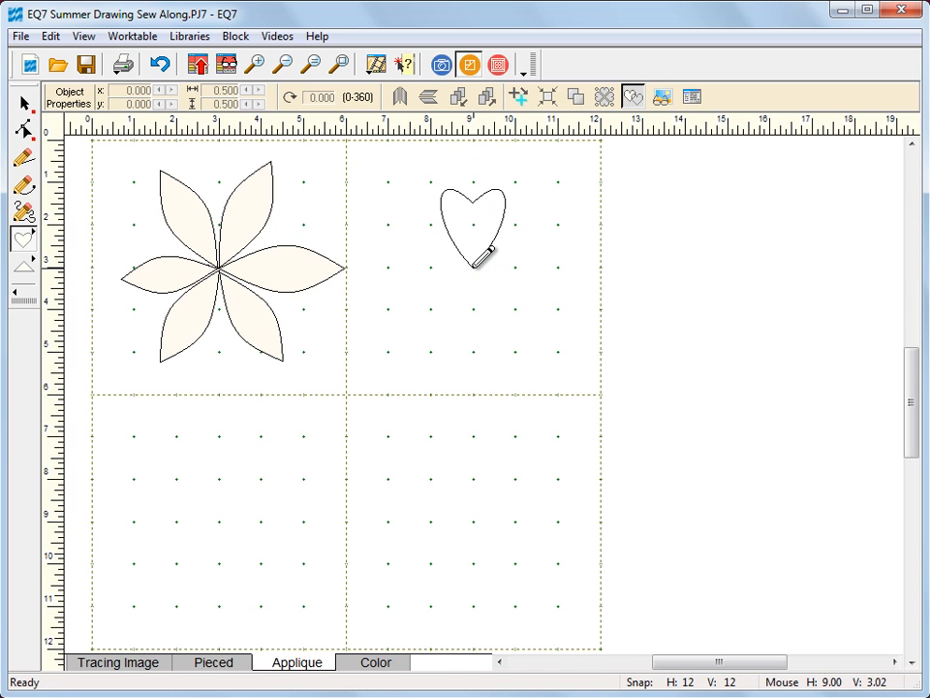
click(472, 228)
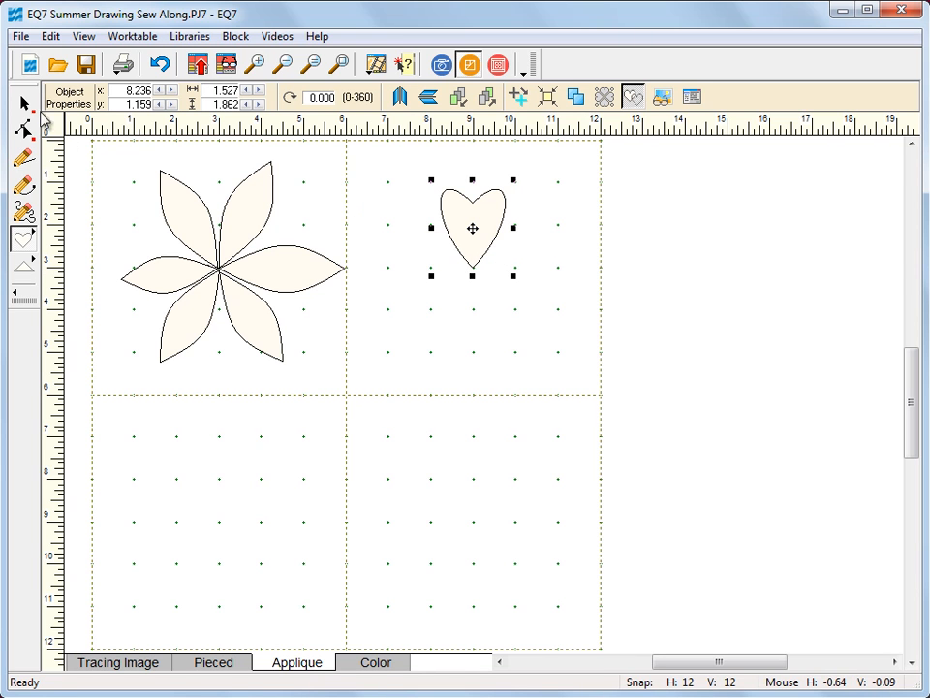
mouse_move(24, 103)
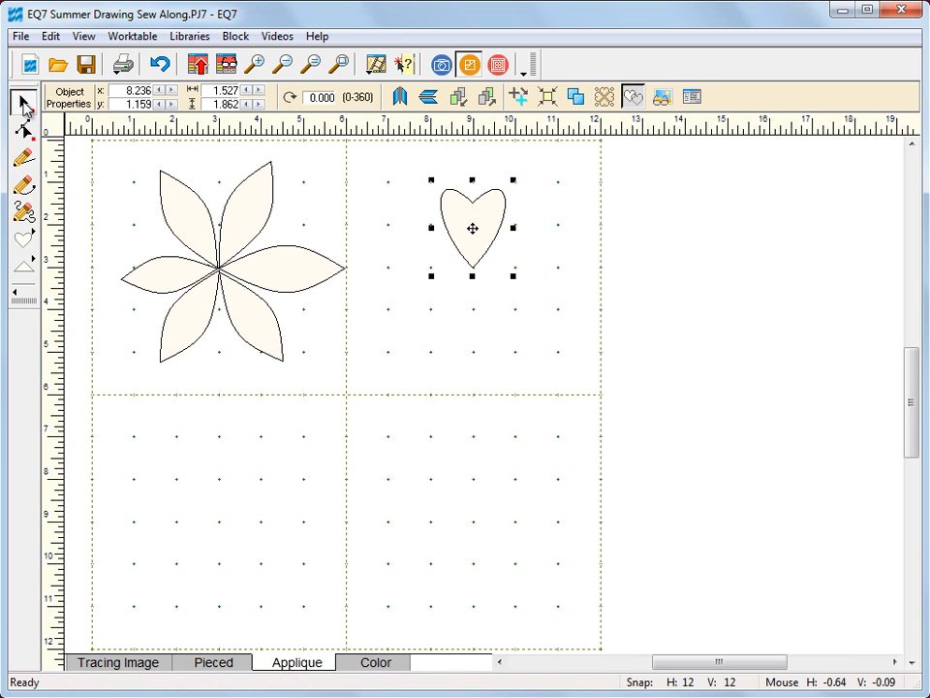
mouse_move(526, 258)
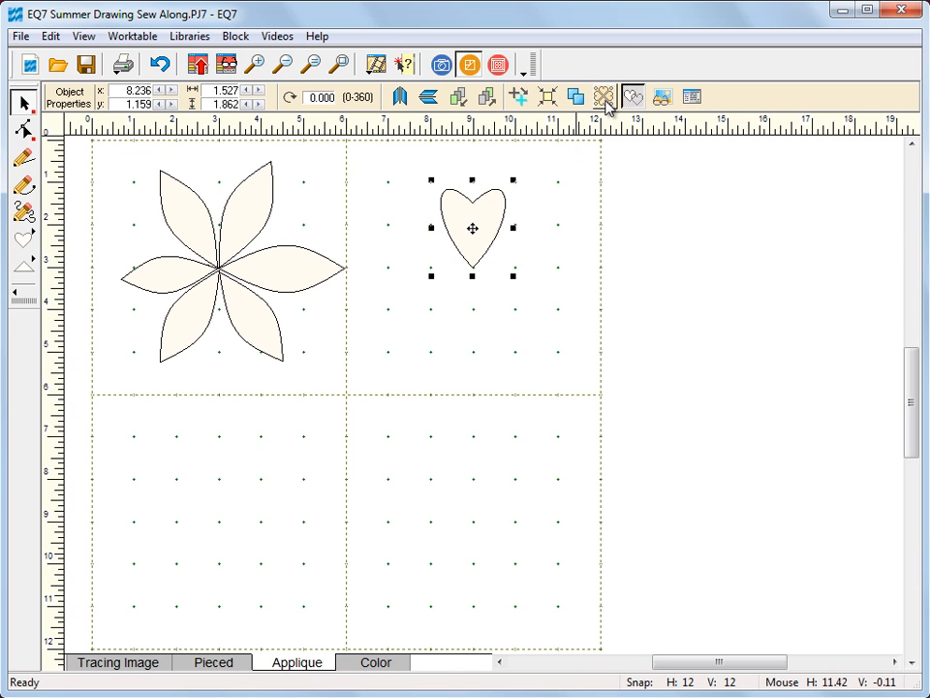
mouse_move(603, 96)
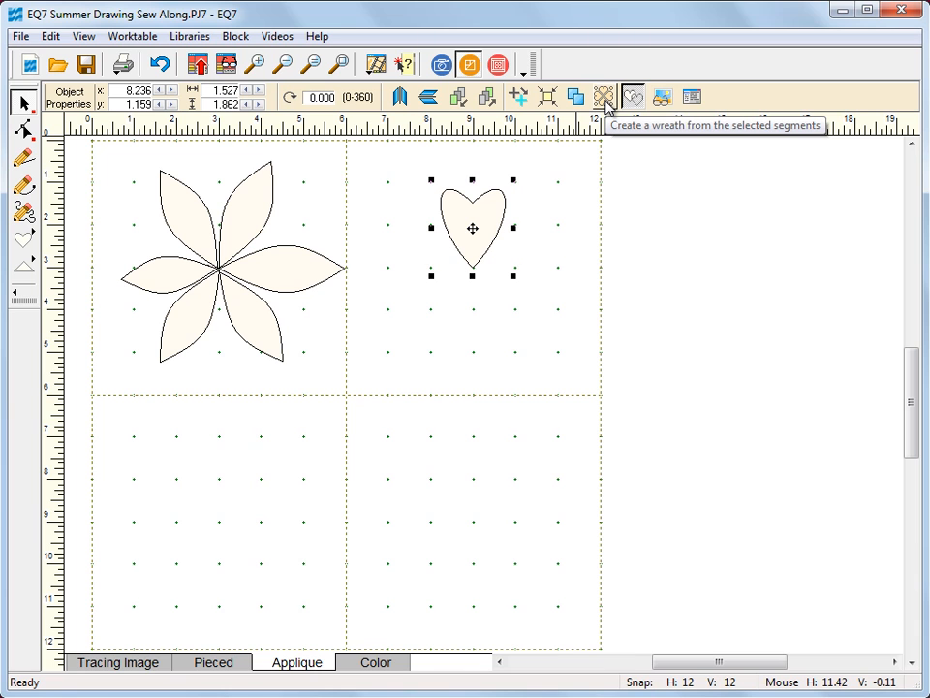
- Apply WreathMaker with 6 clusters at 5% spacing to make a six-heart flower
click(604, 96)
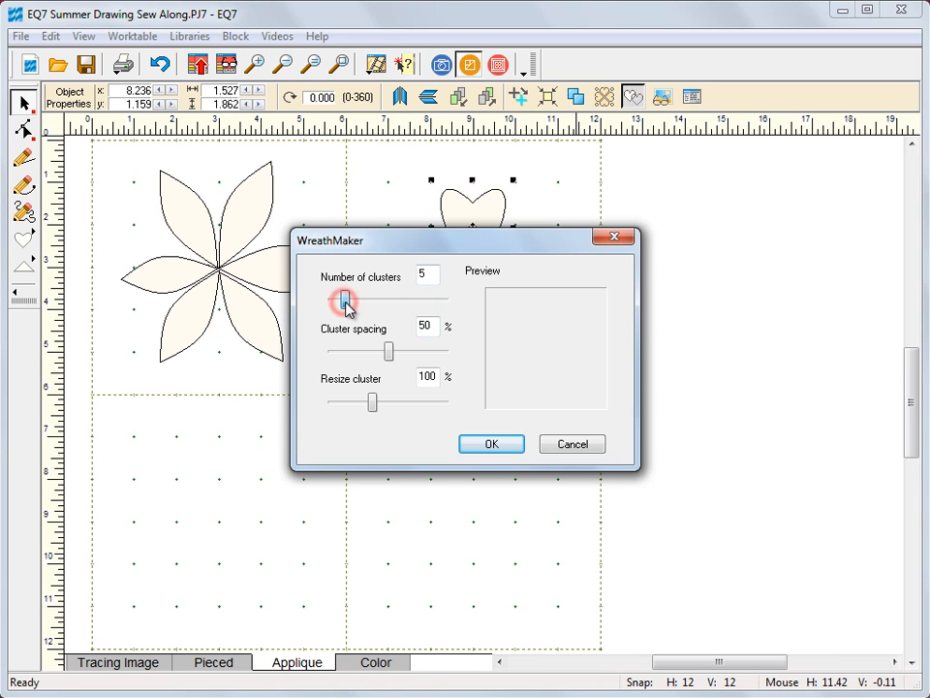
drag(344, 299, 353, 298)
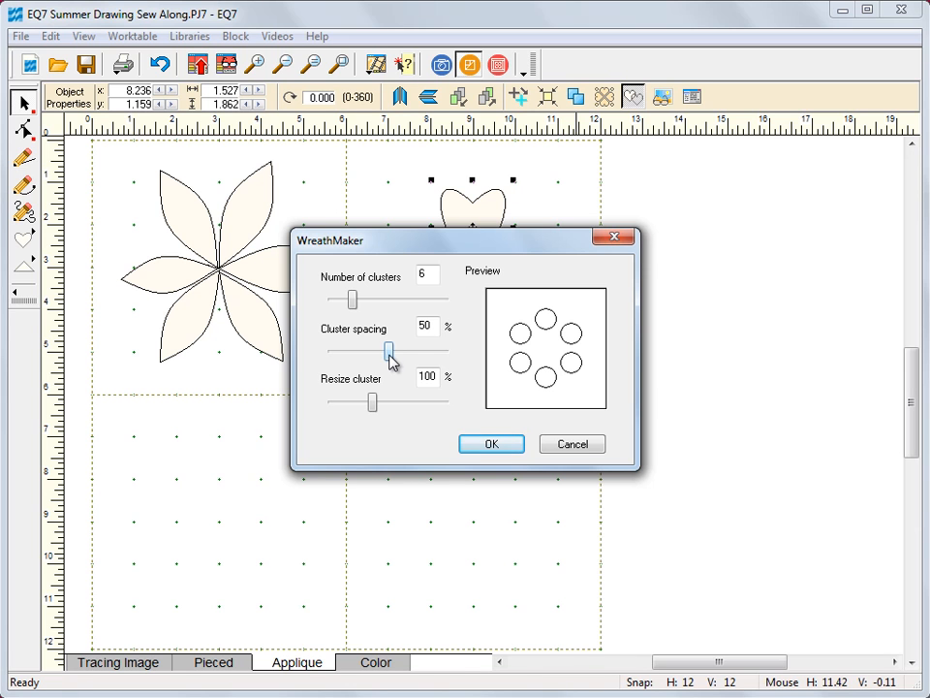
drag(389, 350, 341, 351)
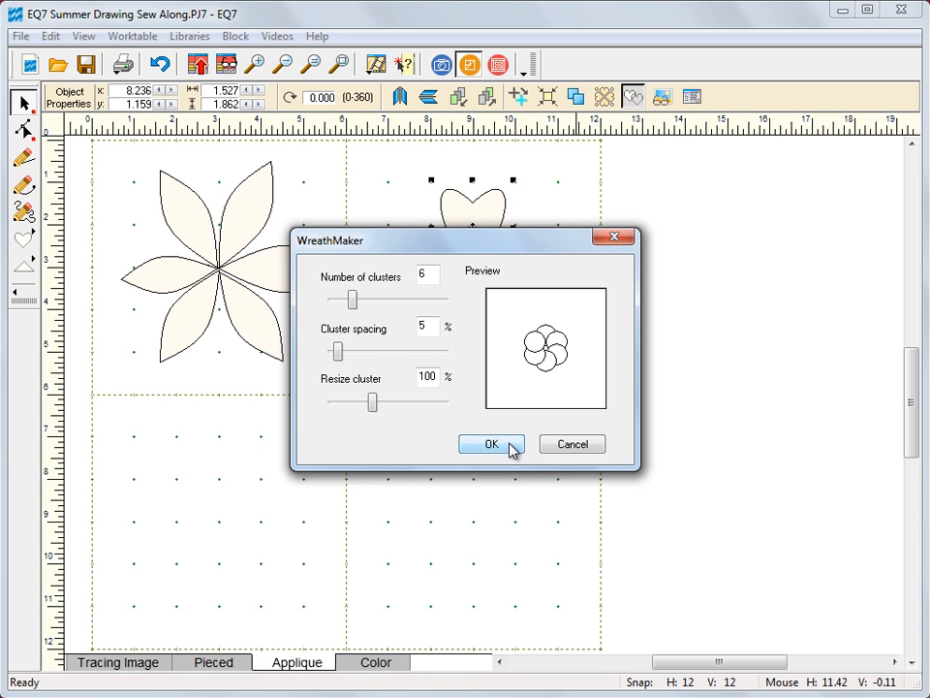
click(491, 444)
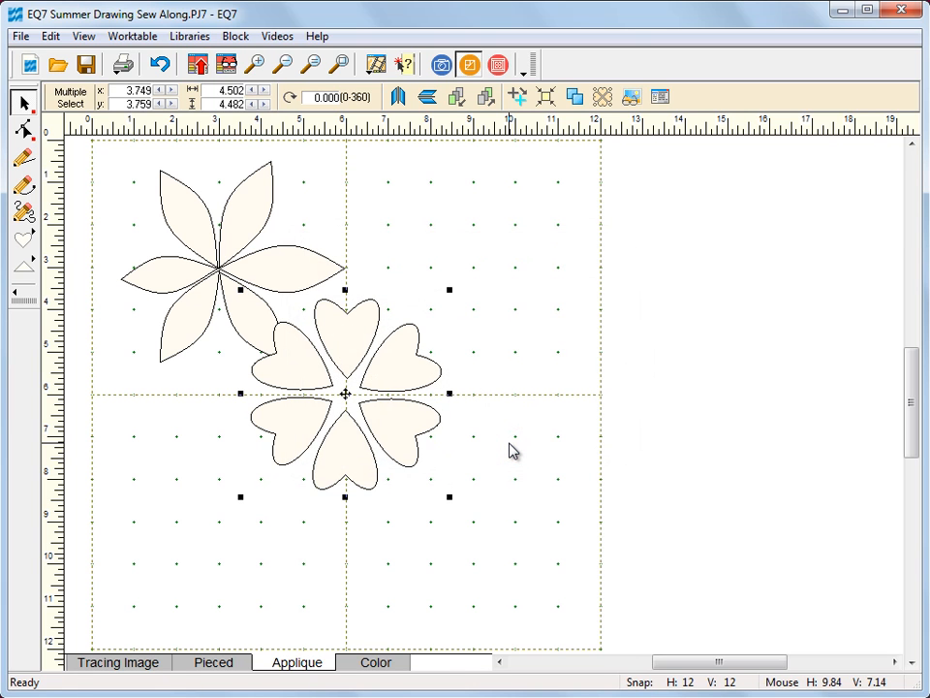
mouse_move(388, 422)
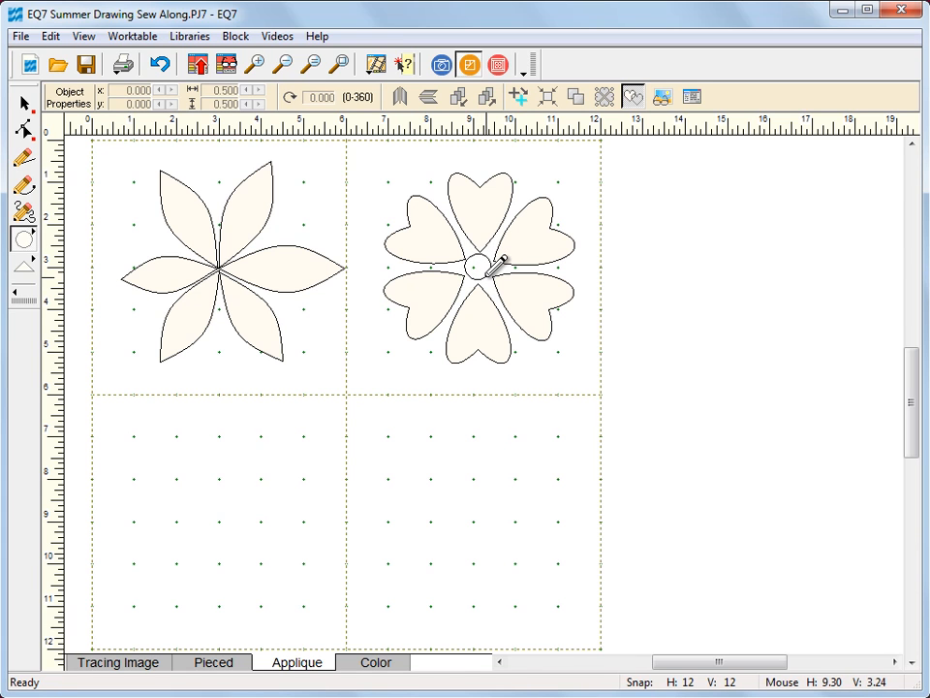
- Select the small two-thirds-inch circle at the heart flower's centre
click(478, 267)
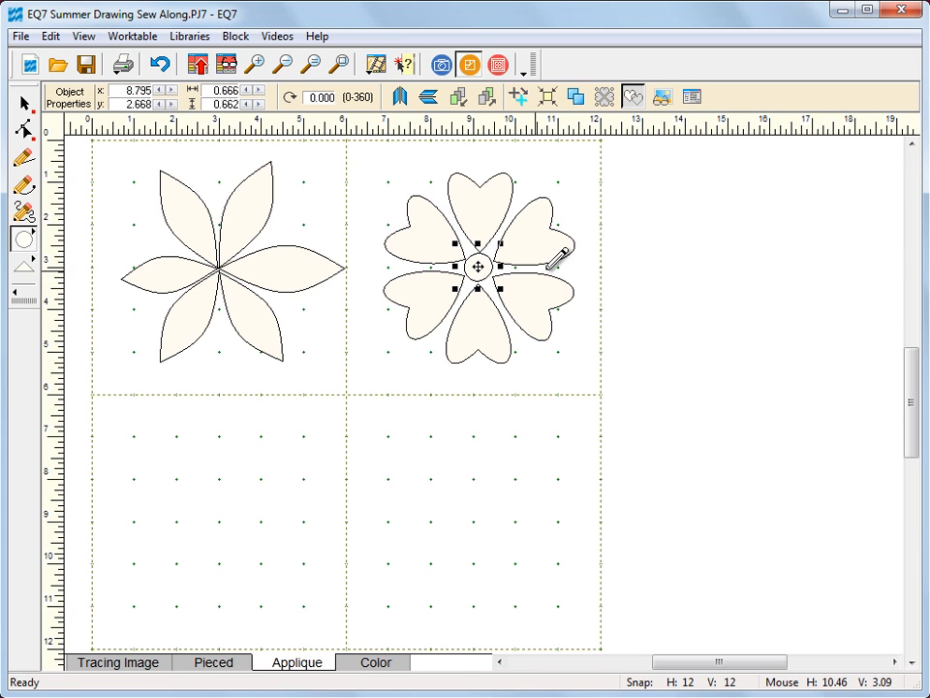
mouse_move(567, 260)
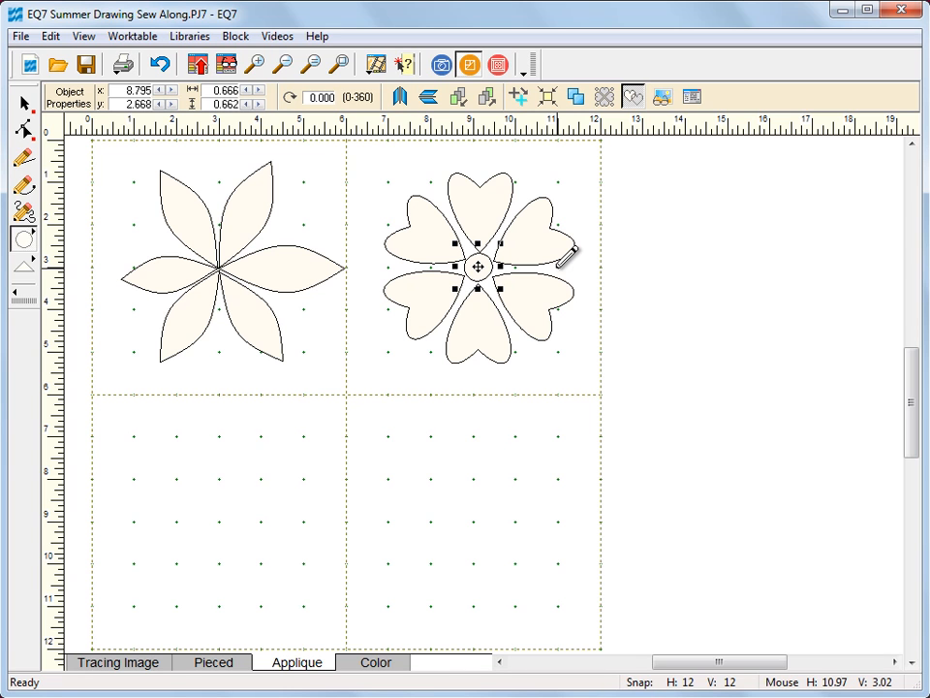
mouse_move(480, 267)
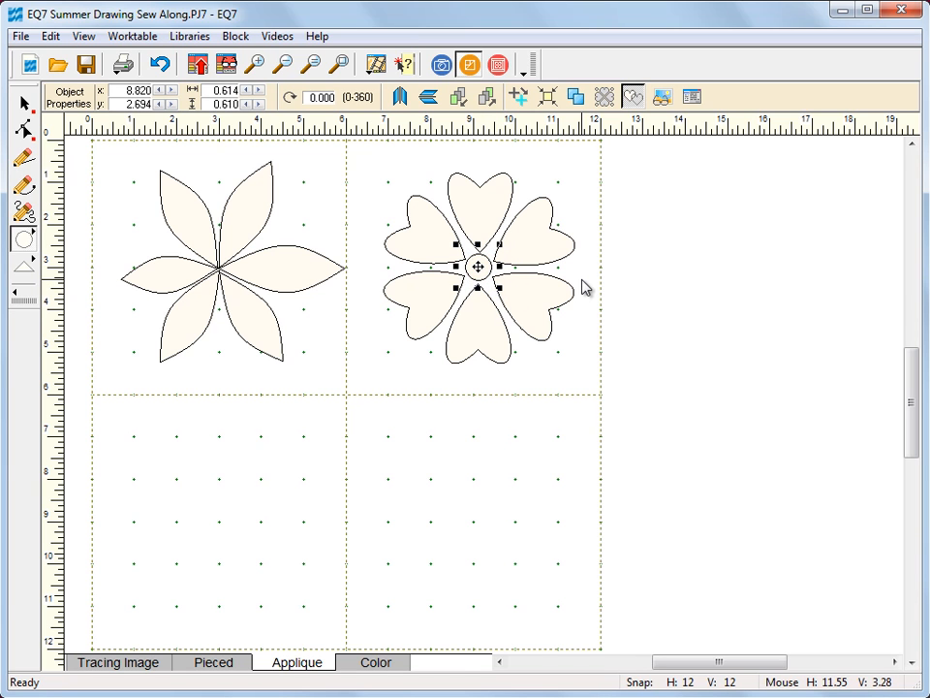
mouse_move(579, 292)
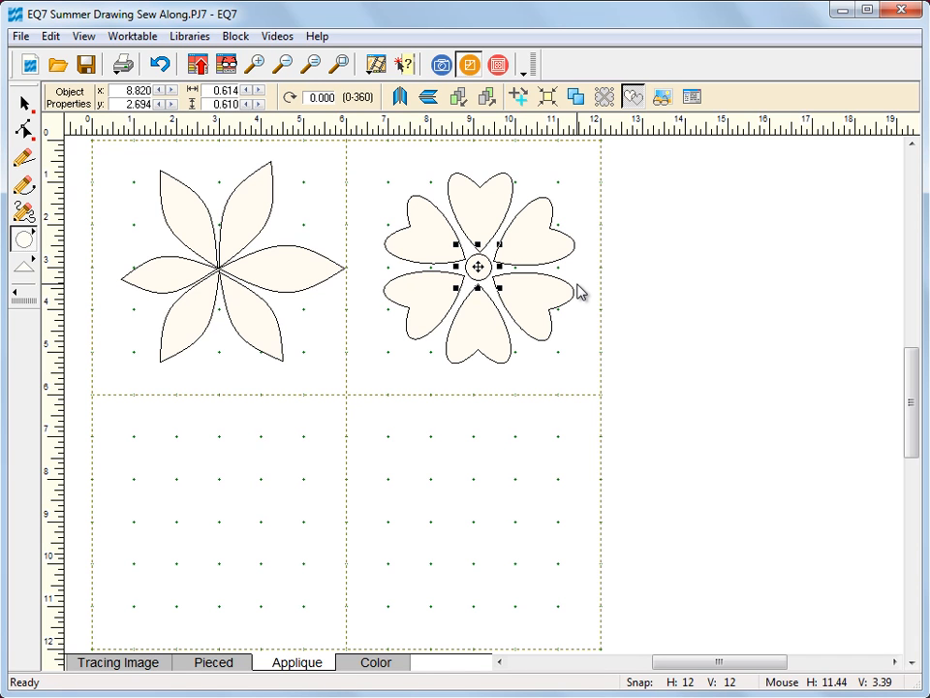
mouse_move(539, 404)
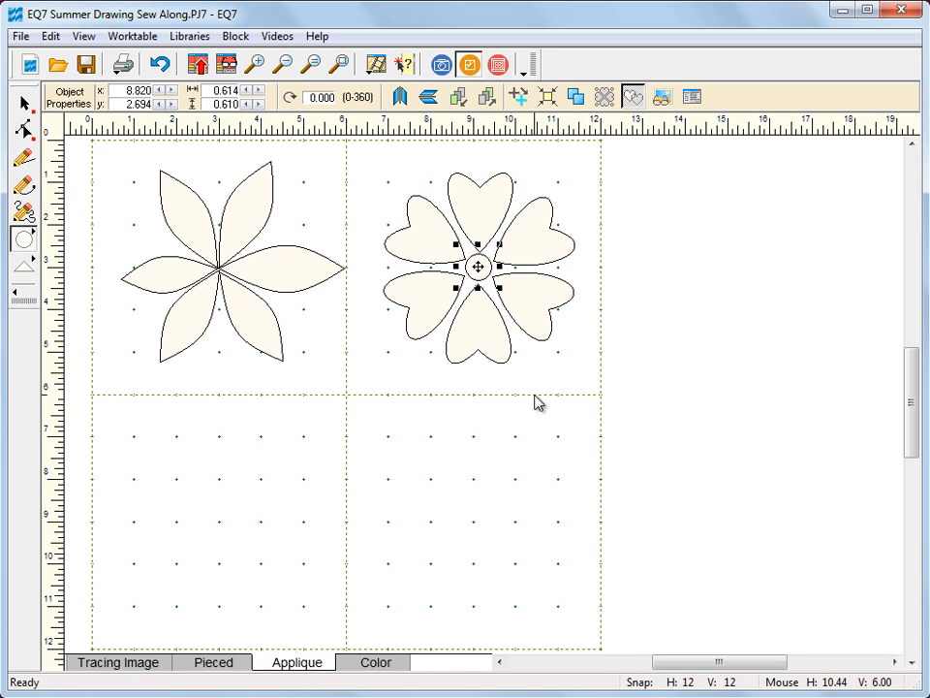
mouse_move(538, 398)
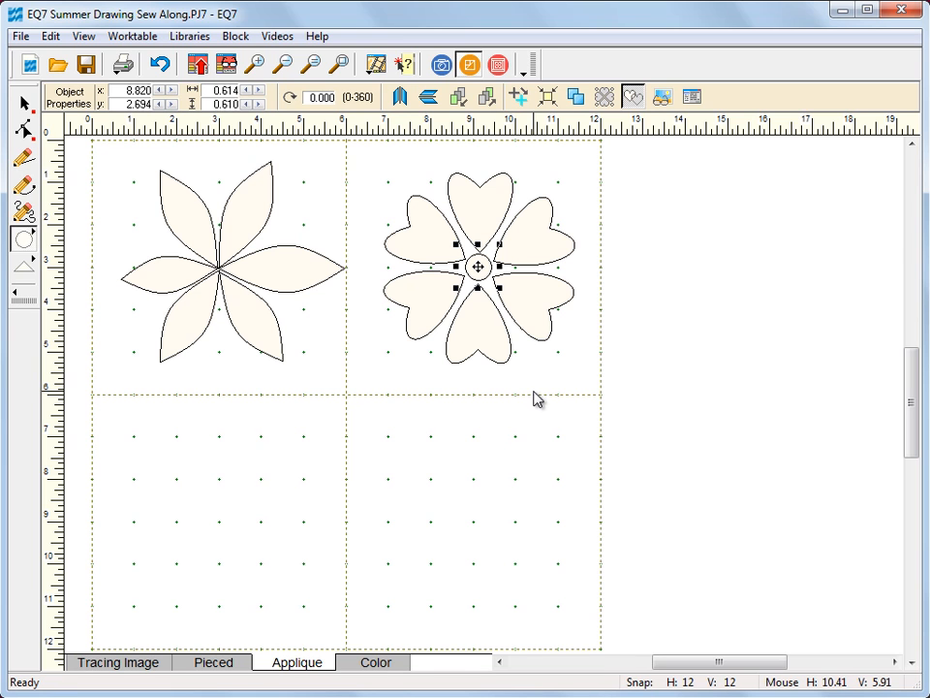
- Draw a teardrop leaf, roughly 2.4 by 3 inches, in the lower-right quarter
click(23, 240)
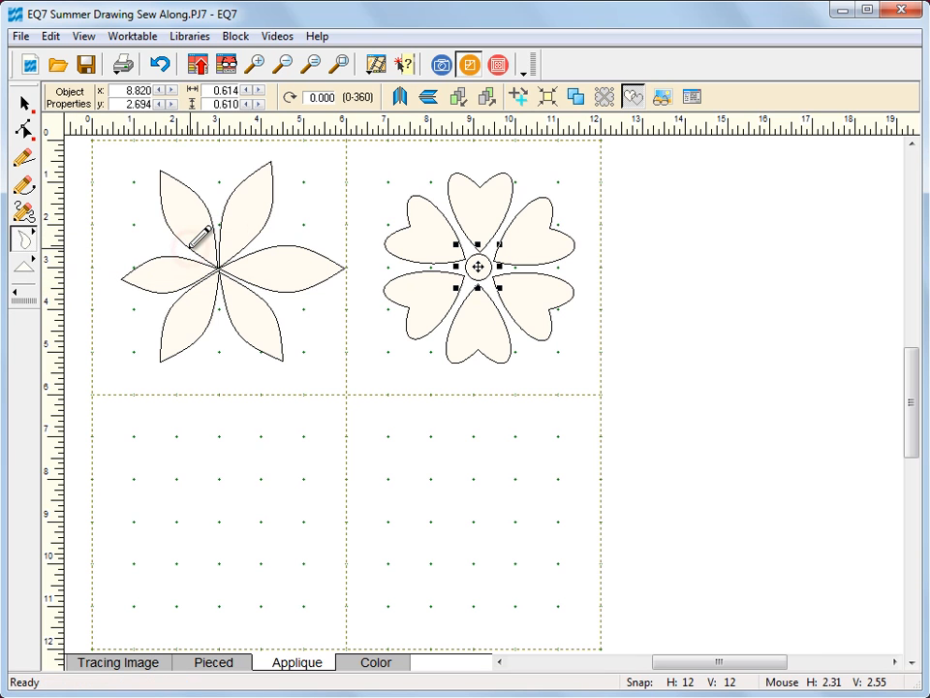
mouse_move(468, 472)
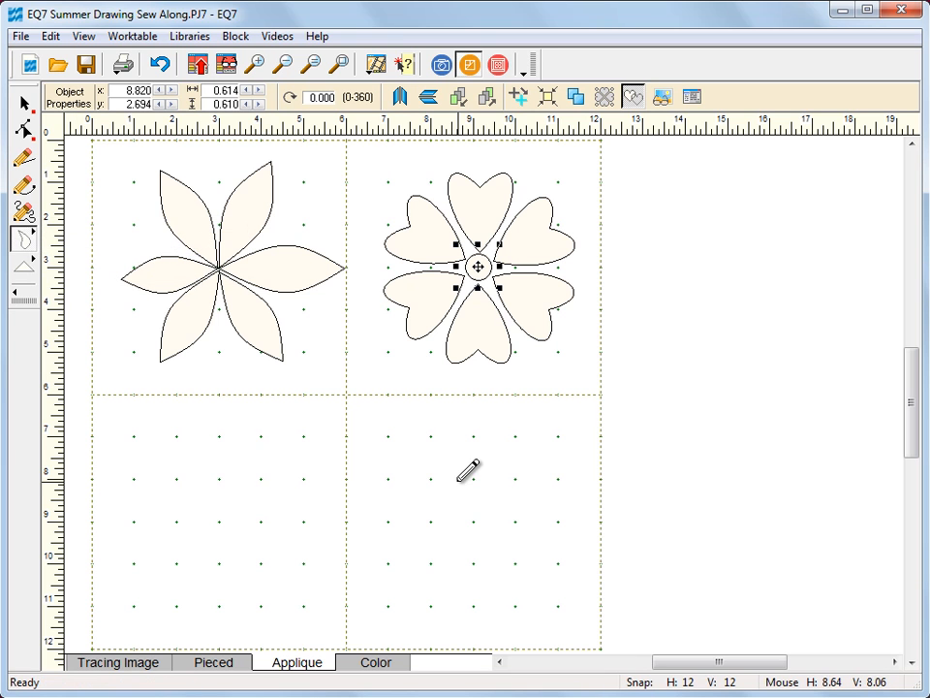
mouse_move(400, 468)
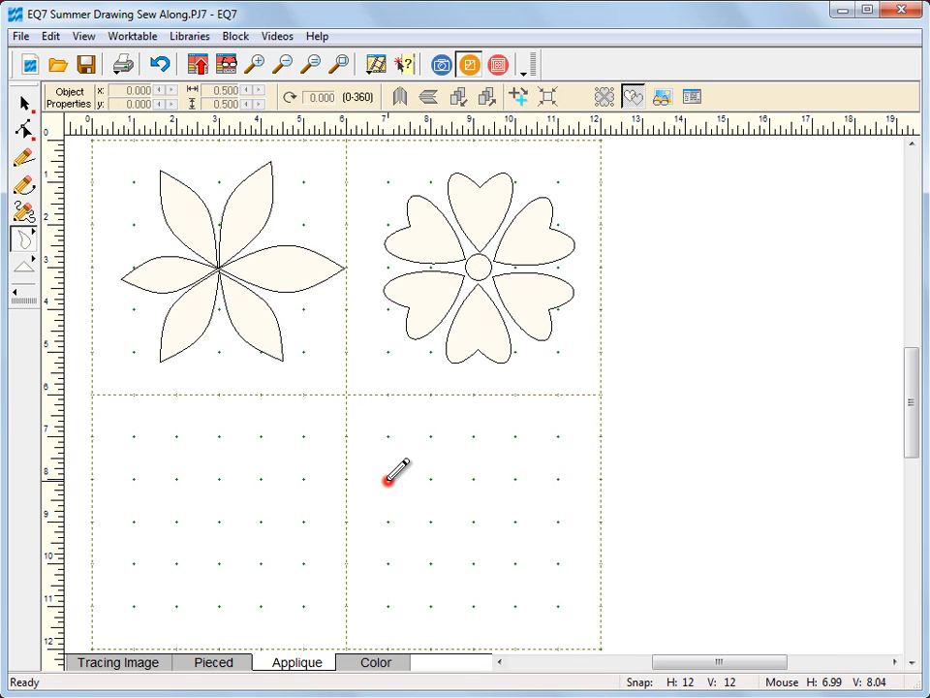
drag(392, 483, 482, 604)
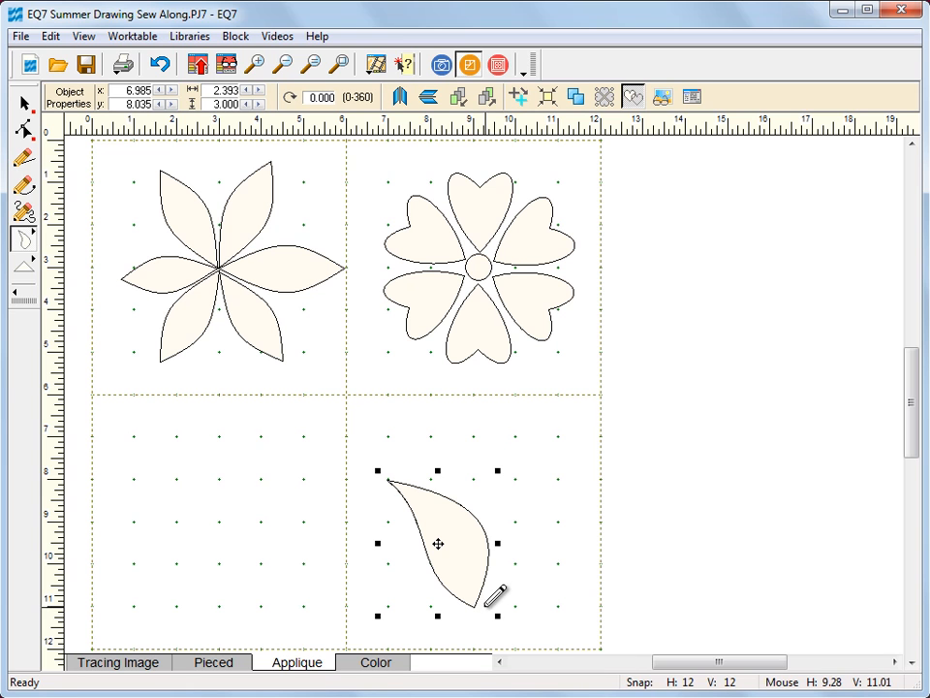
click(24, 103)
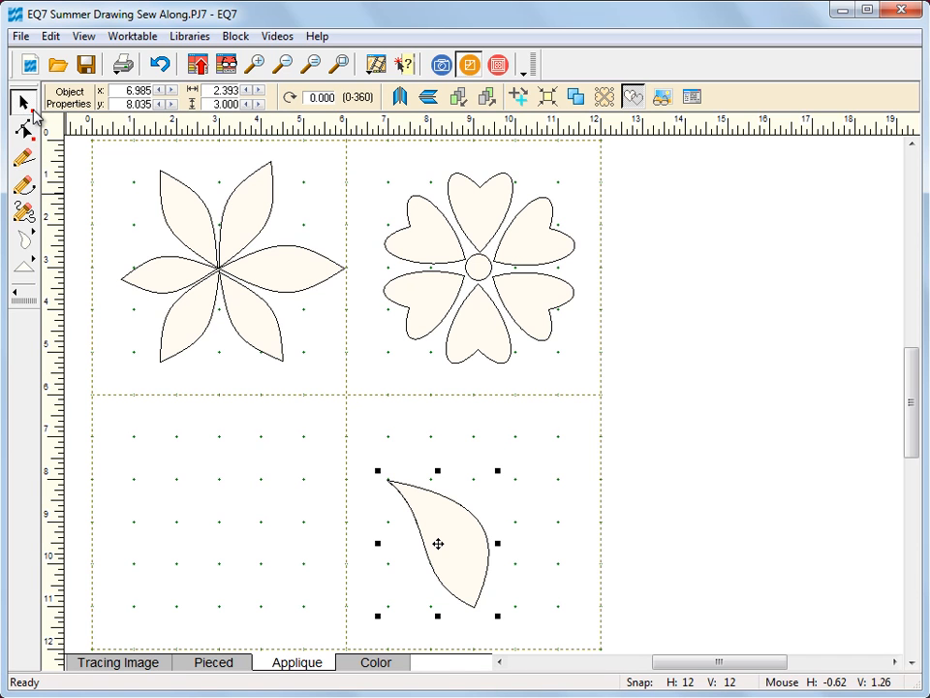
mouse_move(37, 116)
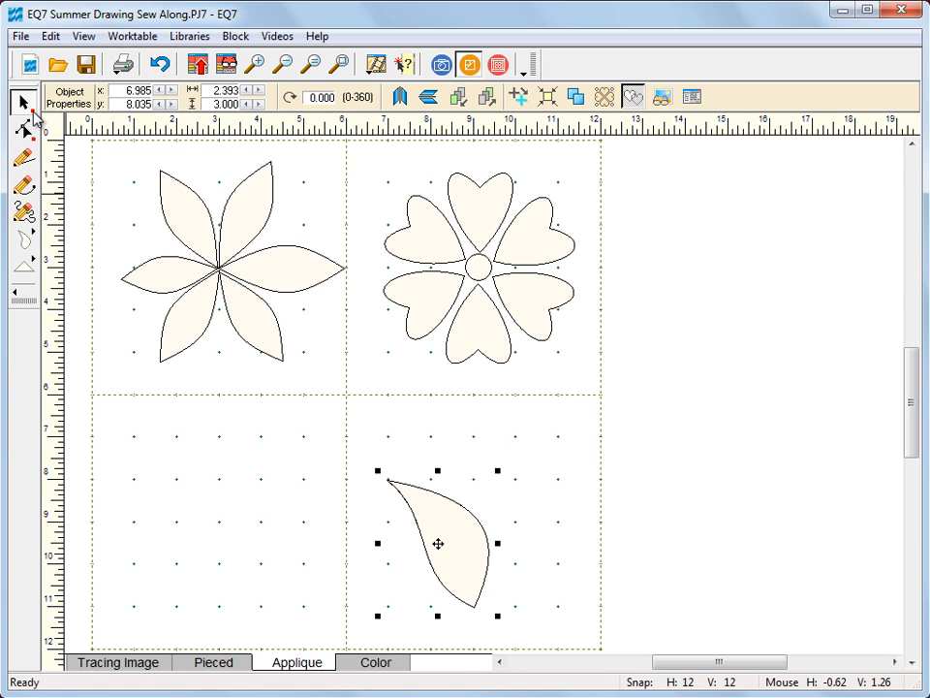
- Clone the leaf and flip the copy horizontally into a mirrored leaf pair
click(24, 101)
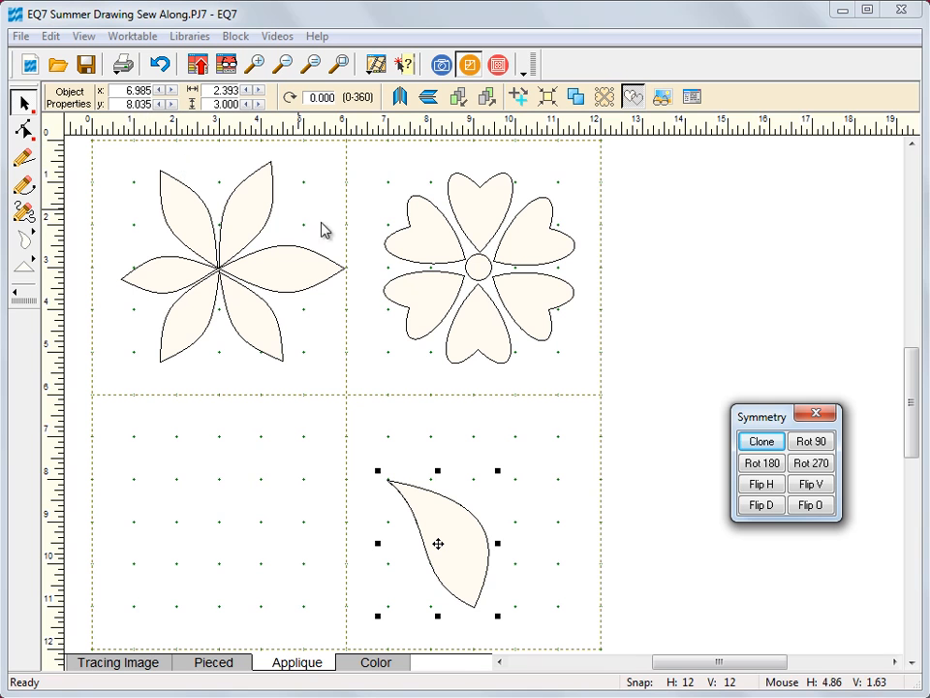
click(761, 441)
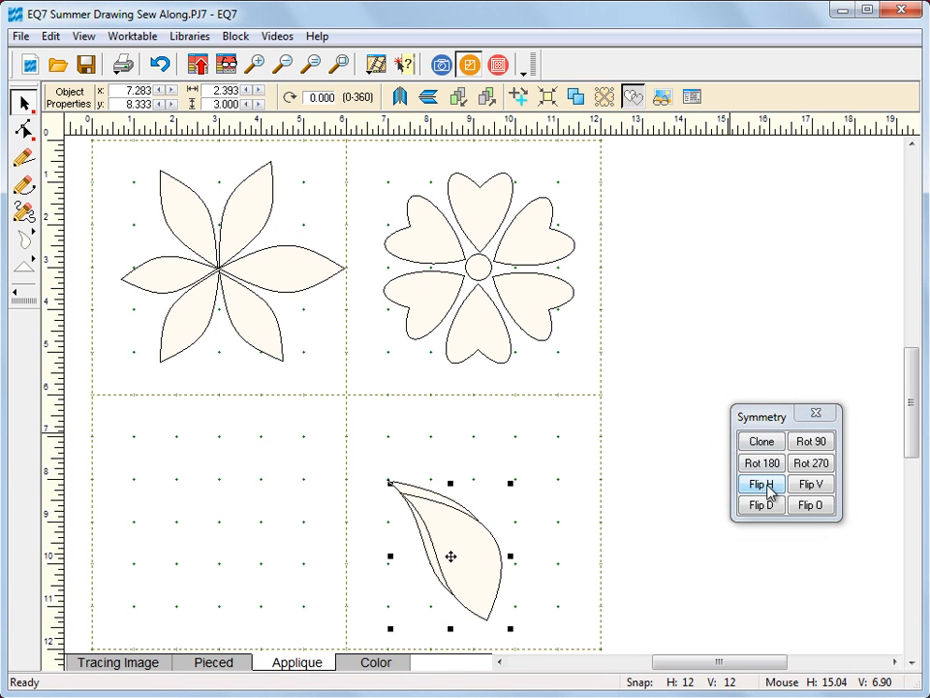
click(760, 483)
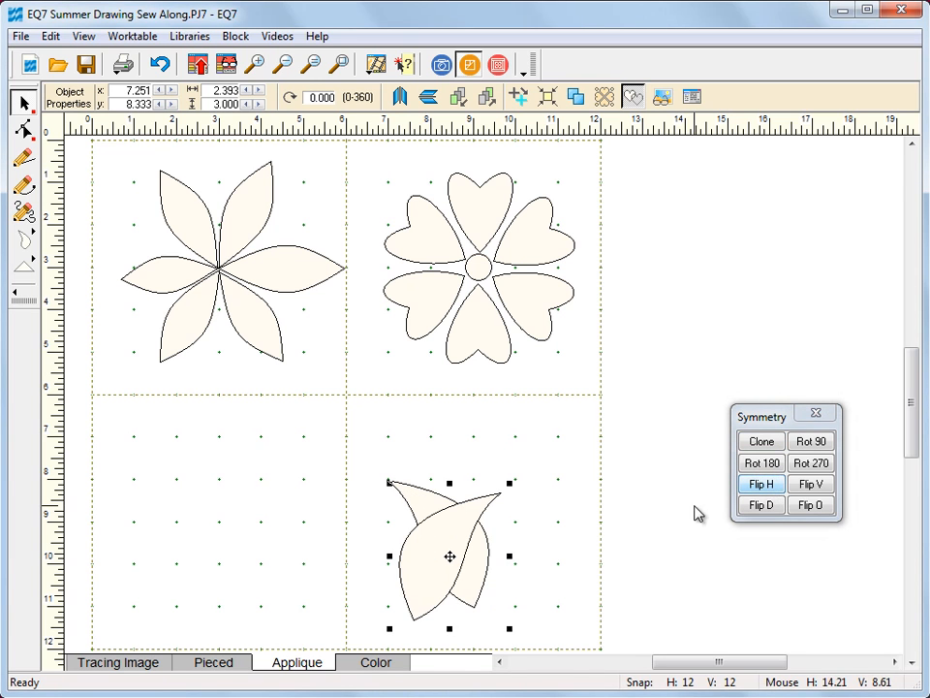
click(761, 484)
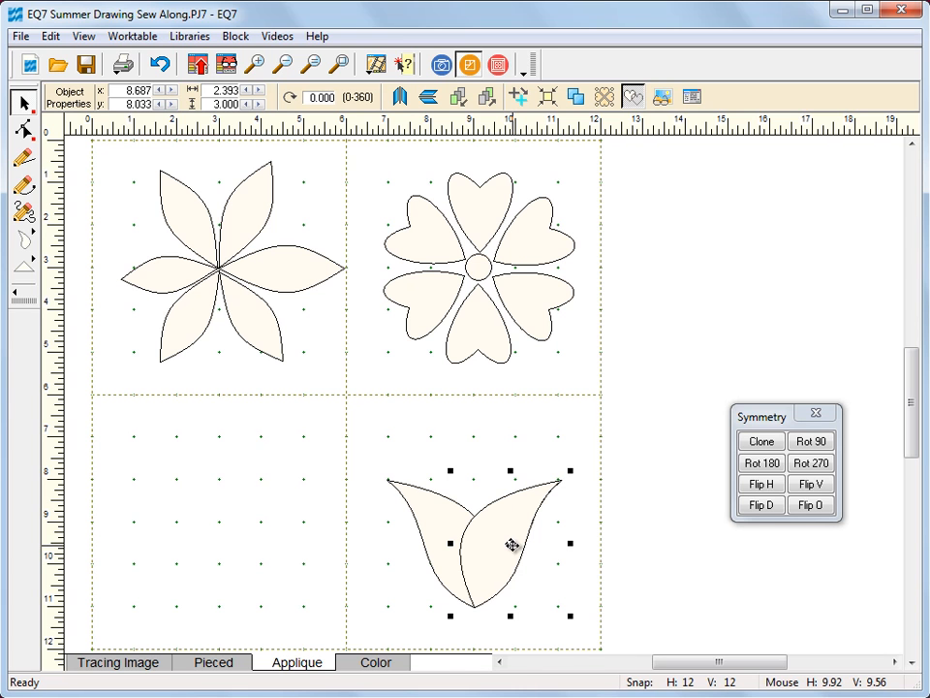
mouse_move(37, 298)
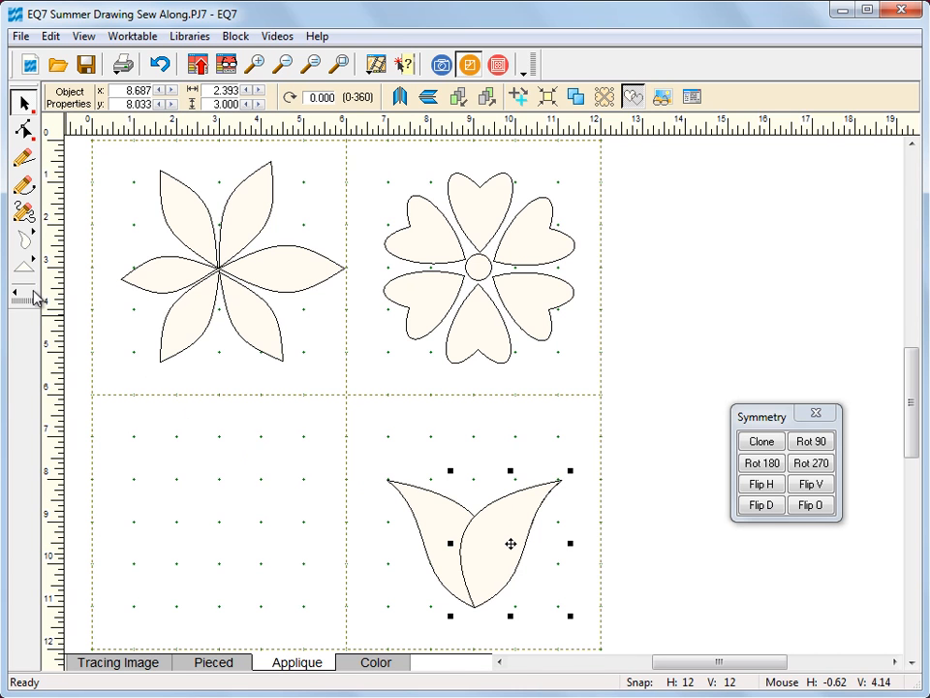
- Add a pointed-oval centre petal and send it behind the two side leaves
click(24, 237)
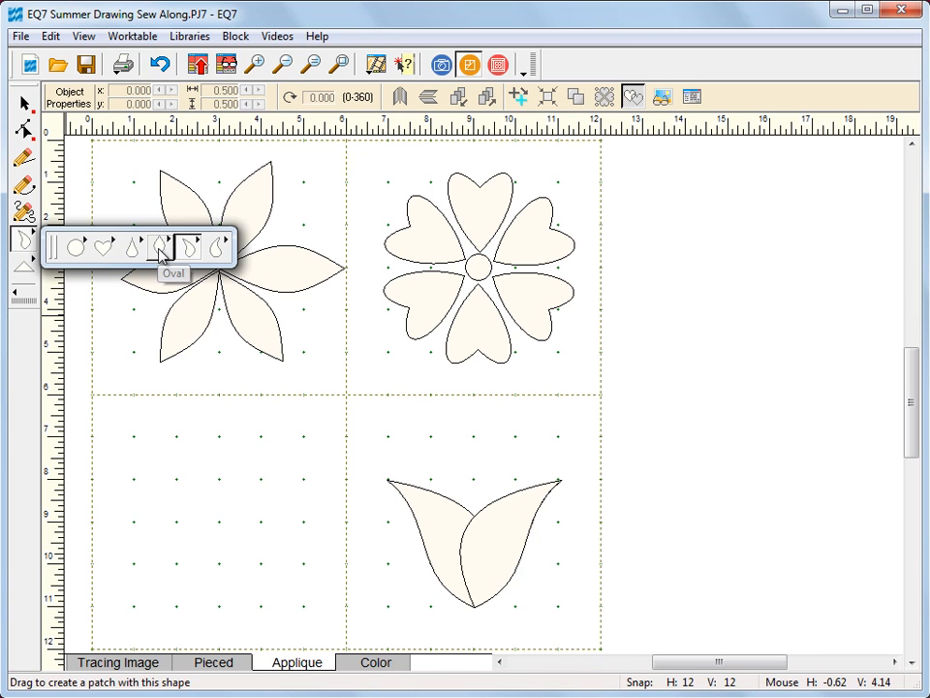
mouse_move(160, 250)
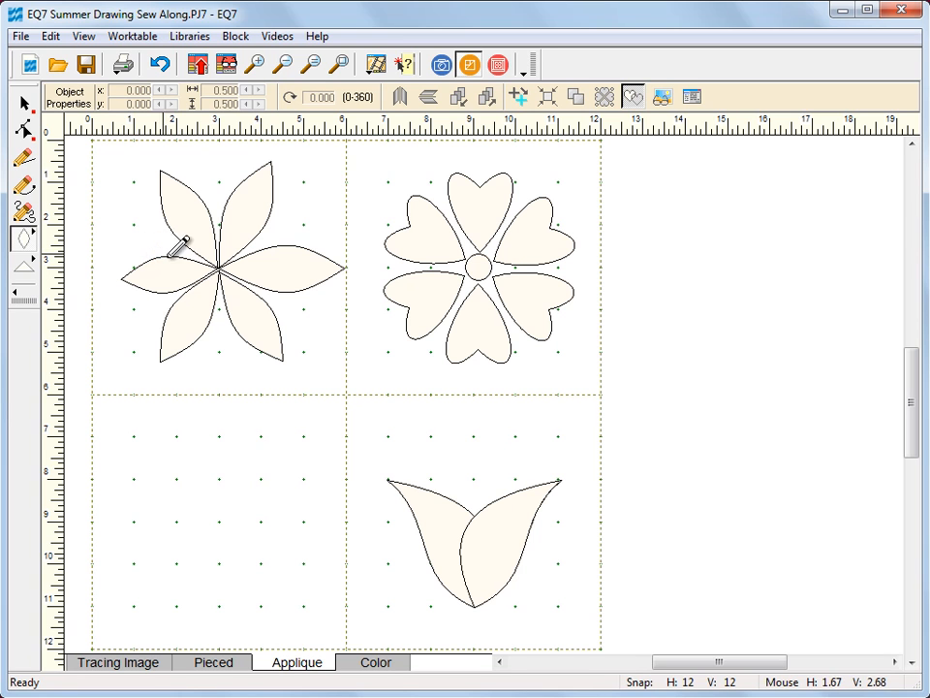
mouse_move(511, 480)
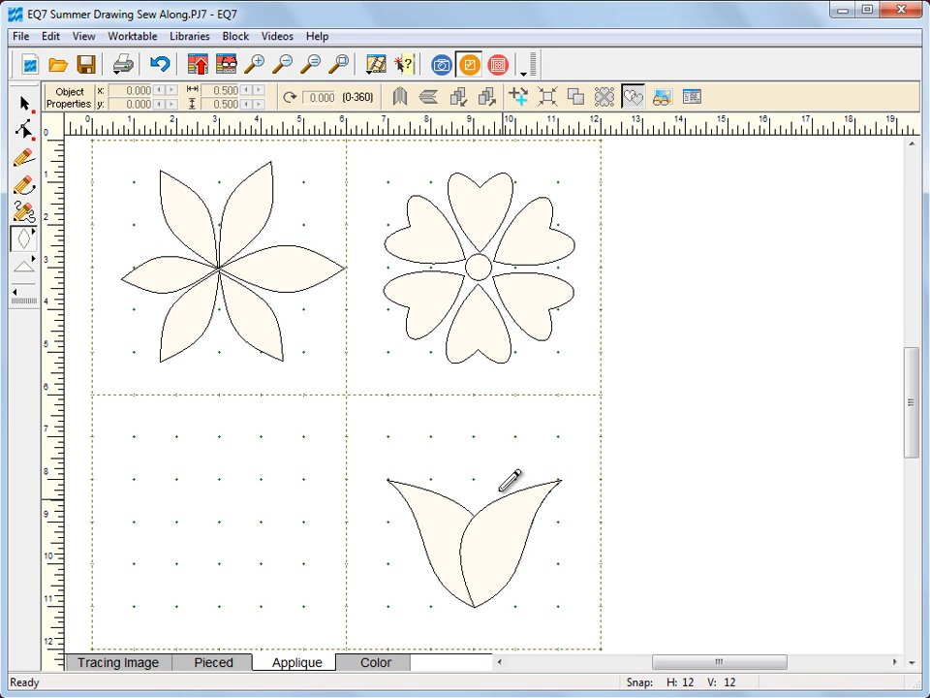
mouse_move(485, 427)
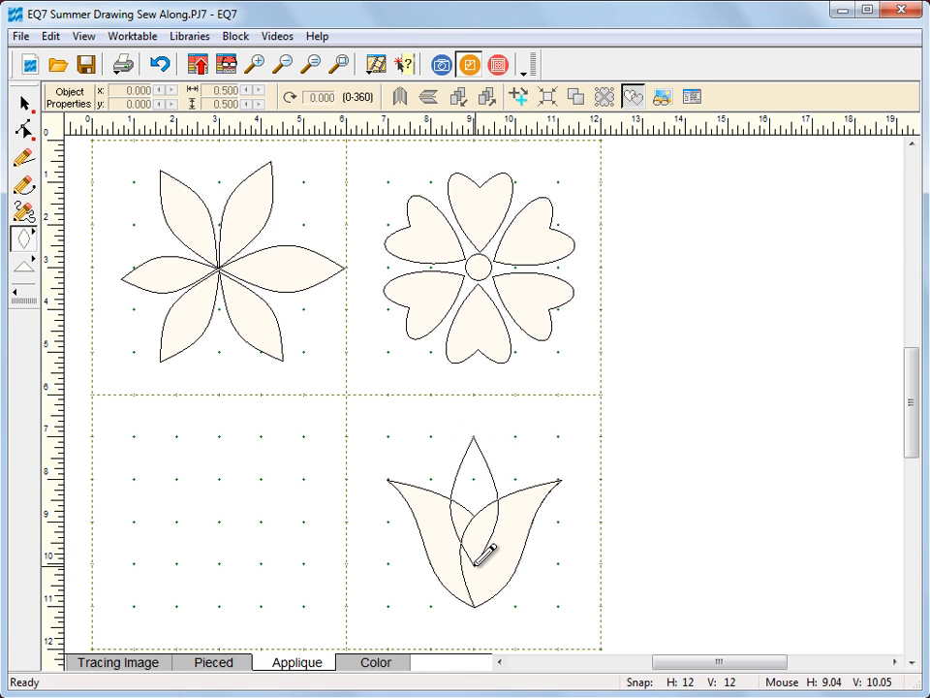
click(474, 501)
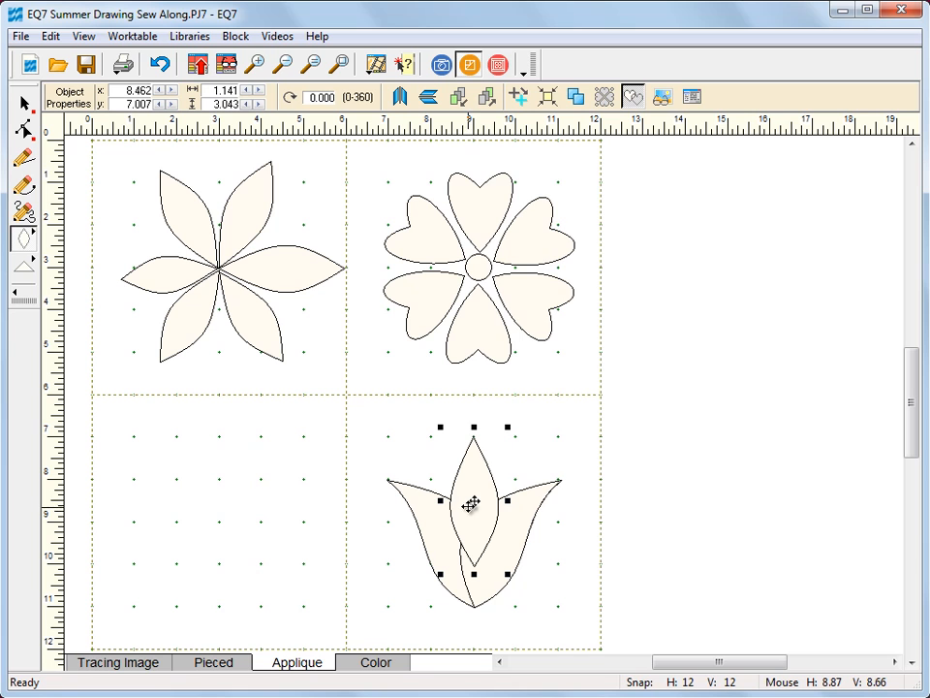
right_click(473, 504)
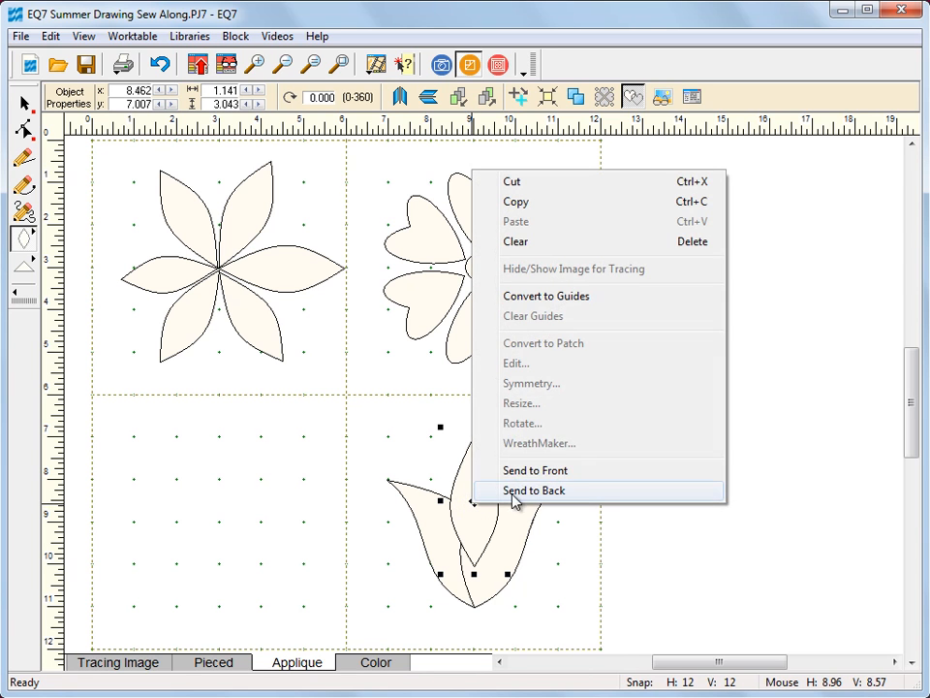
click(534, 489)
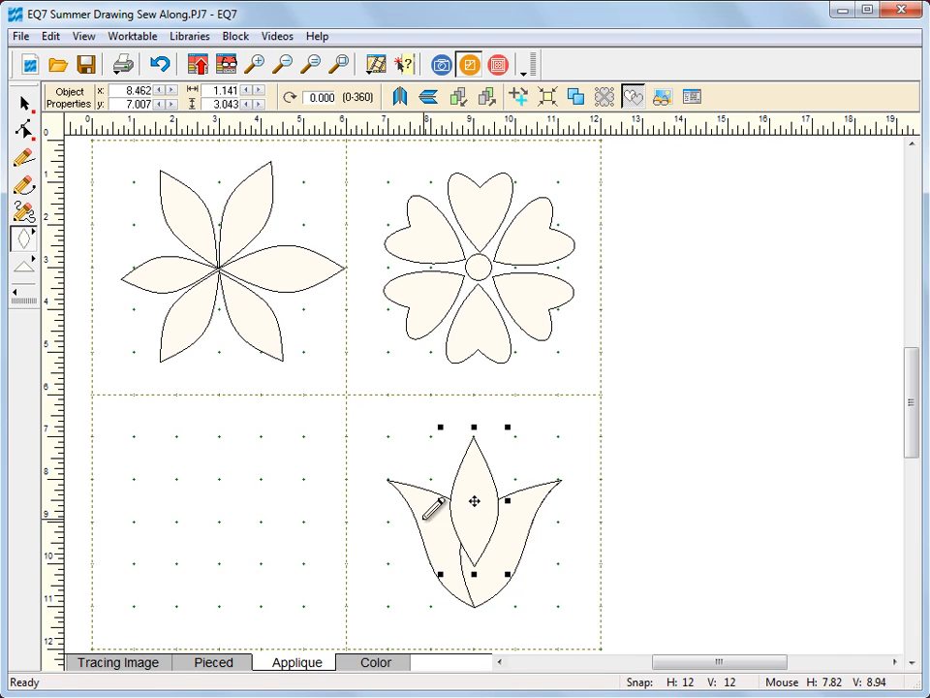
right_click(473, 503)
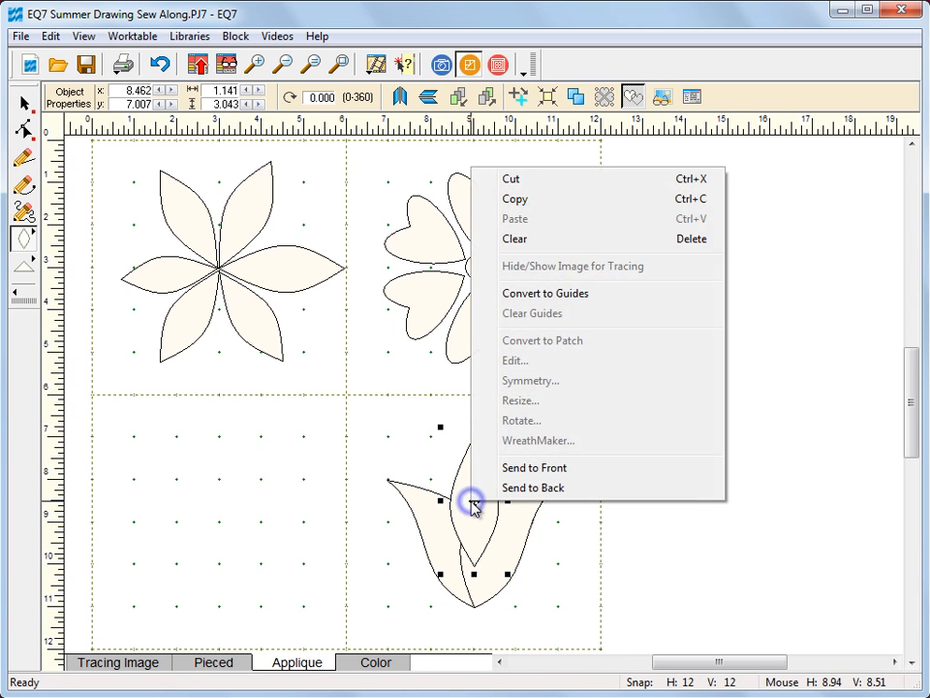
mouse_move(533, 488)
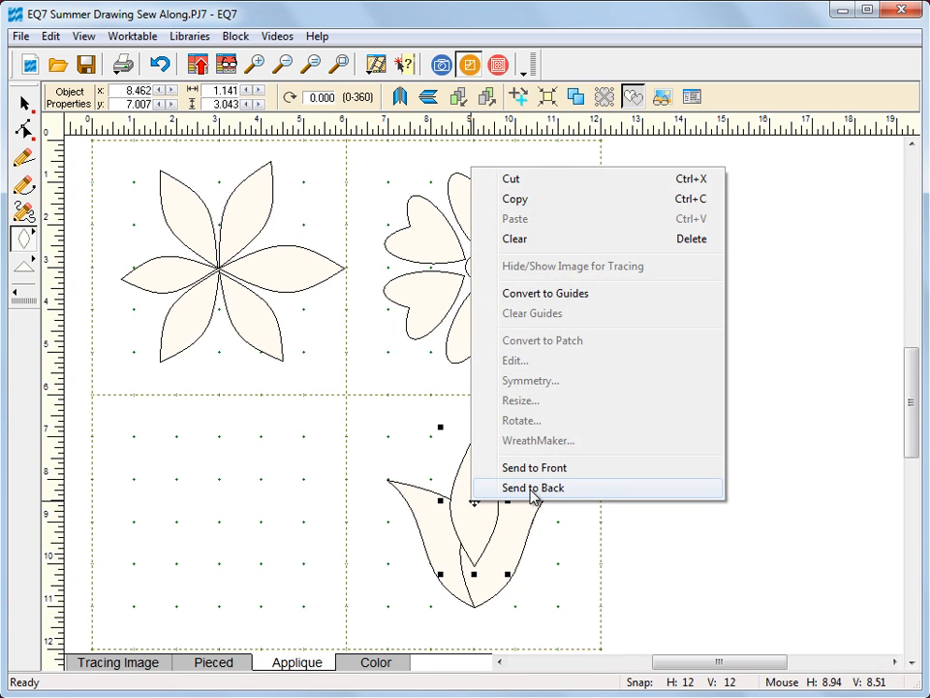
click(533, 488)
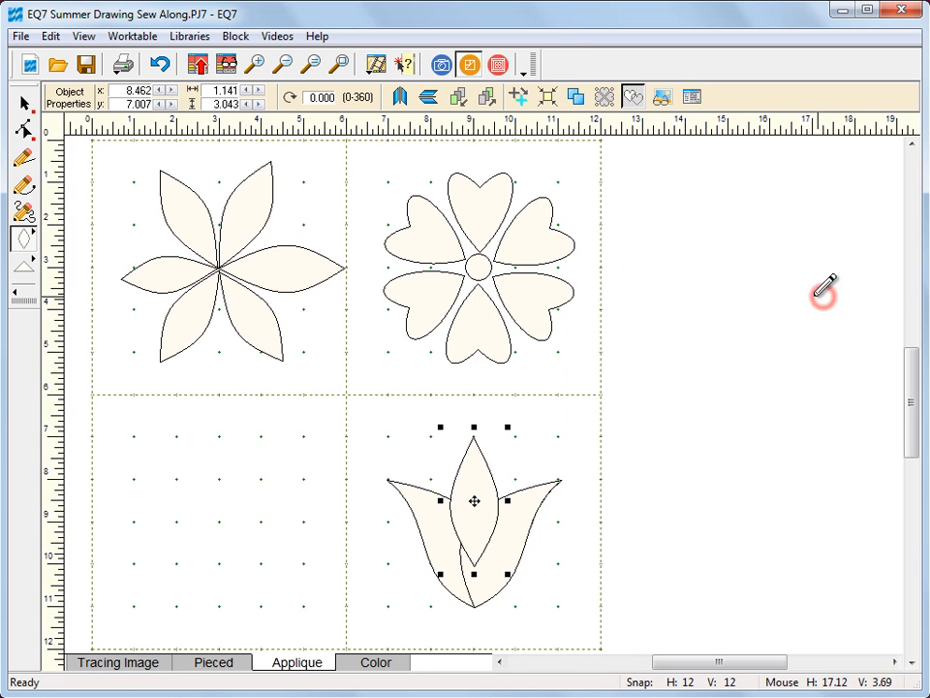
mouse_move(487, 96)
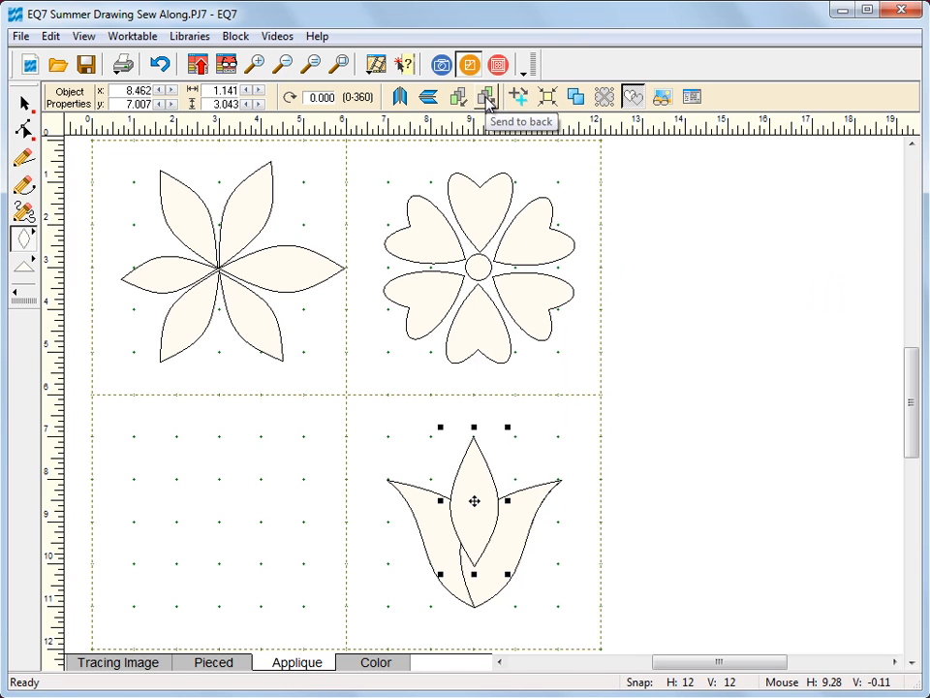
click(488, 96)
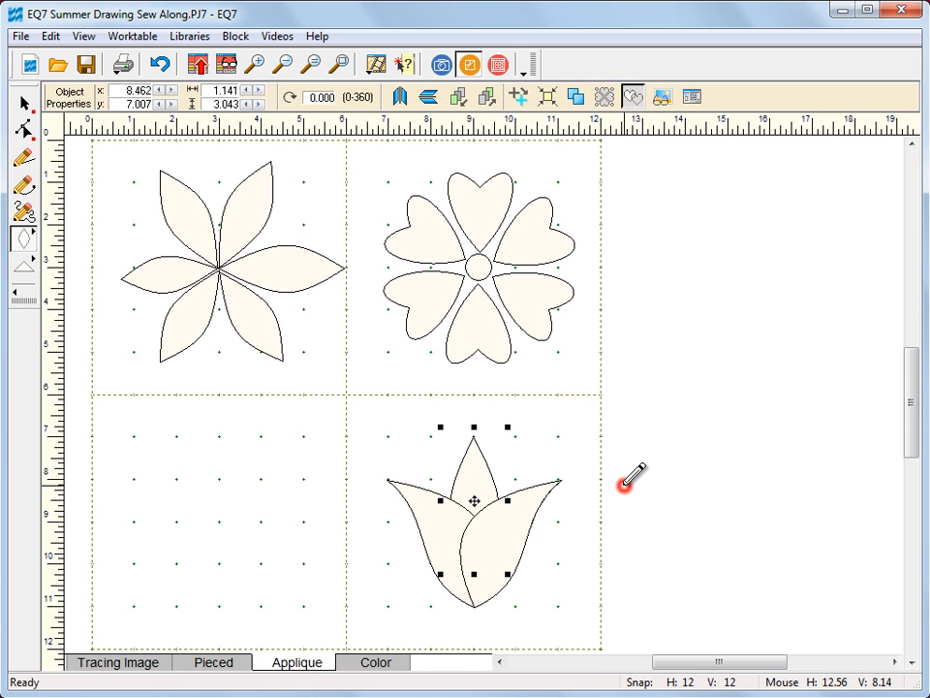
mouse_move(636, 474)
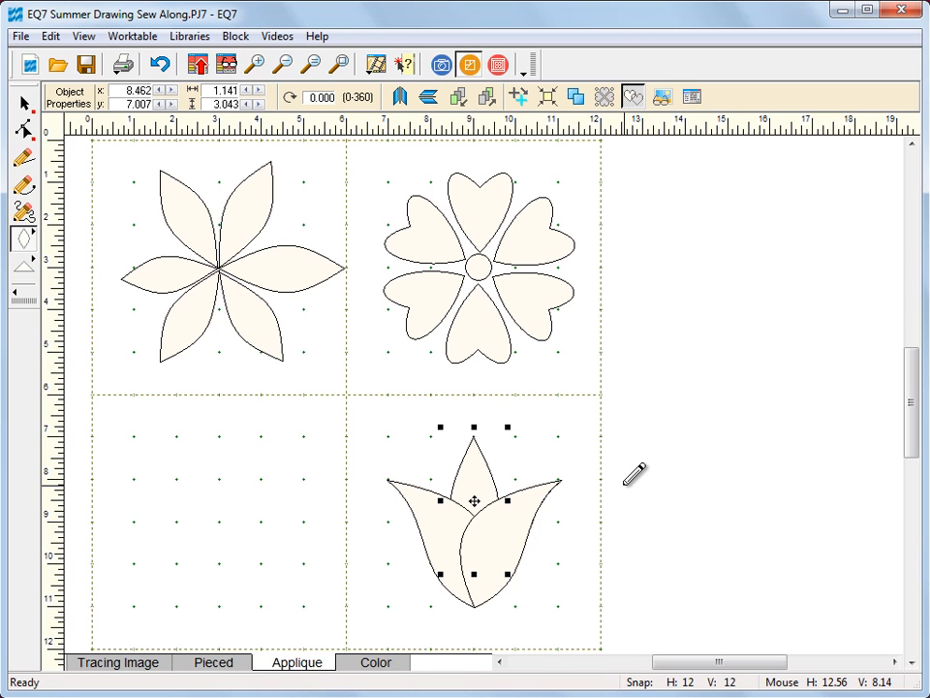
mouse_move(165, 516)
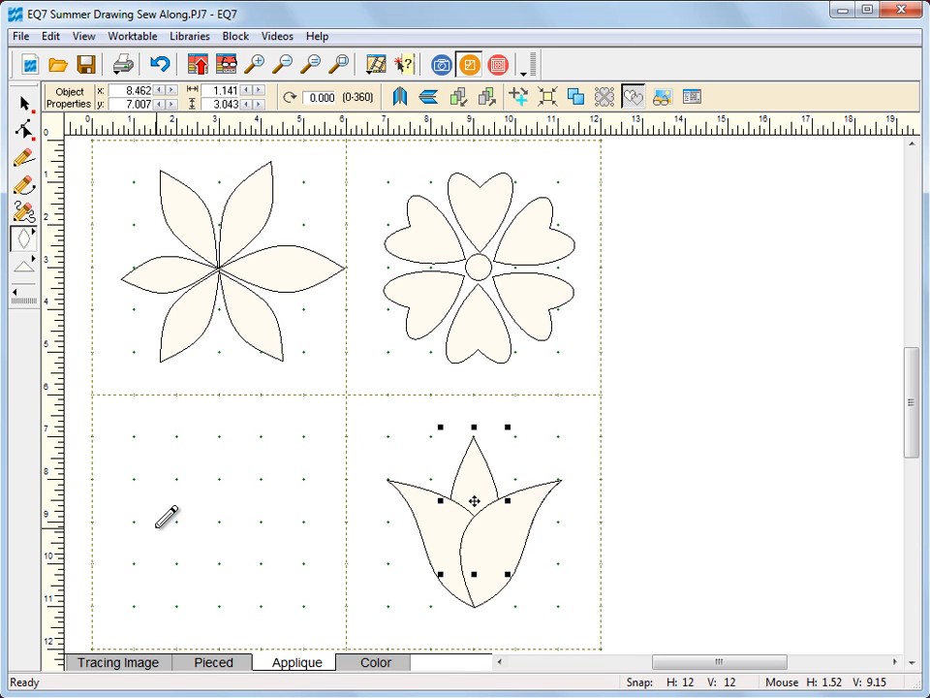
mouse_move(193, 499)
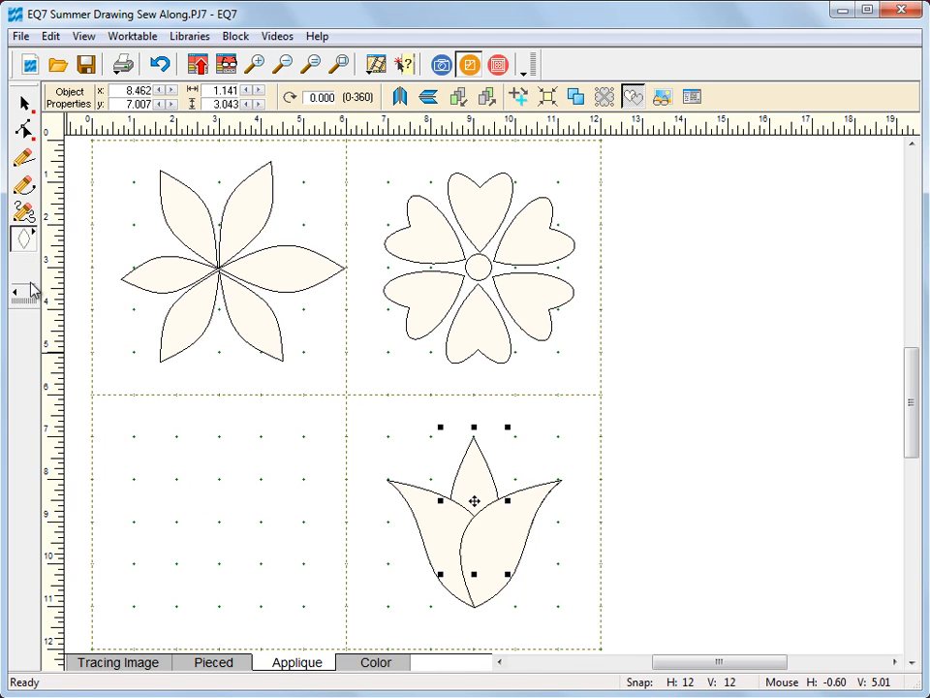
- Draw a hexagon about 3.5 by 4 inches filling the lower-left quarter
click(23, 265)
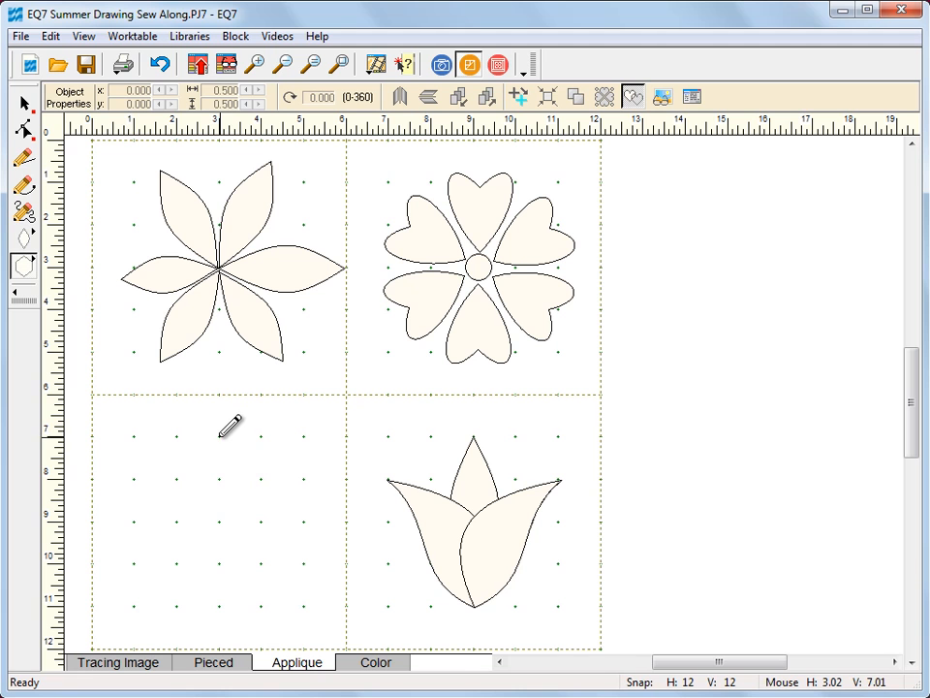
click(220, 435)
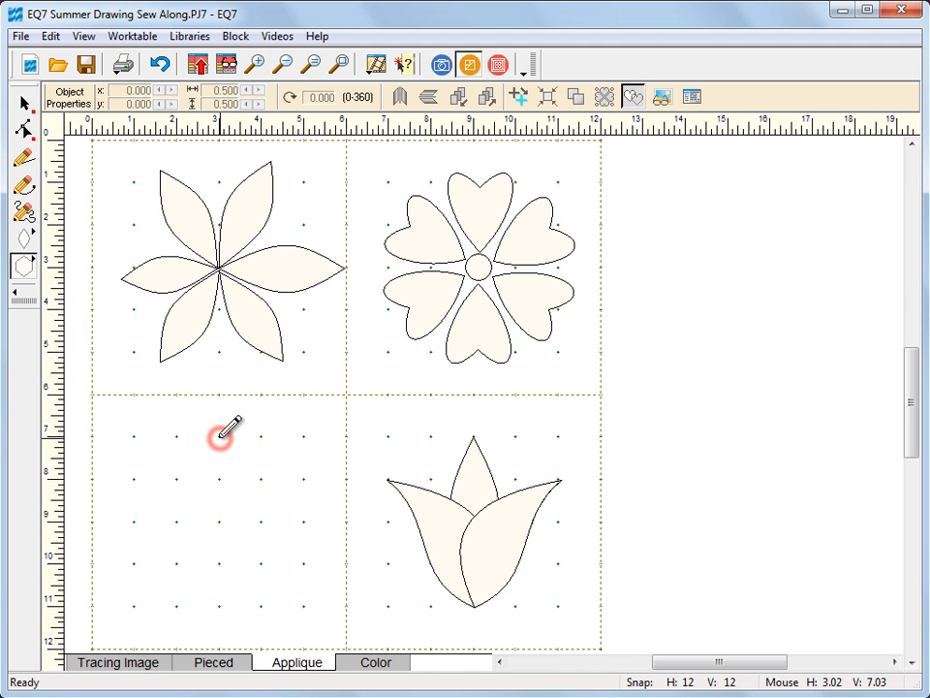
drag(221, 436, 227, 596)
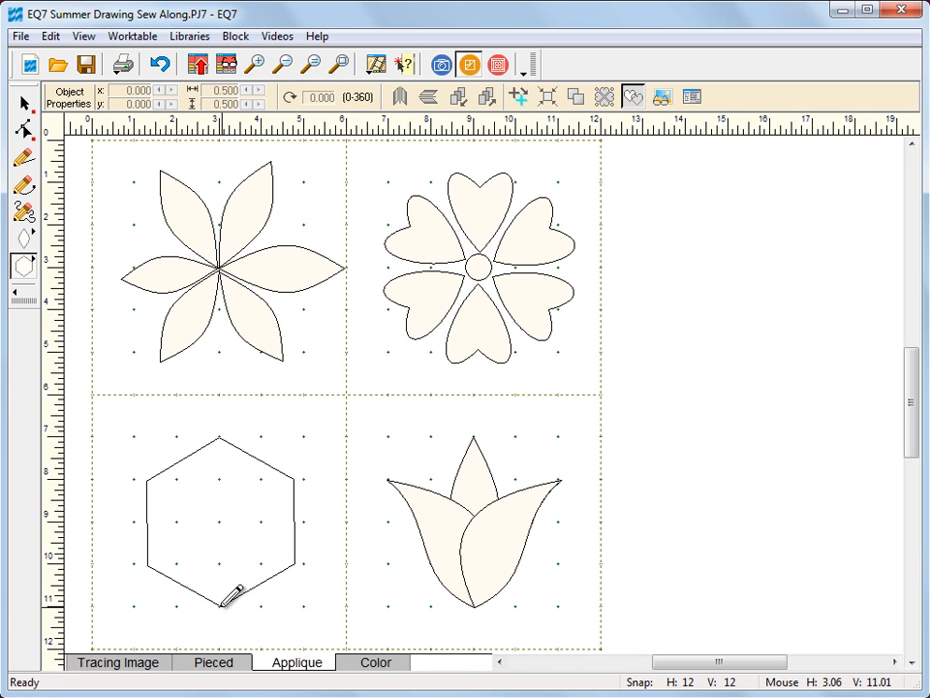
click(220, 521)
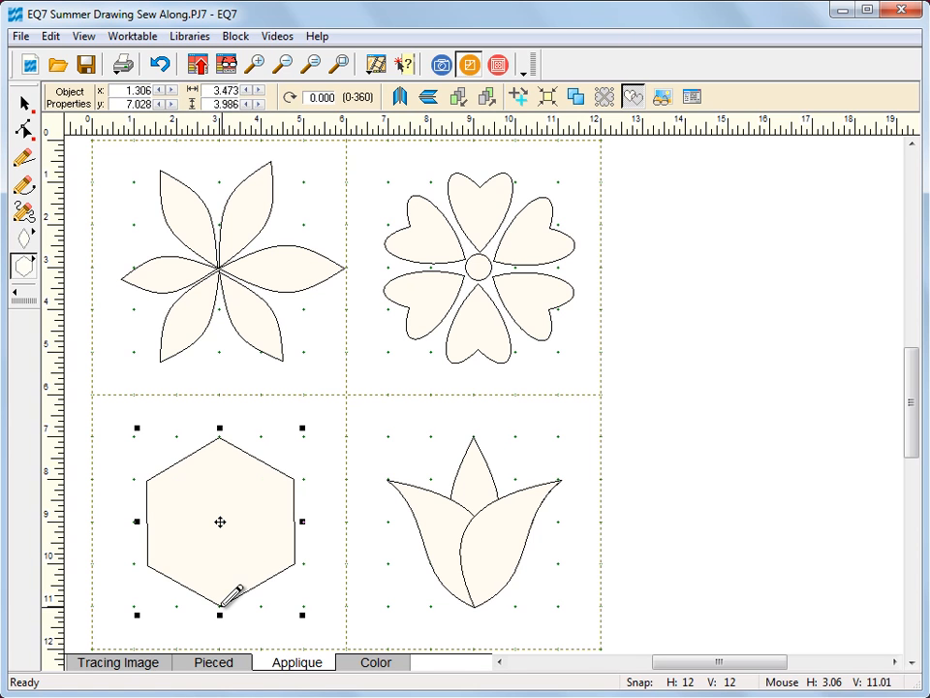
mouse_move(247, 432)
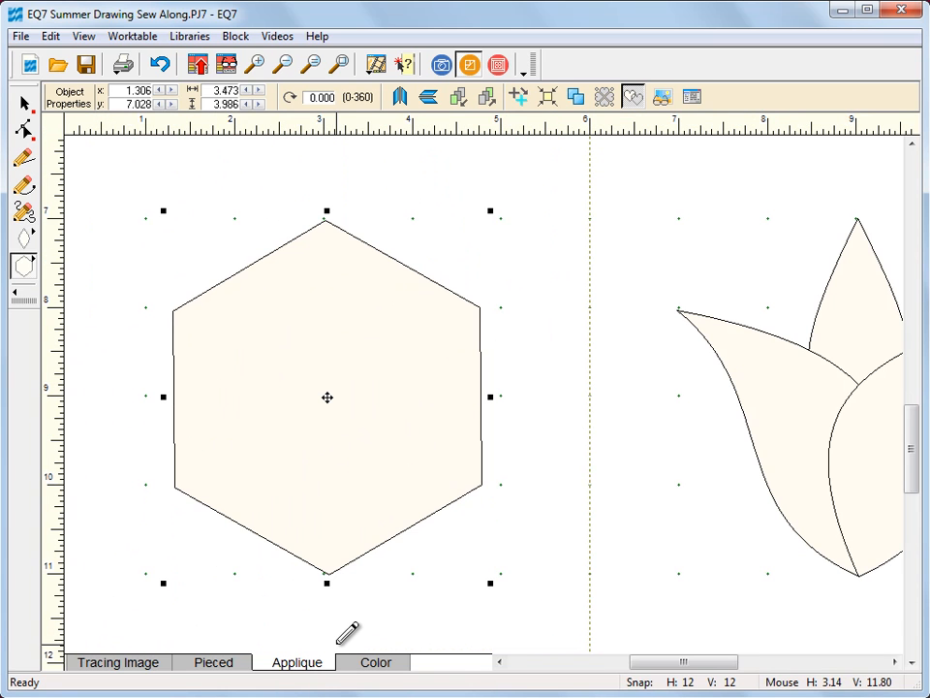
mouse_move(351, 288)
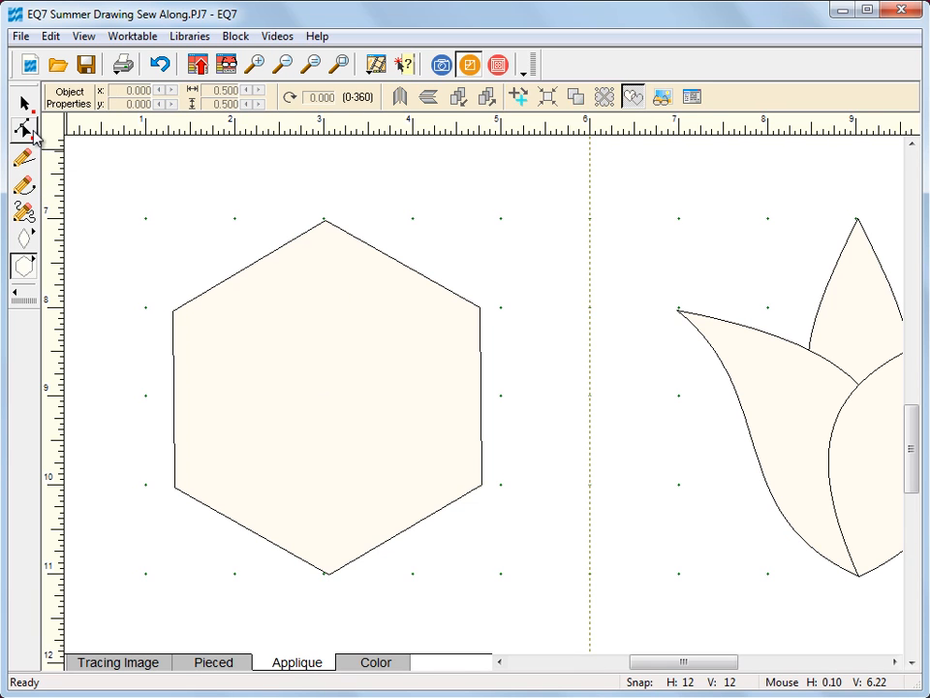
- Convert the hexagon's right edge to a curve and bow it outward
click(23, 129)
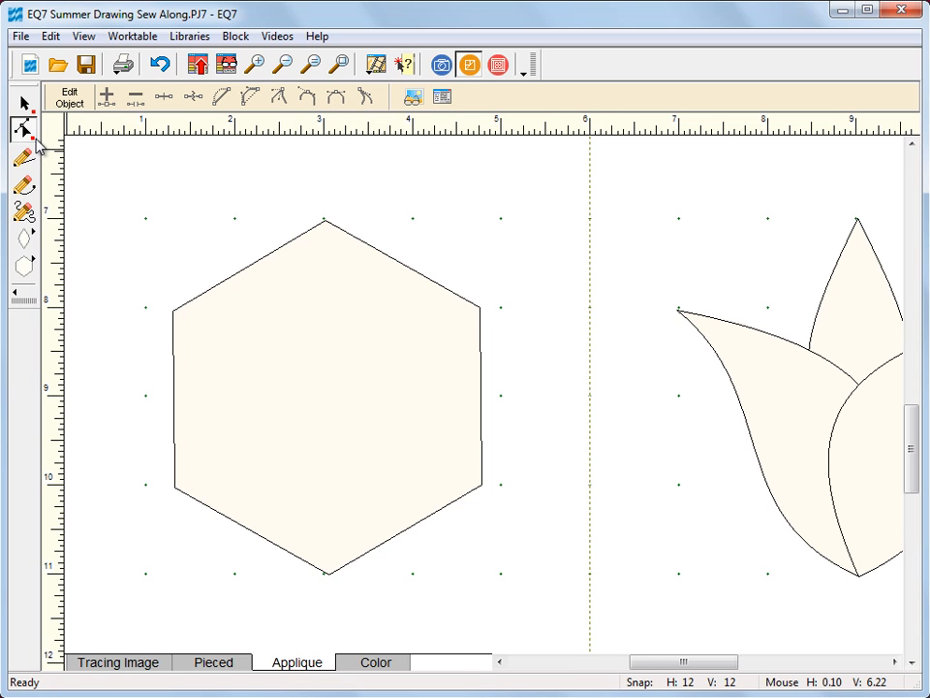
click(23, 129)
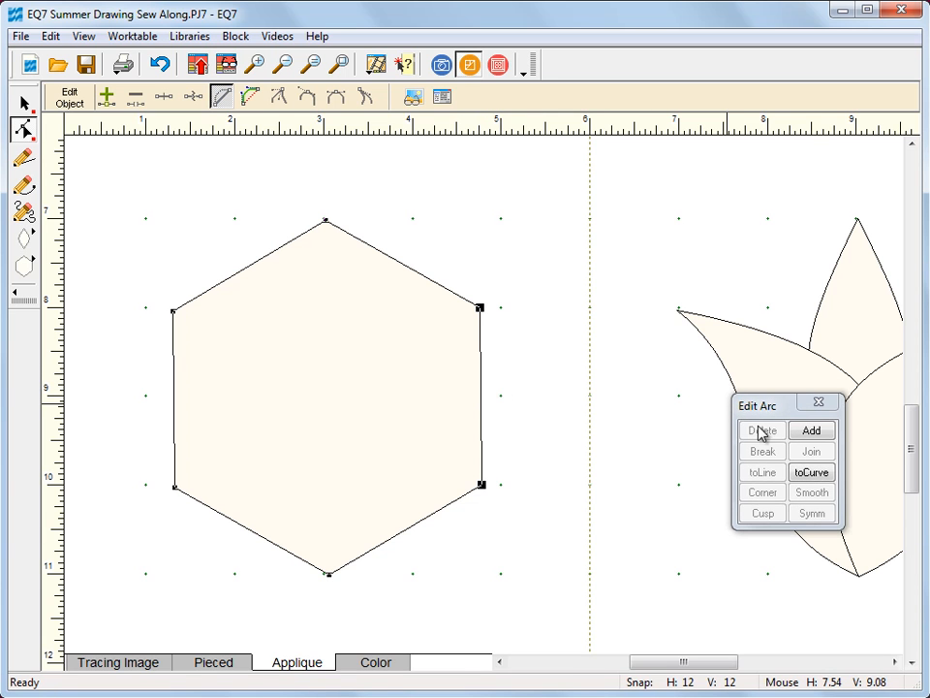
drag(758, 405, 630, 211)
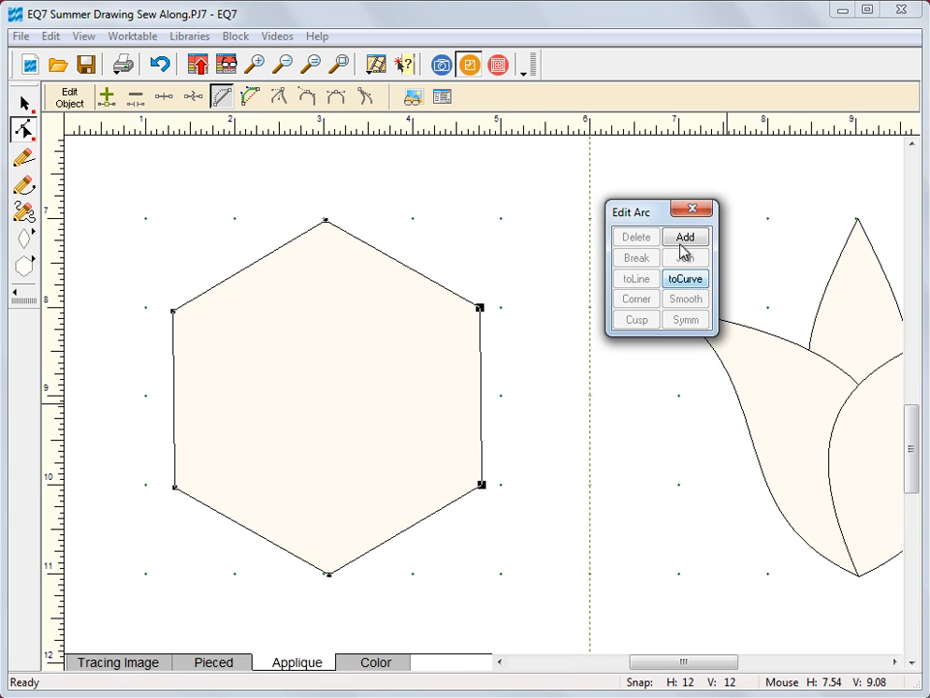
mouse_move(686, 281)
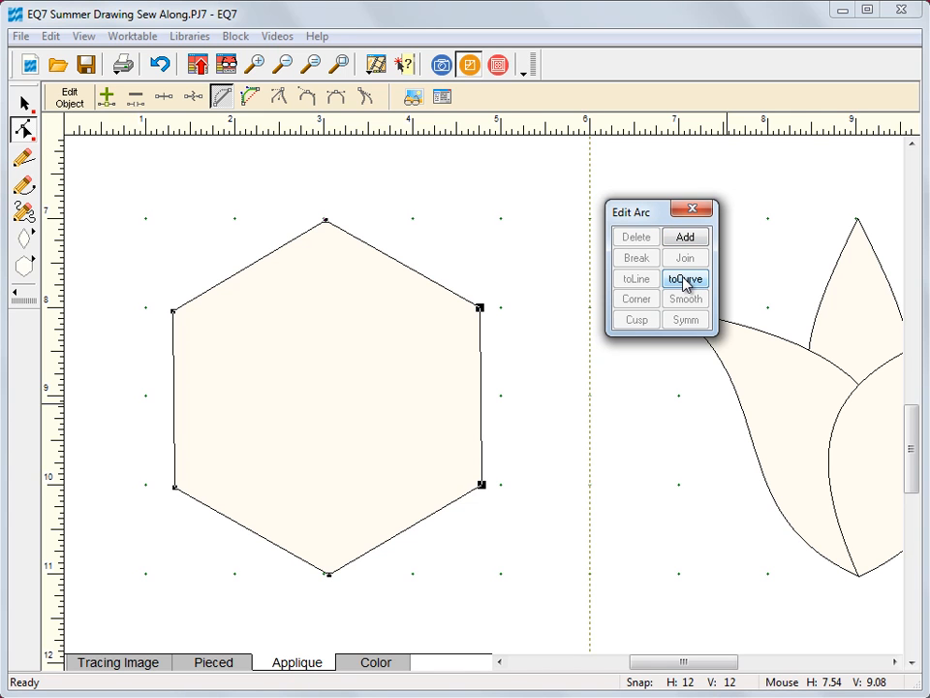
click(685, 279)
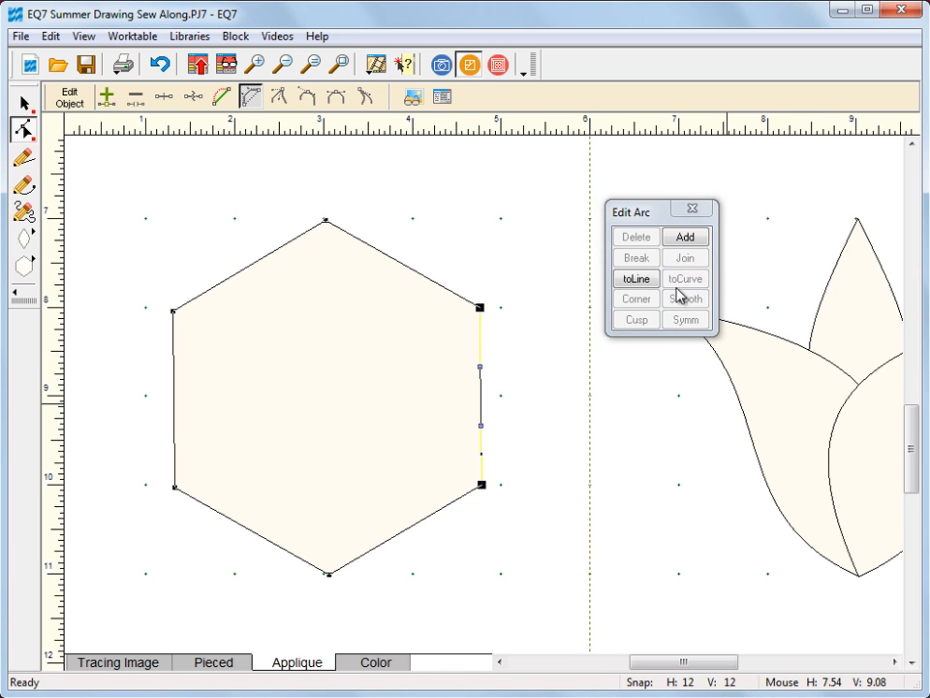
mouse_move(485, 431)
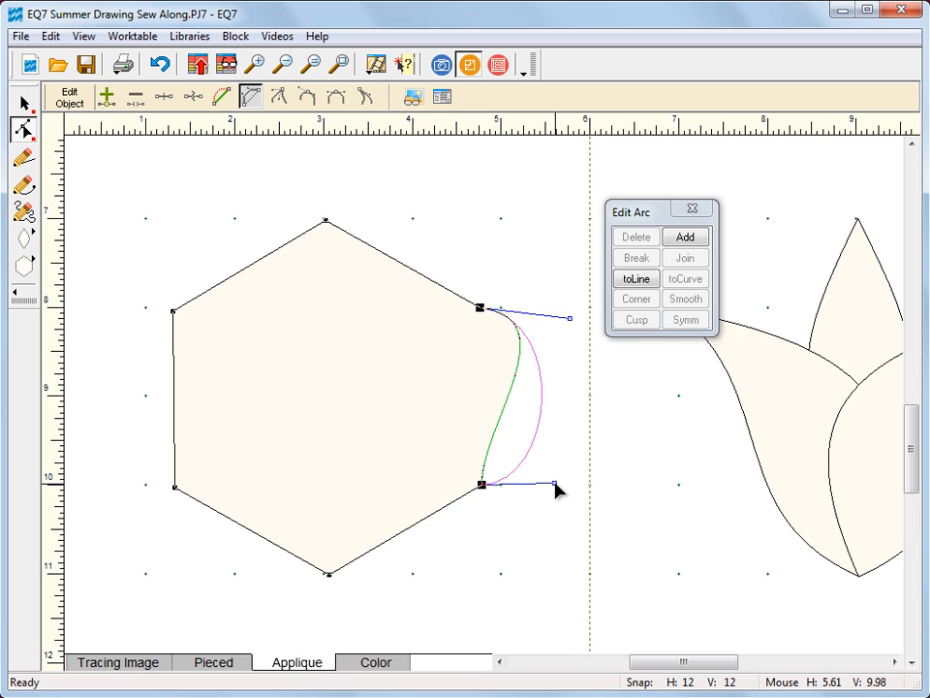
click(636, 278)
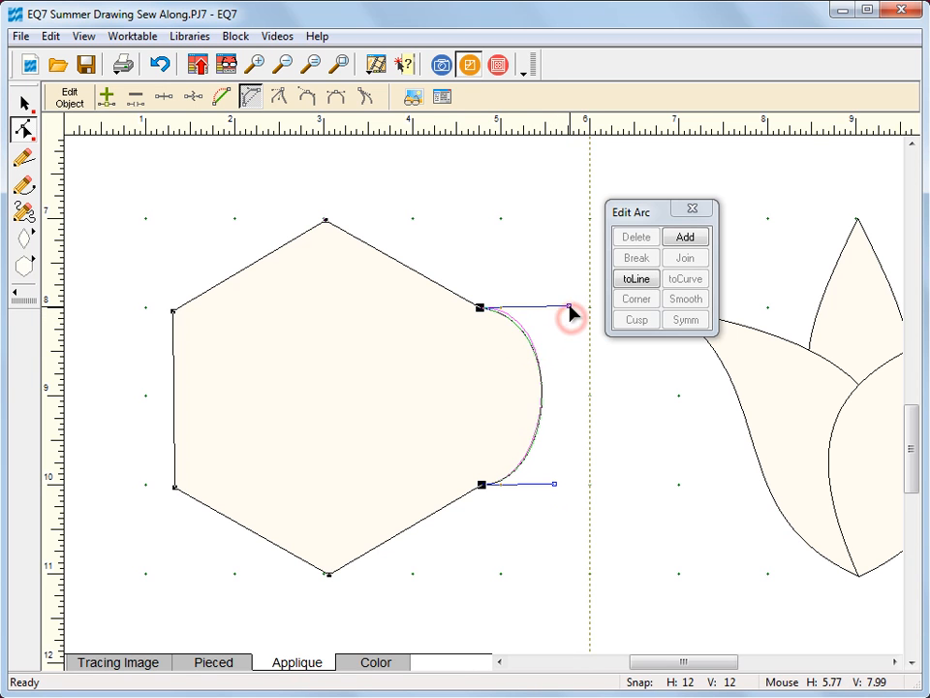
click(636, 279)
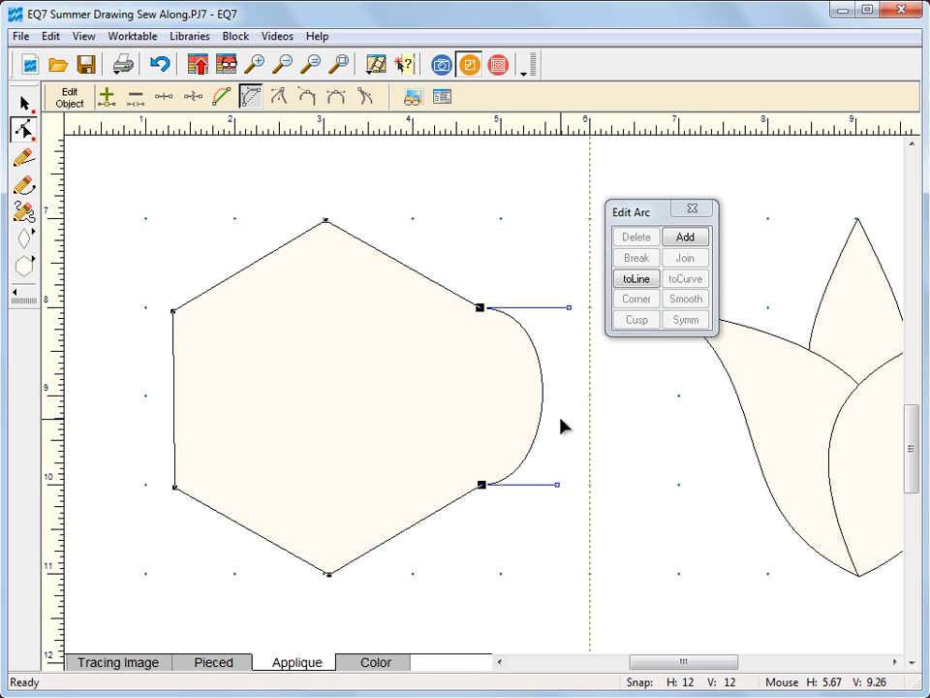
mouse_move(378, 560)
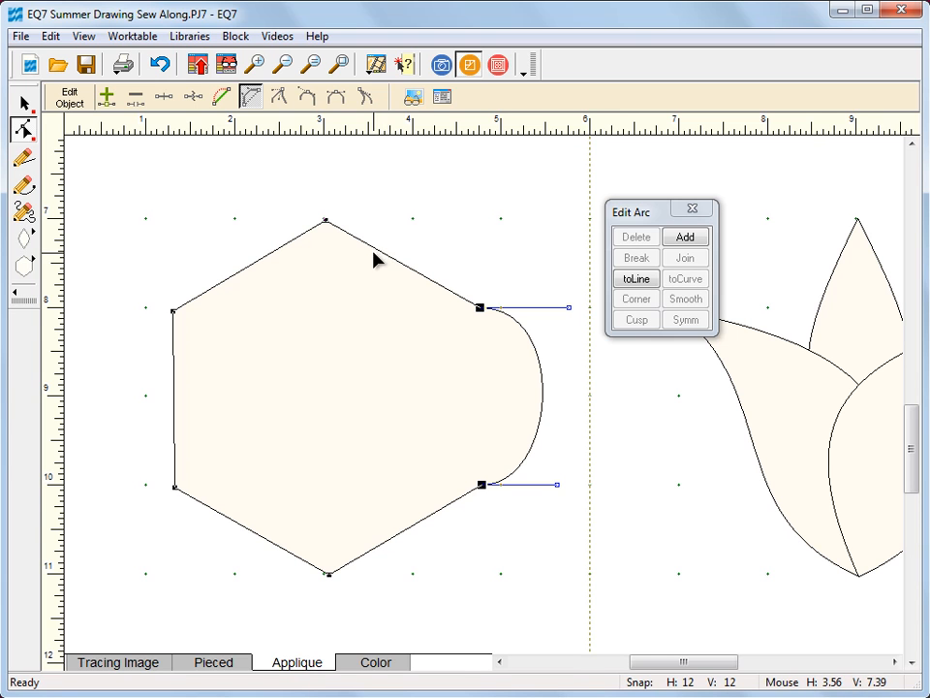
- Curve the hexagon's lower-right and lower-left sides outward into rounded lobes
click(685, 279)
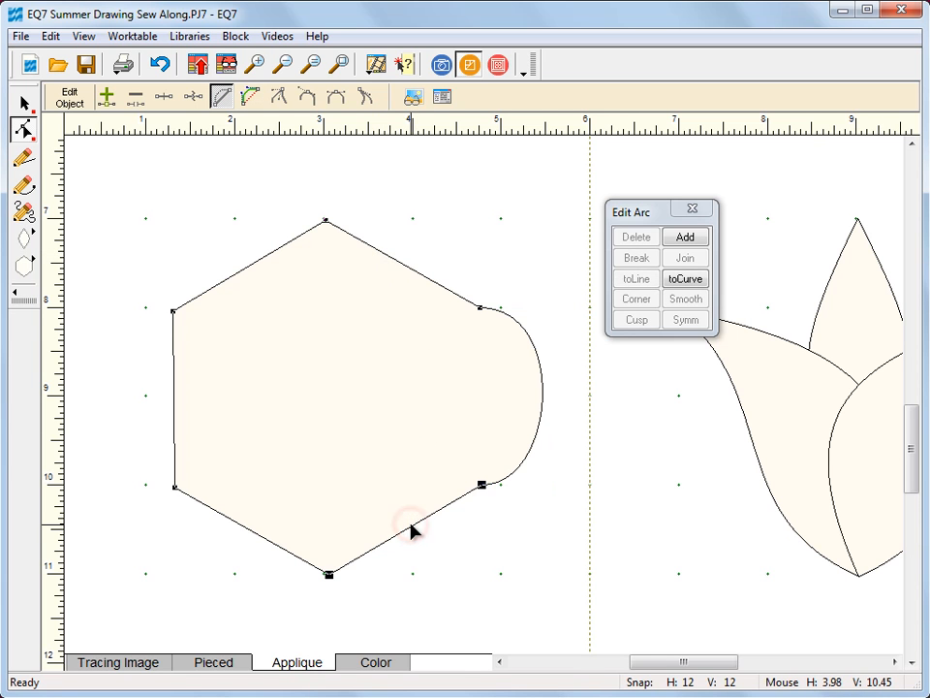
click(636, 278)
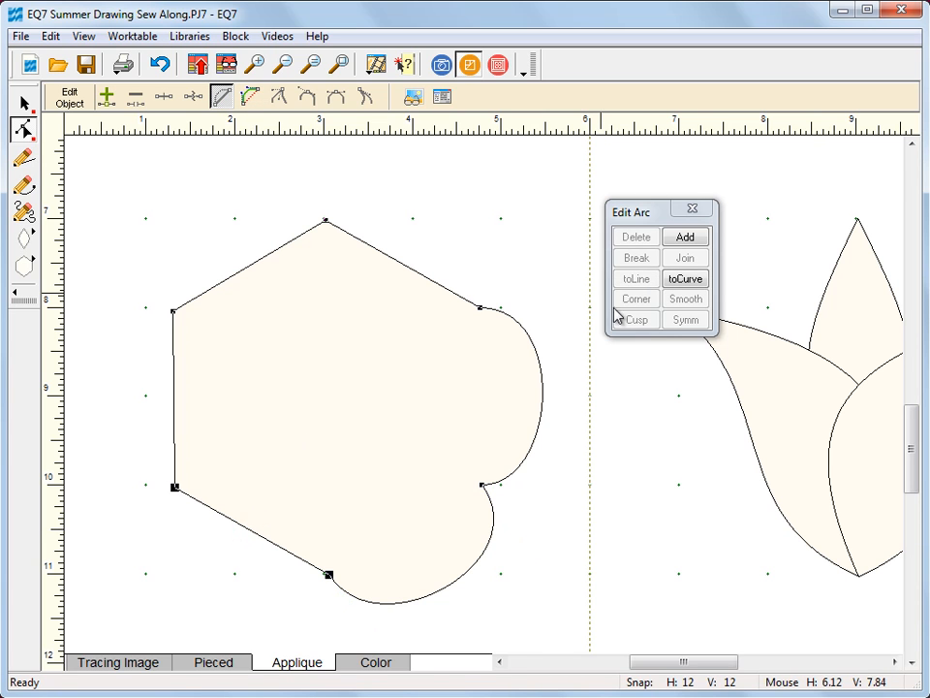
mouse_move(245, 536)
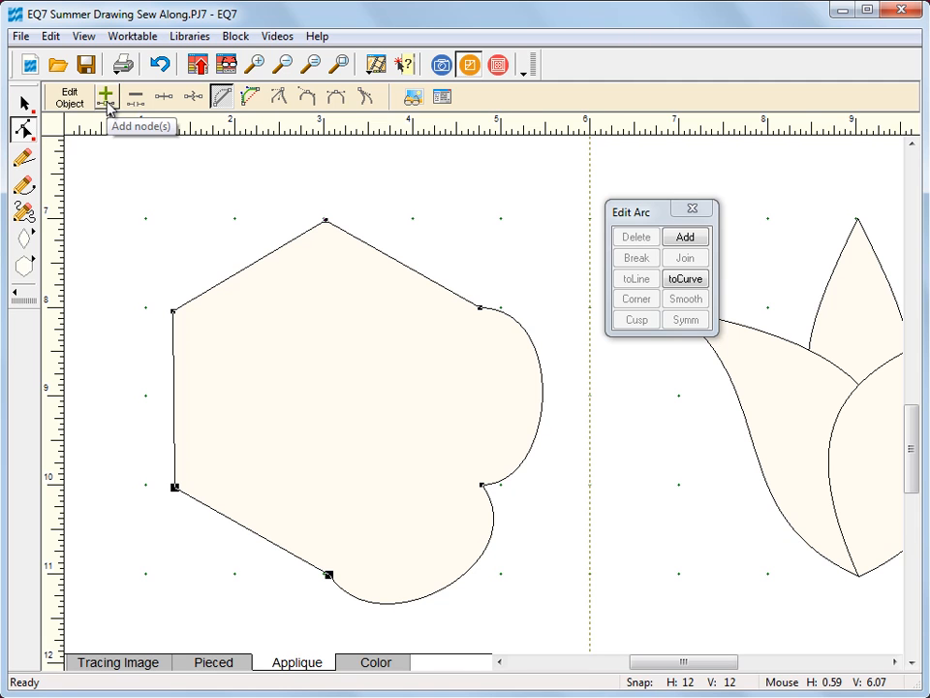
mouse_move(250, 96)
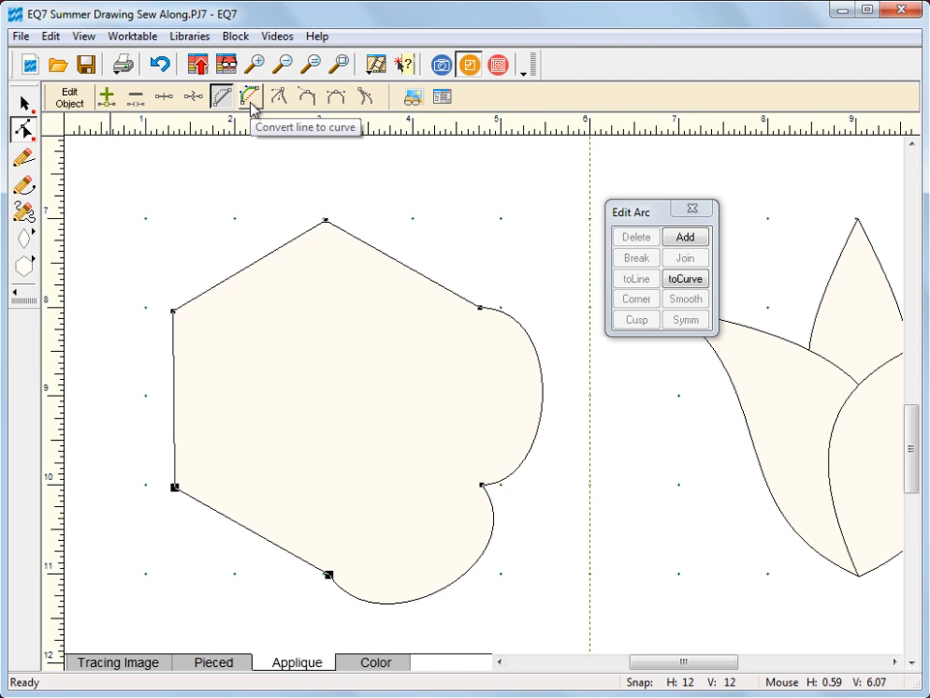
mouse_move(242, 528)
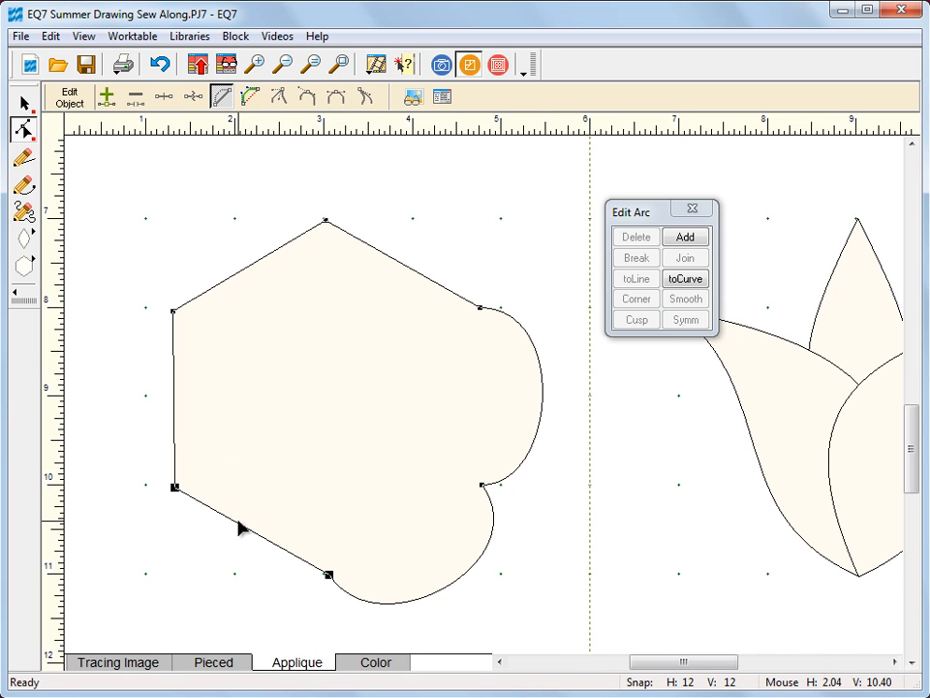
click(249, 96)
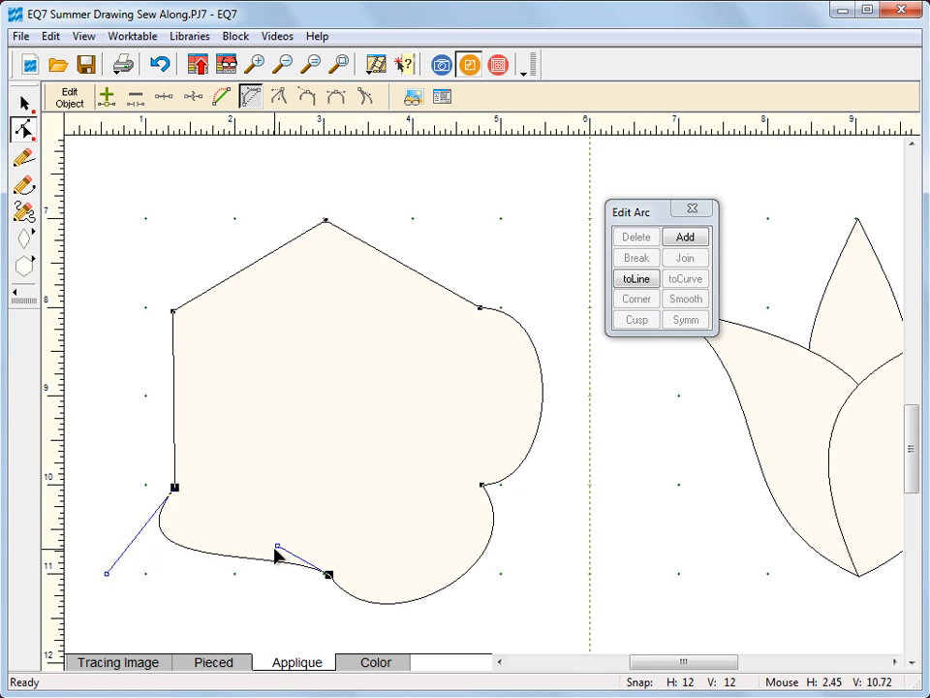
drag(276, 548, 237, 641)
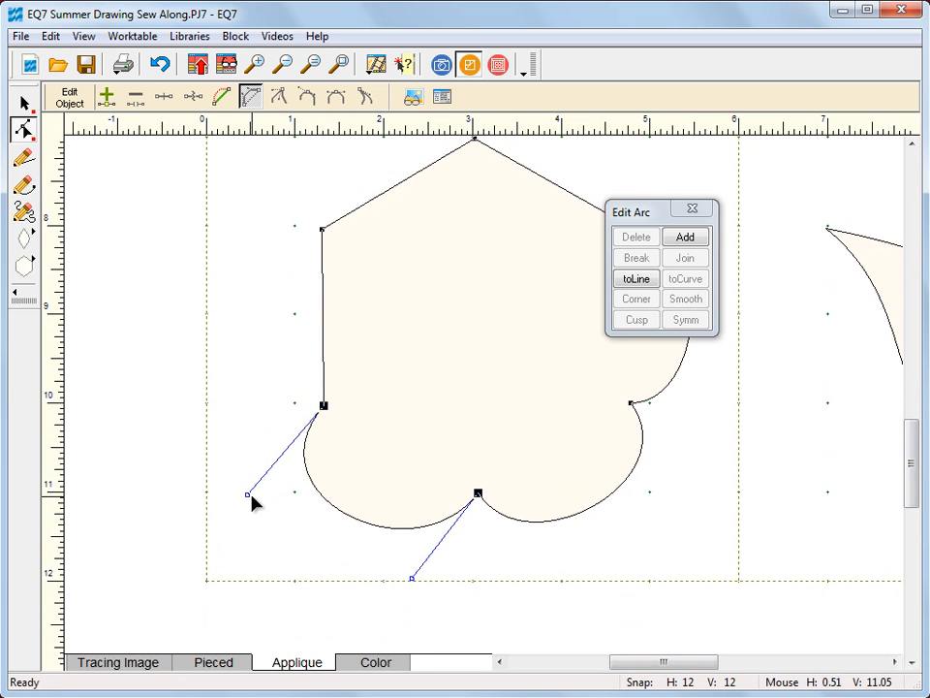
mouse_move(652, 540)
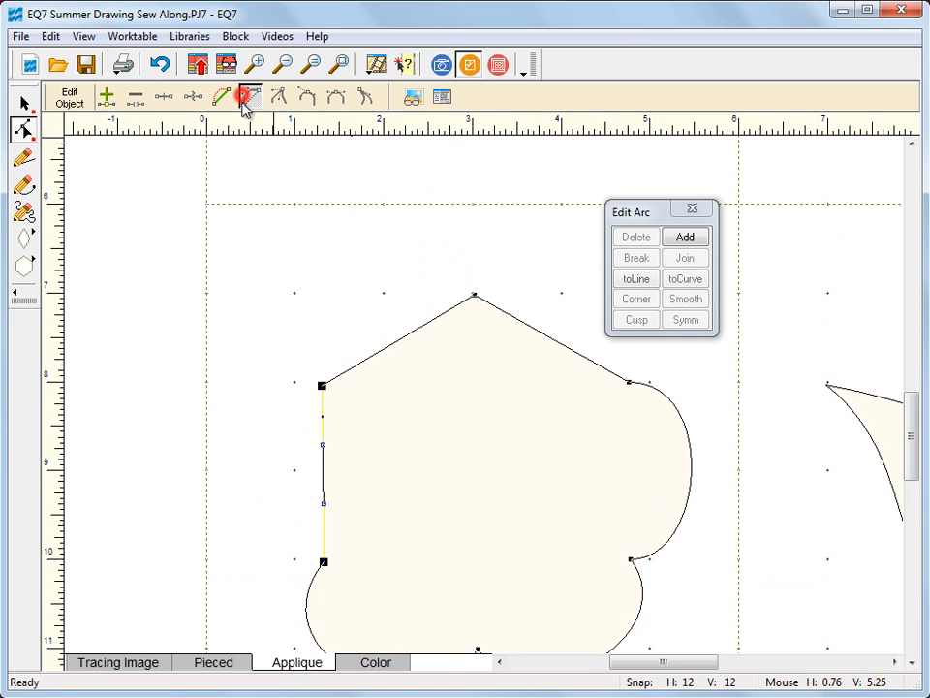
- Curve the hexagon's left and upper-left sides outward to complete the scalloped flower
click(636, 278)
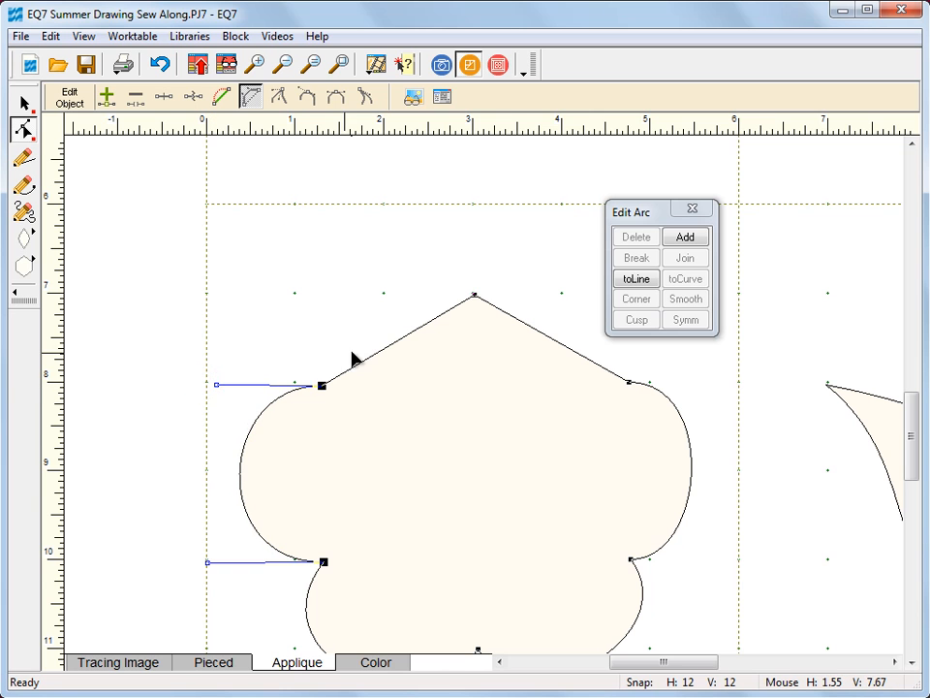
click(635, 278)
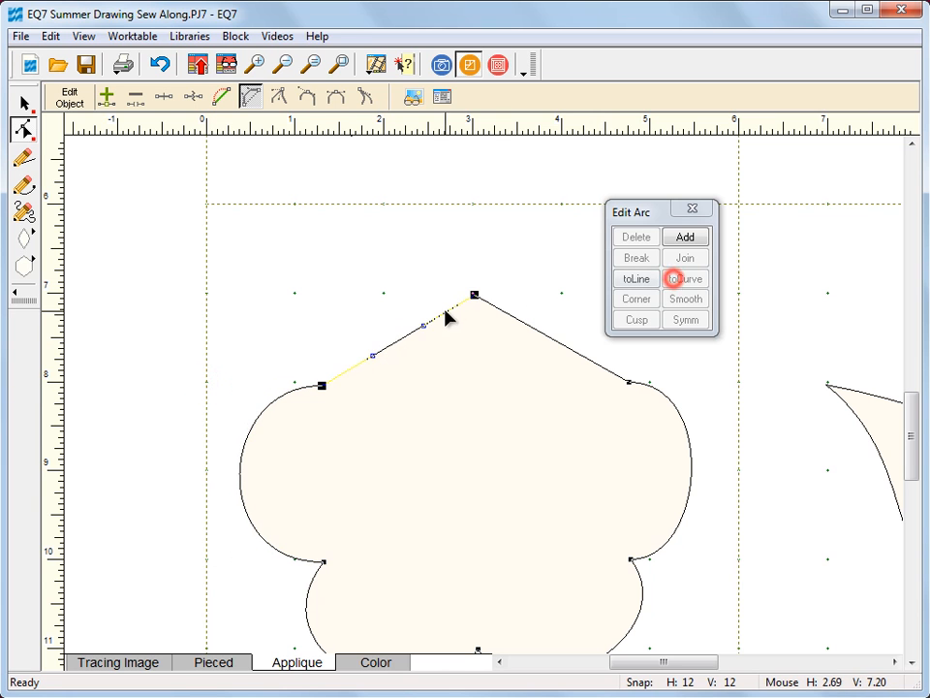
click(636, 279)
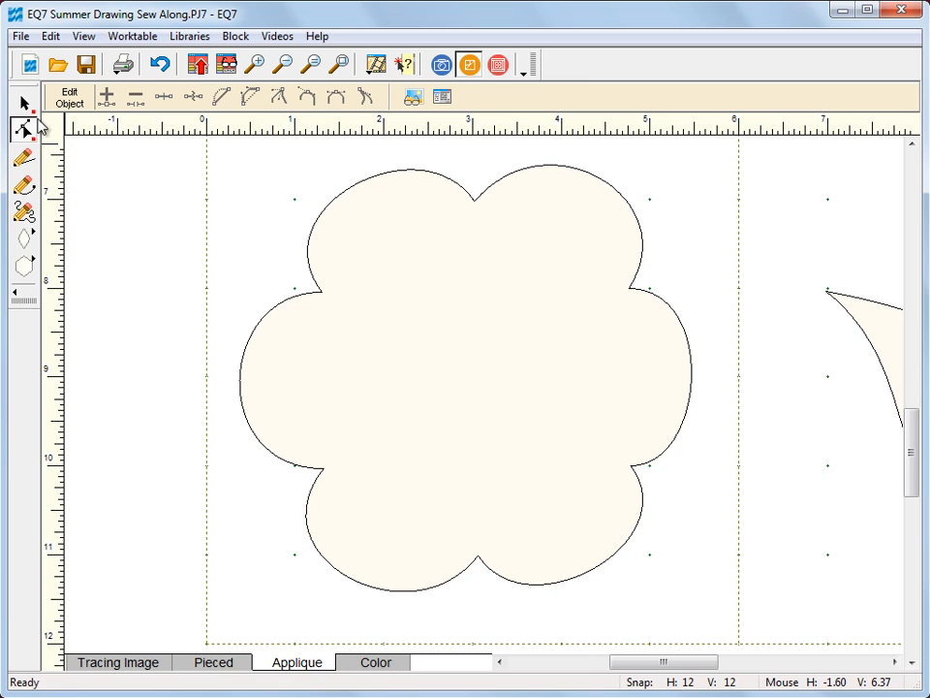
- Resize a clone of the large flower to 70% horizontally and vertically, centred inside it
click(24, 102)
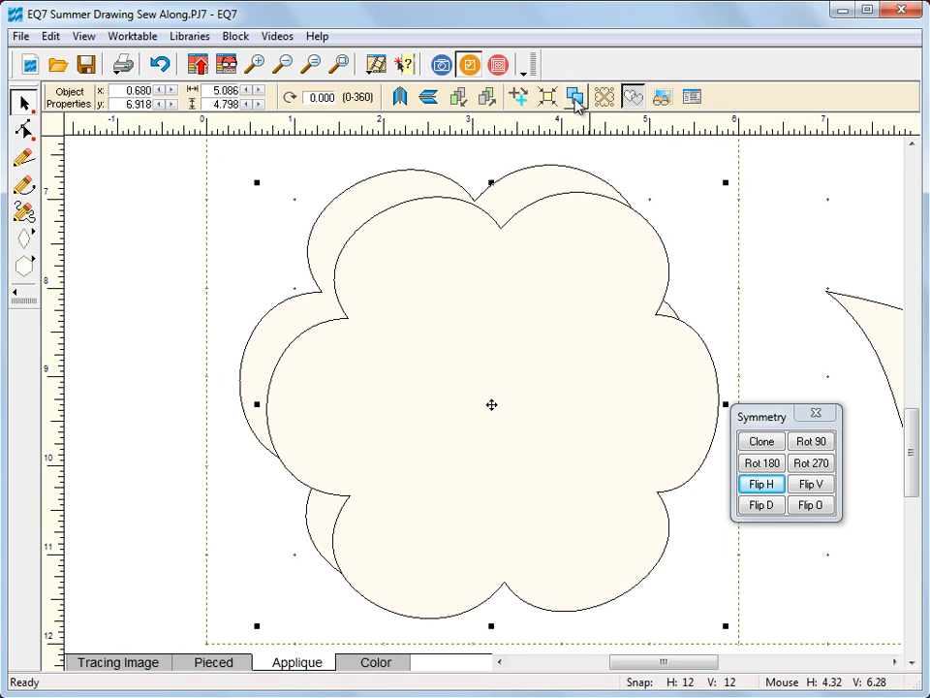
right_click(530, 269)
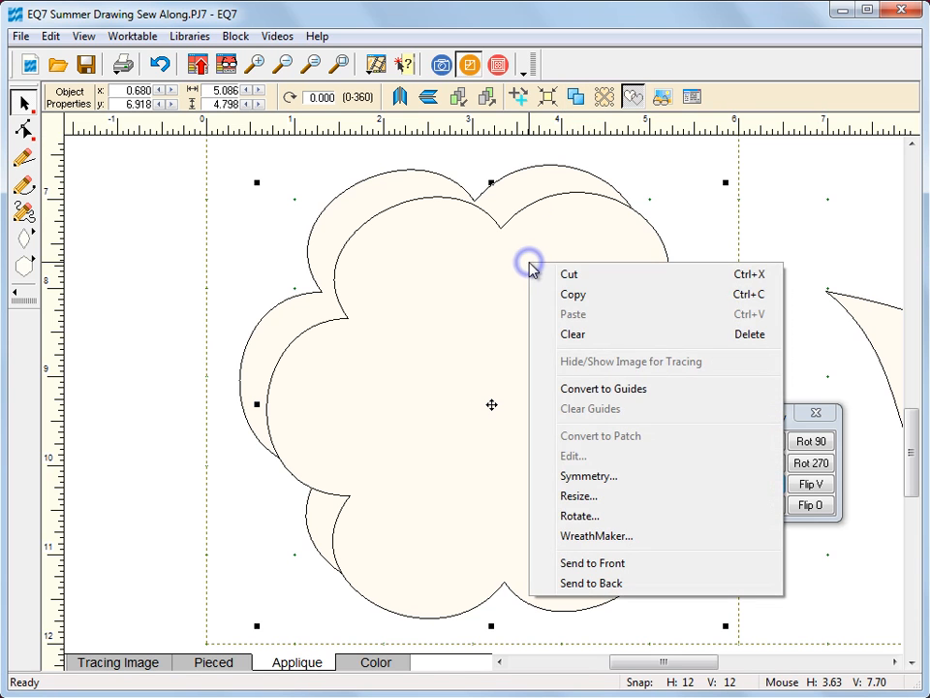
click(578, 495)
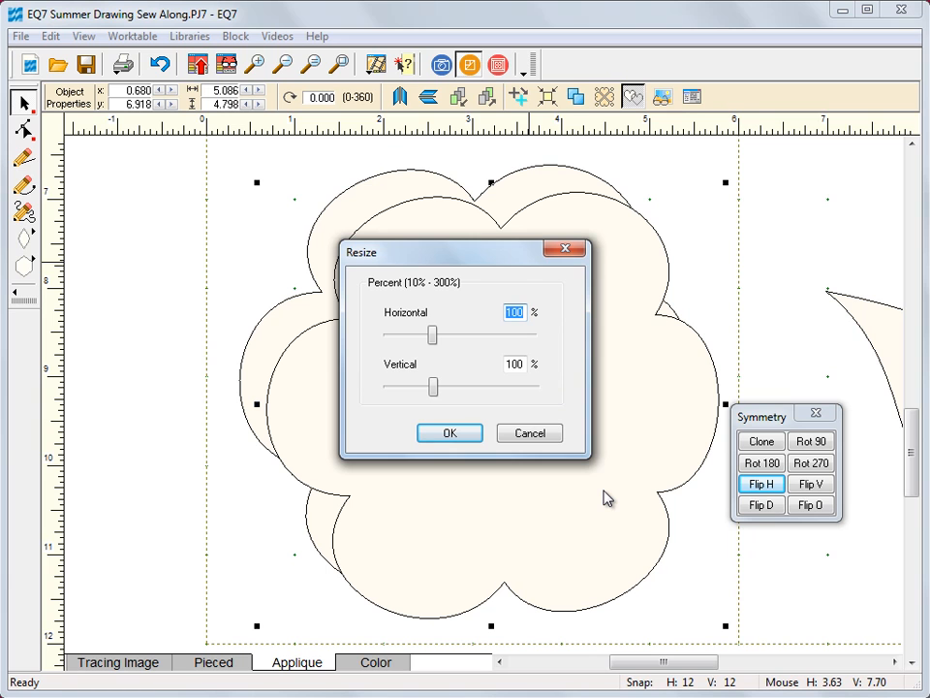
text(70)
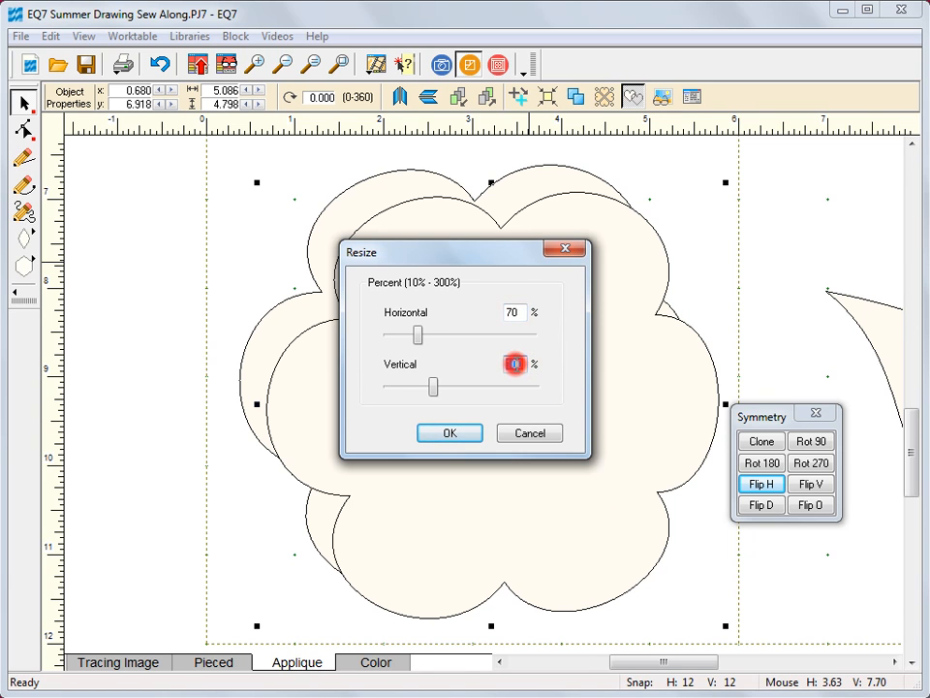
click(449, 432)
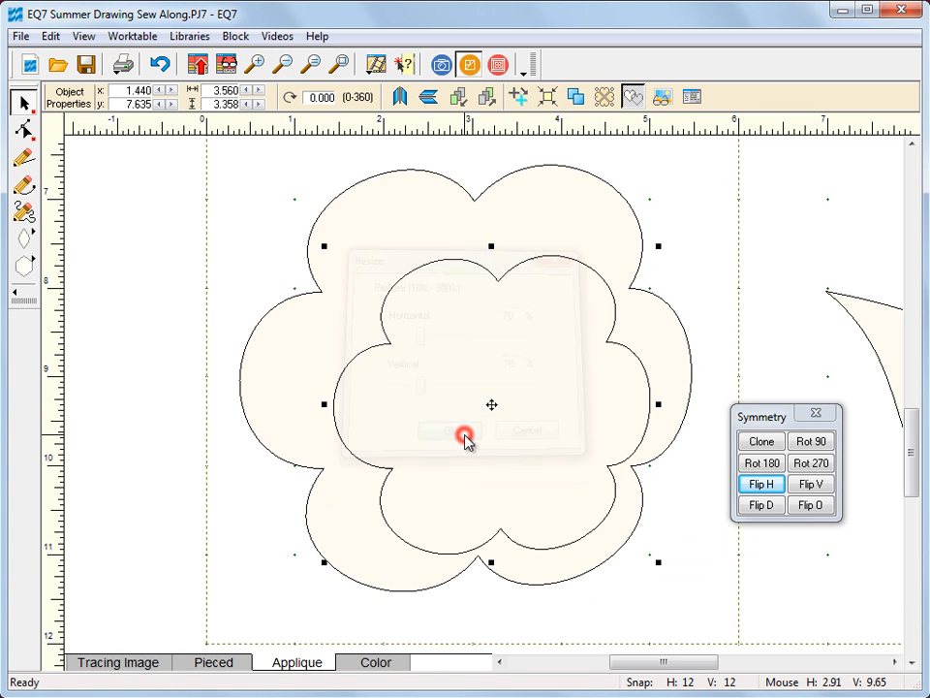
click(453, 431)
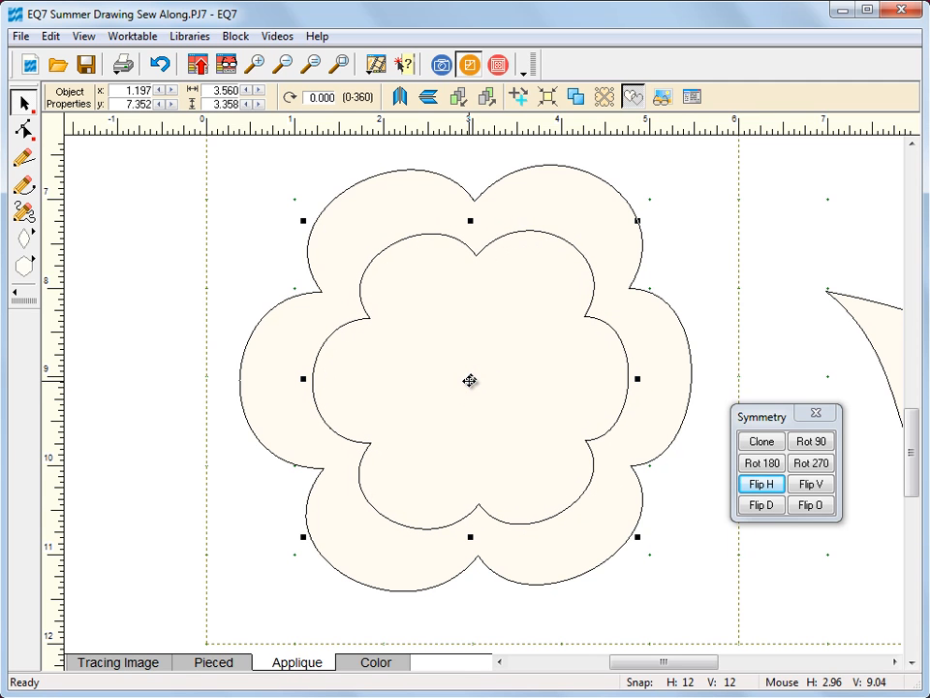
- Rotate the inner flower 30 degrees so its lobes sit between the outer lobes
right_click(528, 347)
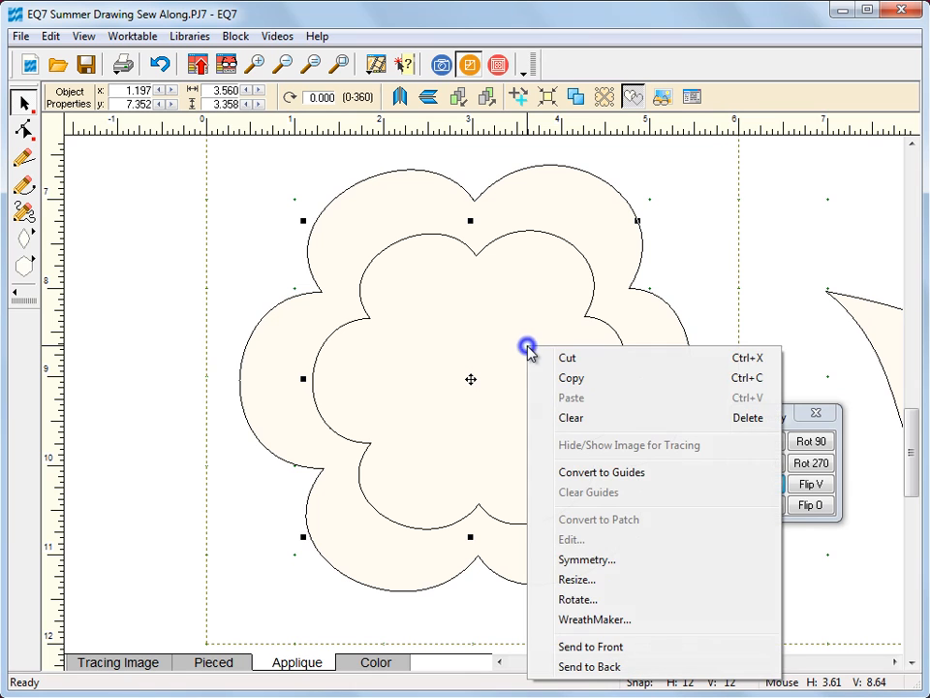
mouse_move(578, 599)
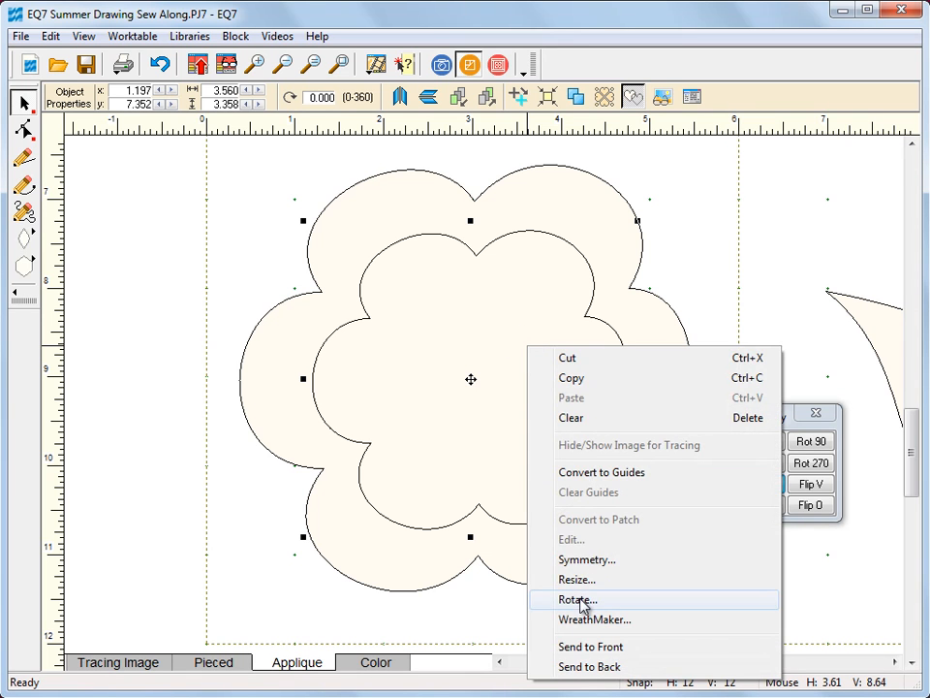
click(576, 599)
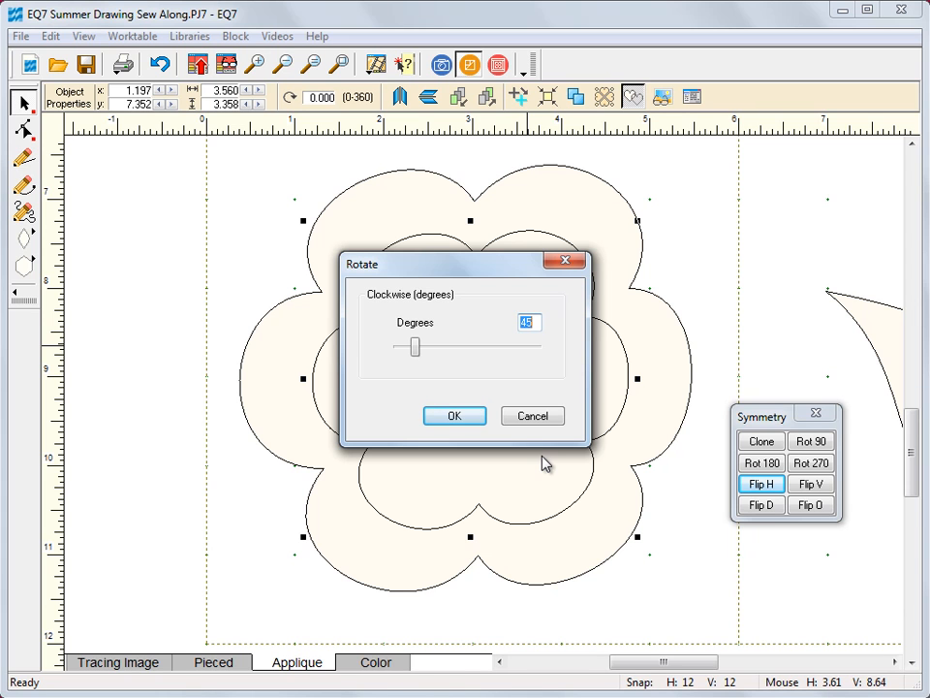
mouse_move(545, 455)
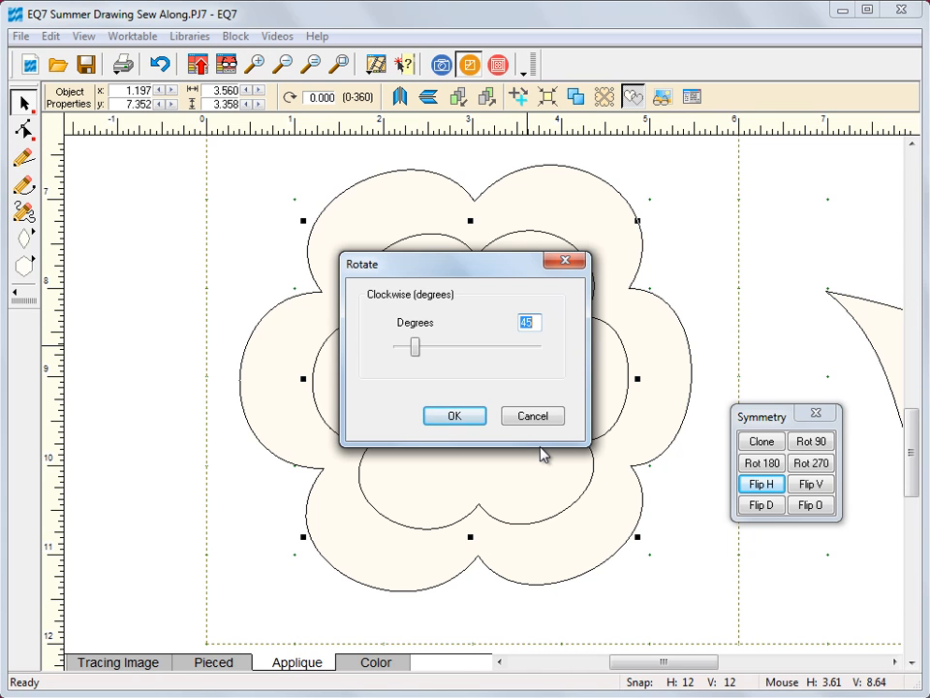
click(453, 415)
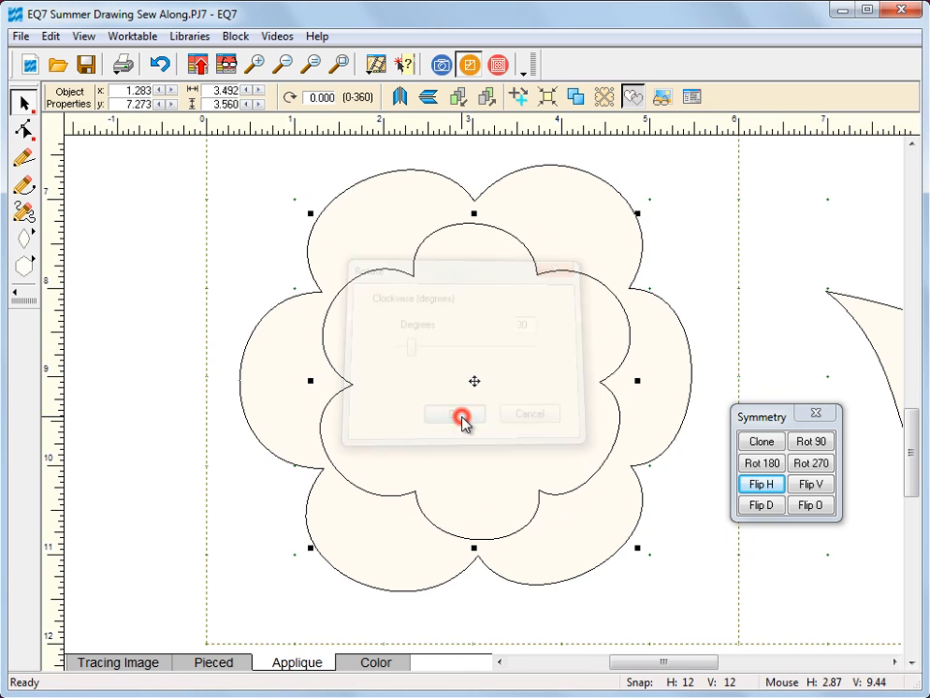
click(455, 414)
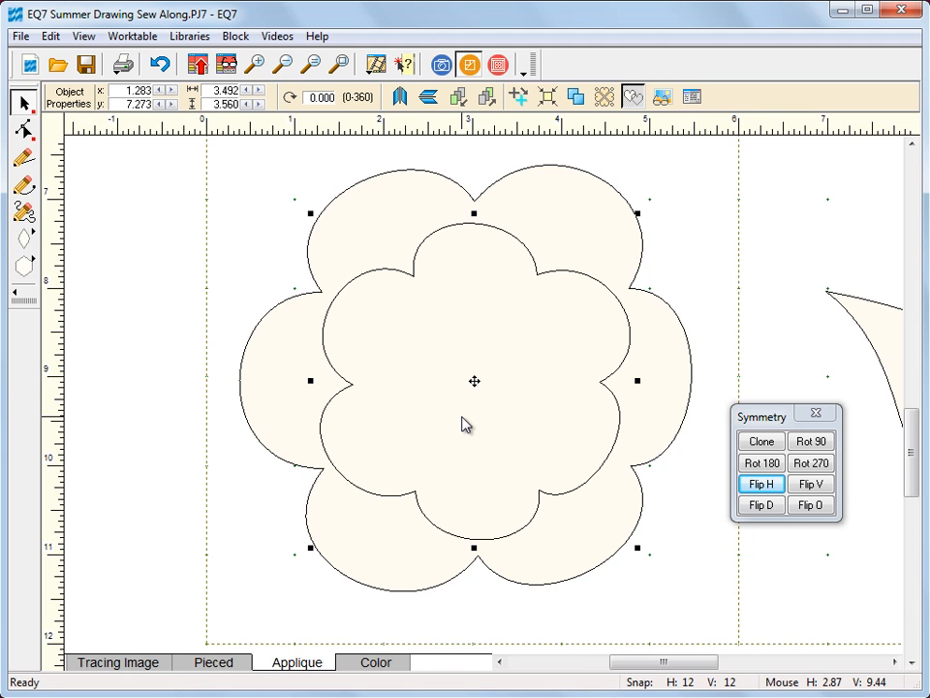
mouse_move(577, 136)
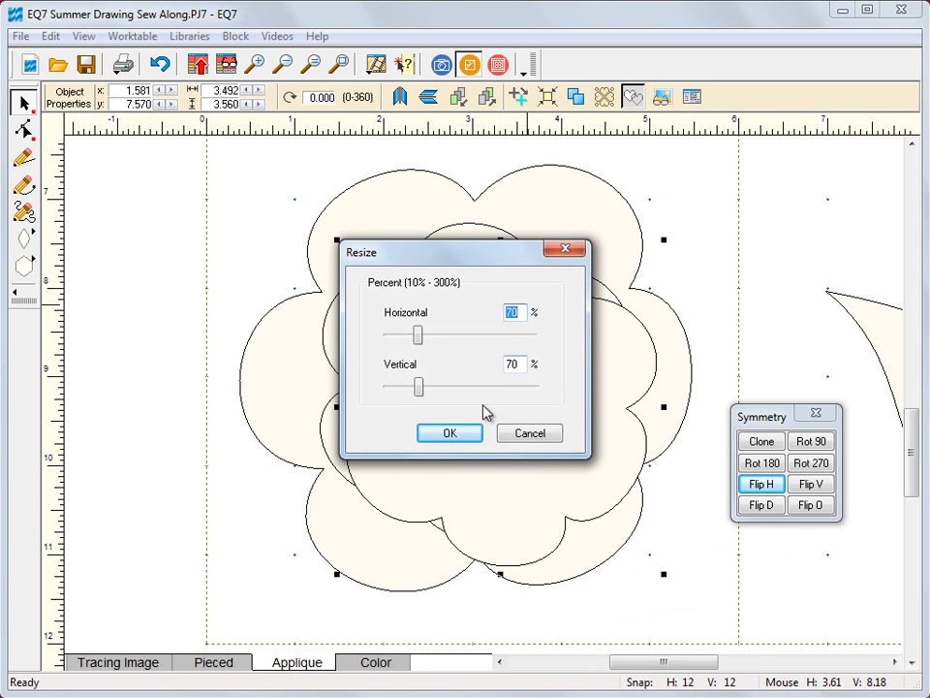
- Shrink a clone of the middle flower to 70% and bring up its Rotate settings
click(449, 433)
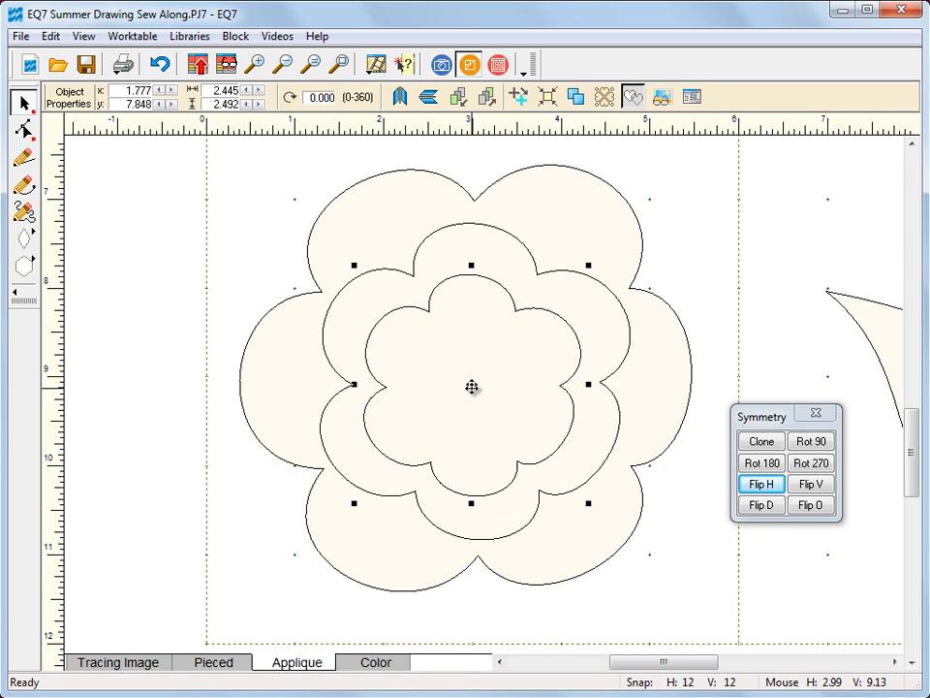
right_click(472, 386)
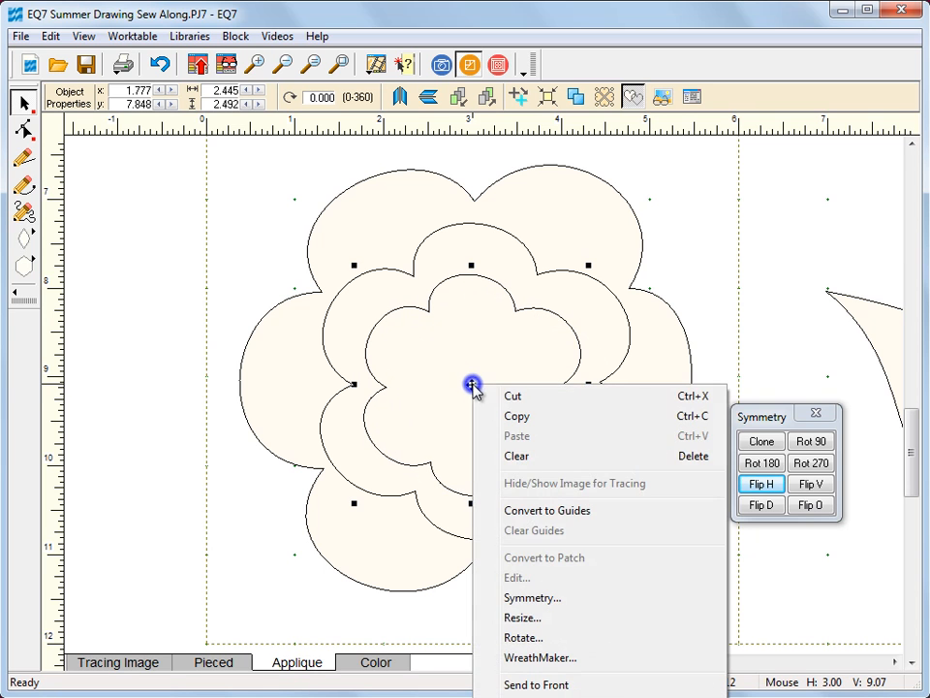
click(523, 637)
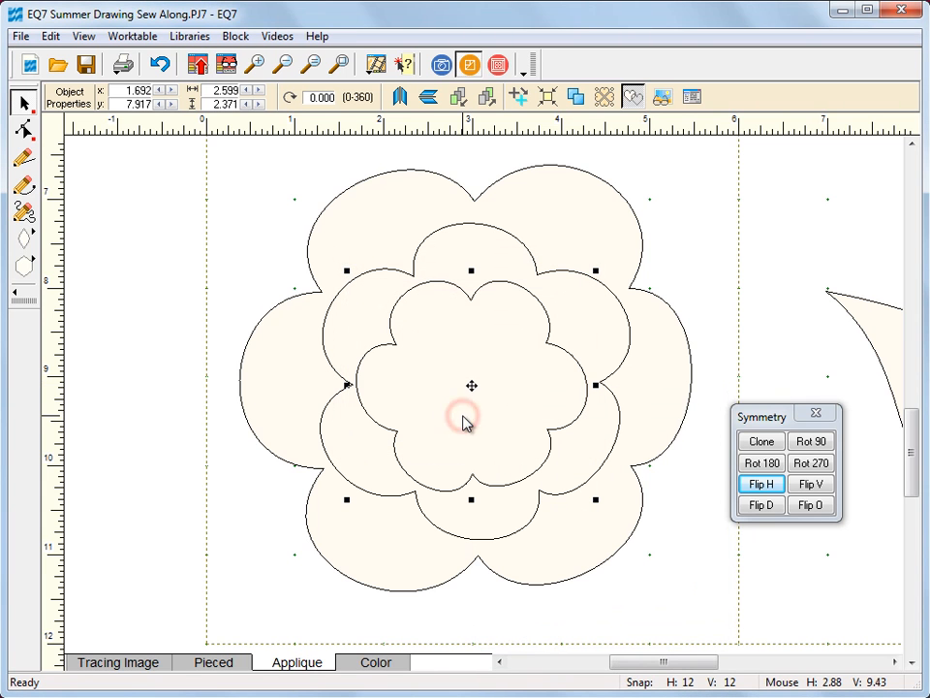
mouse_move(619, 371)
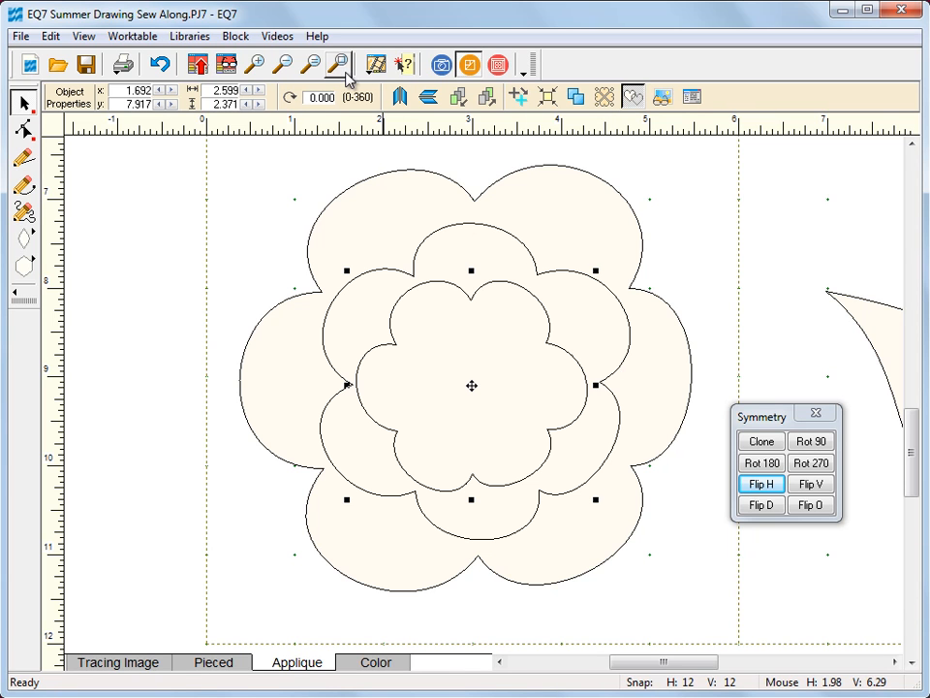
mouse_move(339, 64)
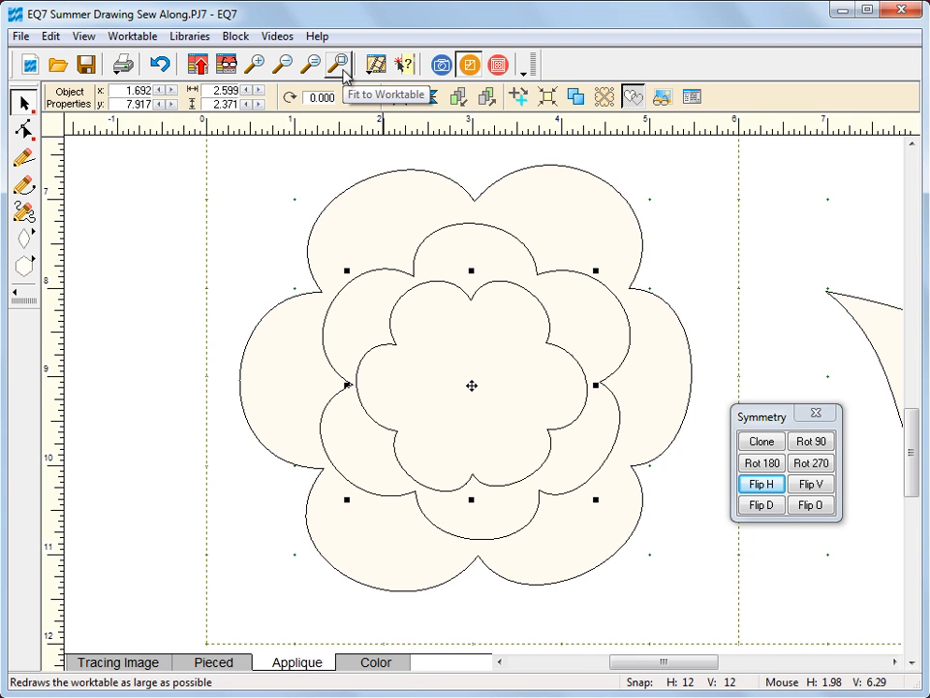
- Fit the whole 12-inch block with all four flowers onto the worktable view
click(338, 64)
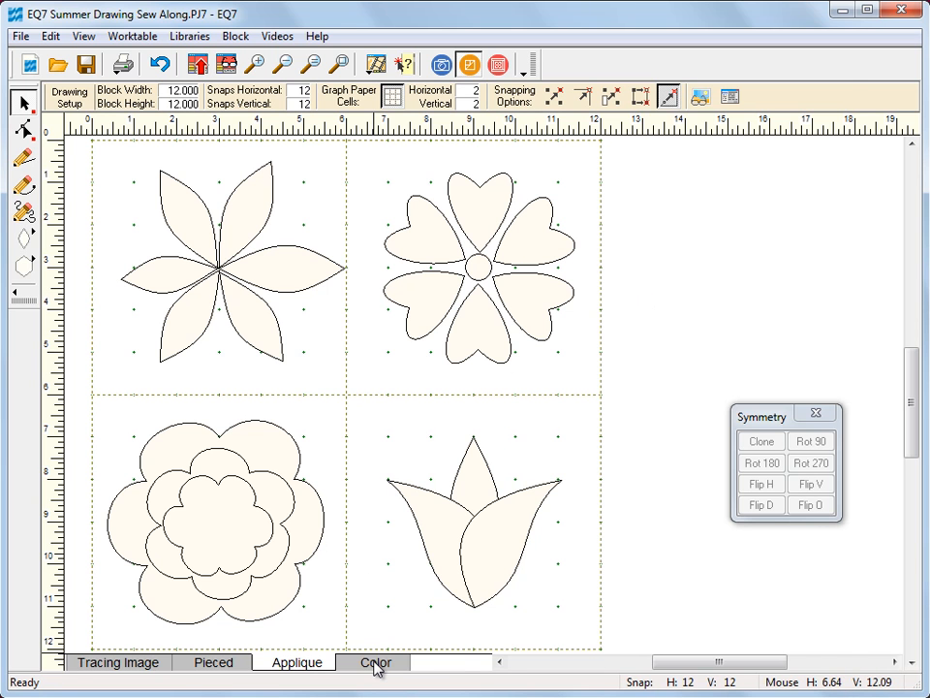
- Fill the petal flower with pale yellow and the tulip with orange dotted and bright yellow fabrics
click(375, 662)
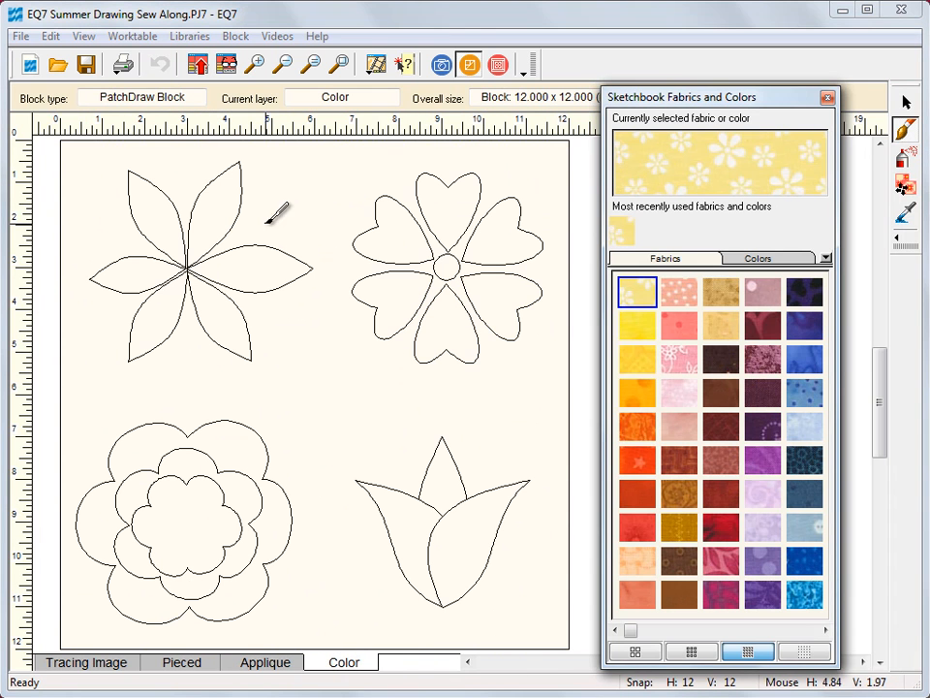
click(140, 275)
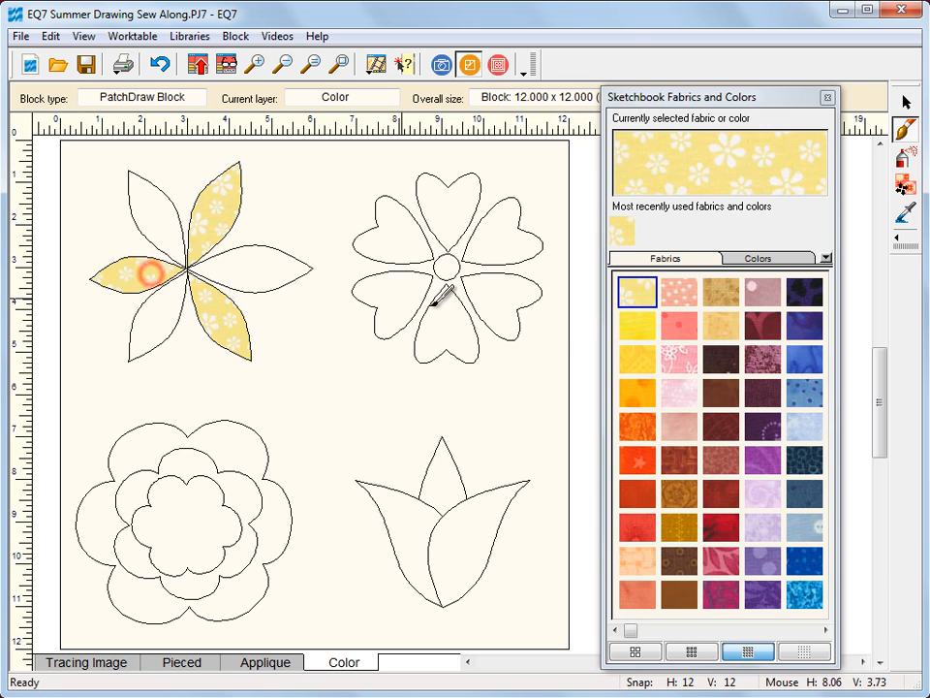
click(636, 392)
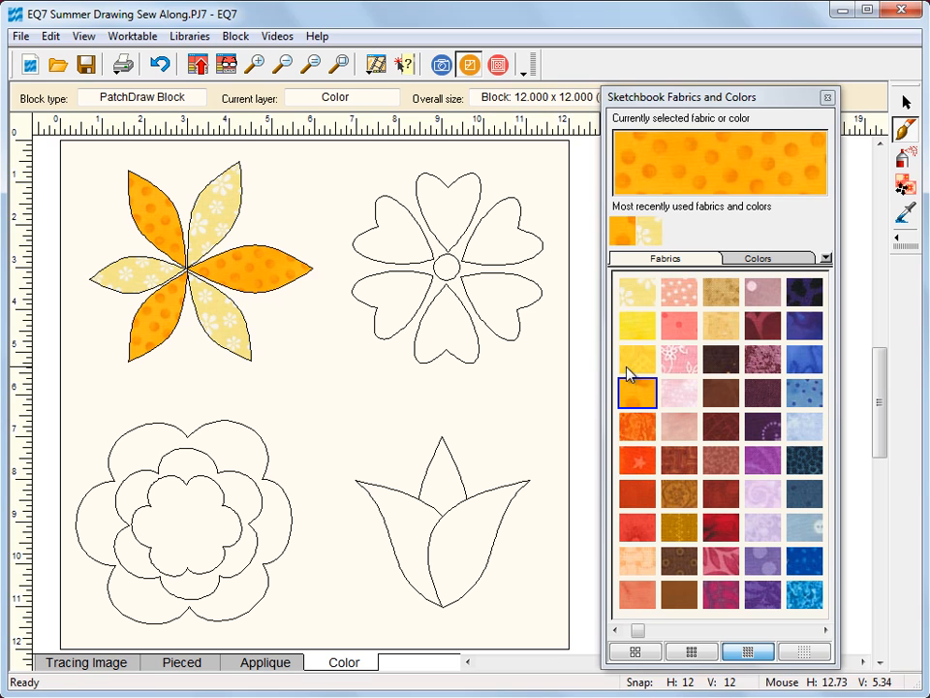
click(638, 325)
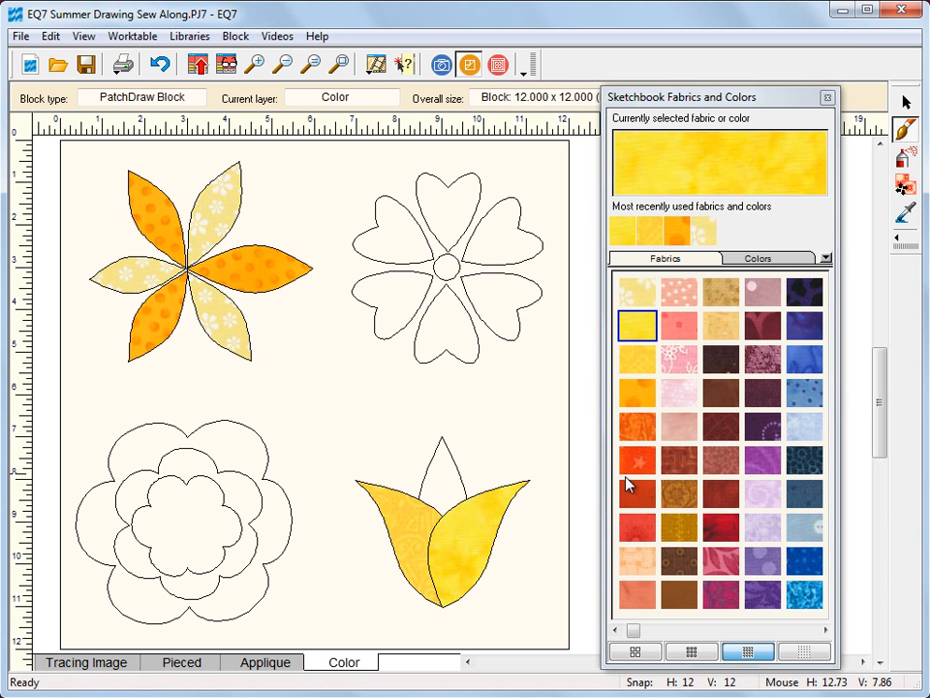
click(637, 460)
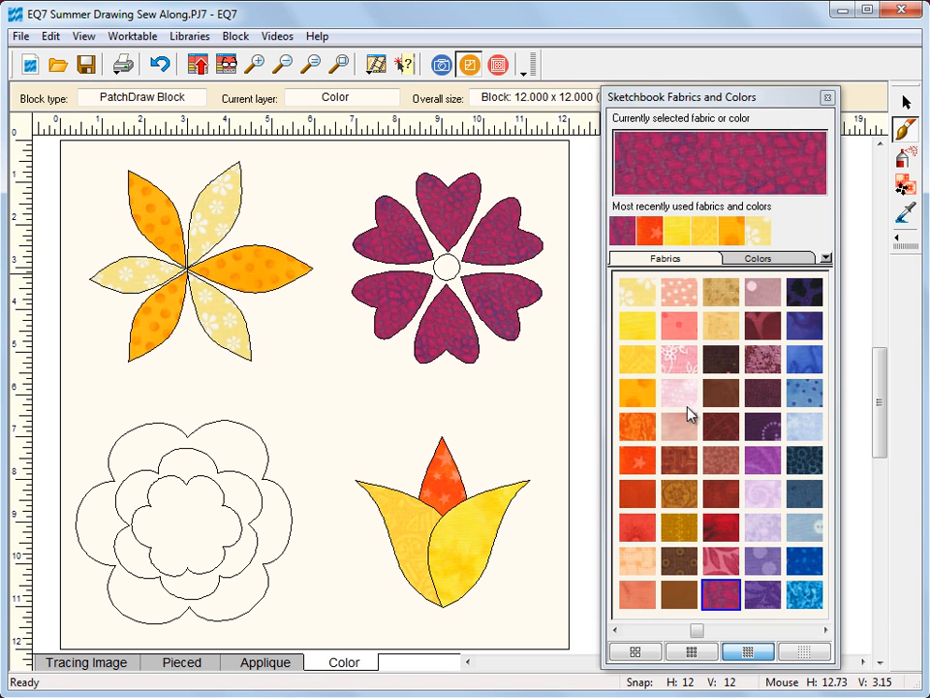
- Fill the heart flower's centre orange, the middle ring salmon and the innermost flower pale pink
click(637, 392)
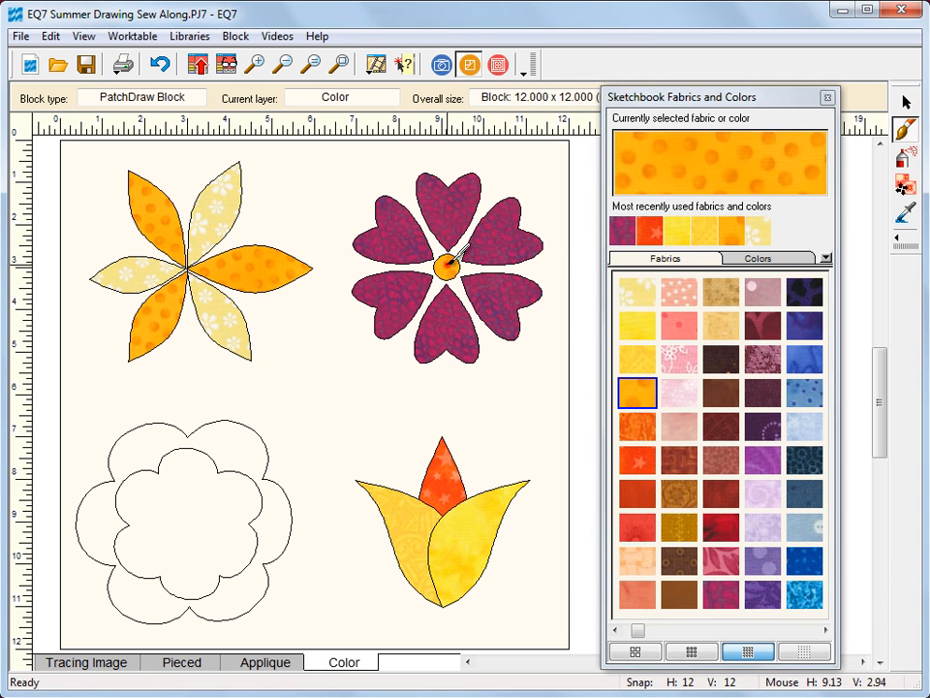
click(721, 560)
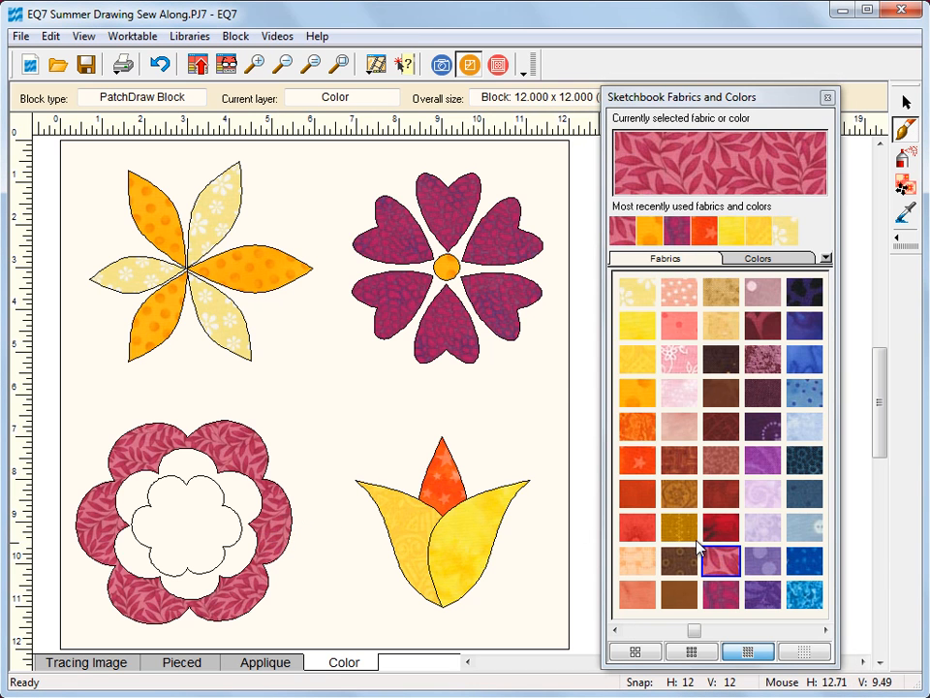
click(678, 324)
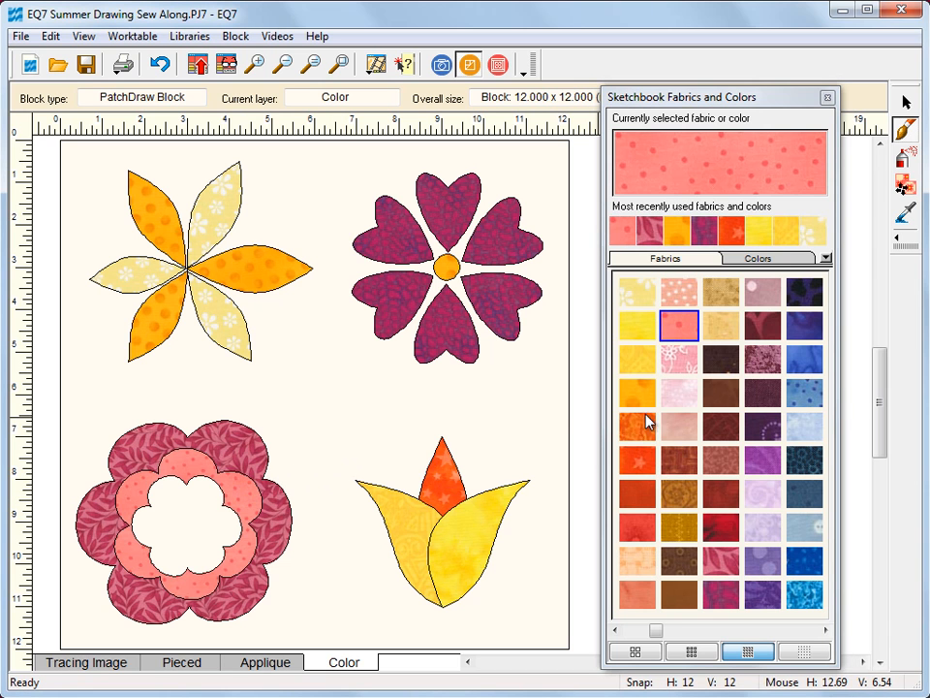
click(680, 392)
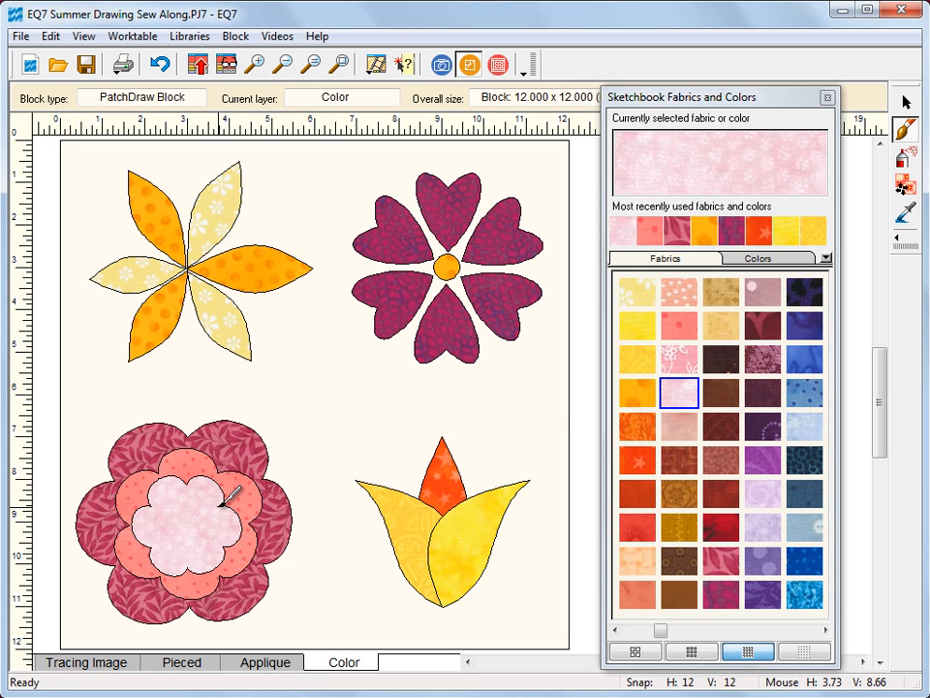
mouse_move(330, 371)
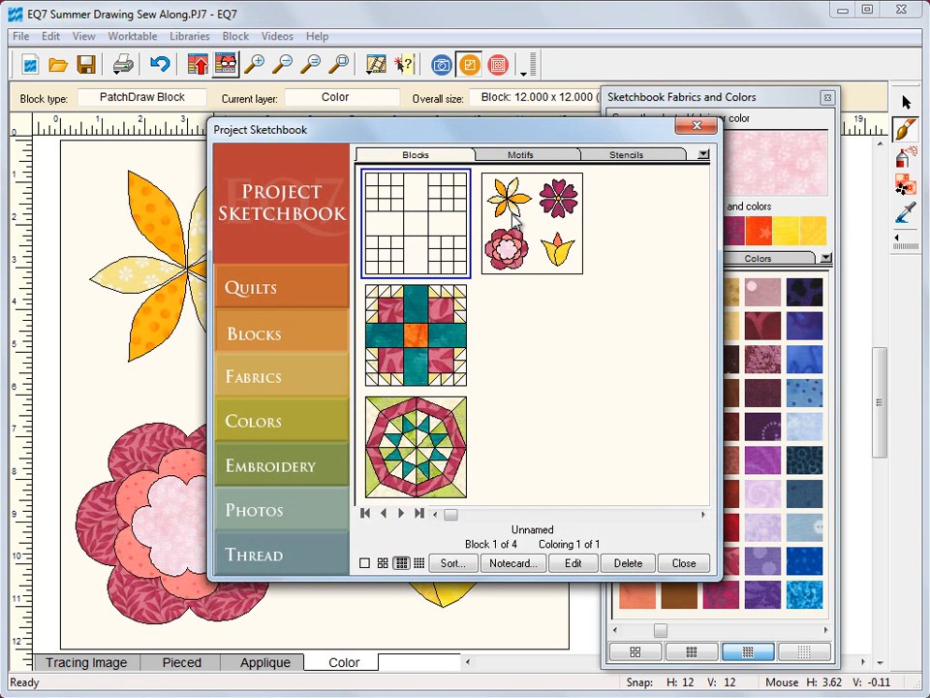
- Name the block 'EQ7 Summer Drawing: Block 3' on its notecard
click(531, 222)
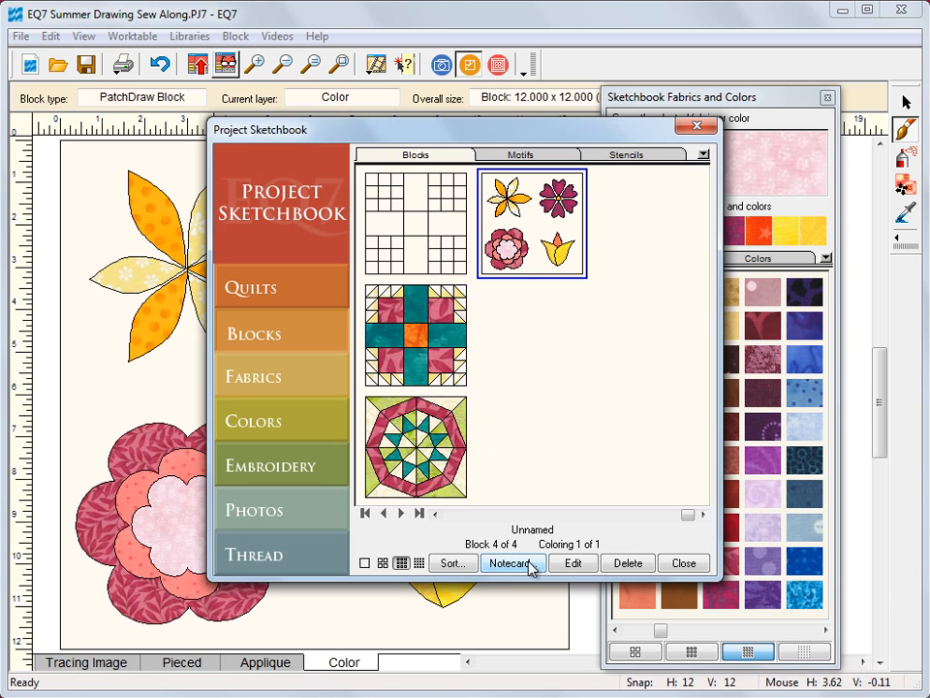
click(512, 563)
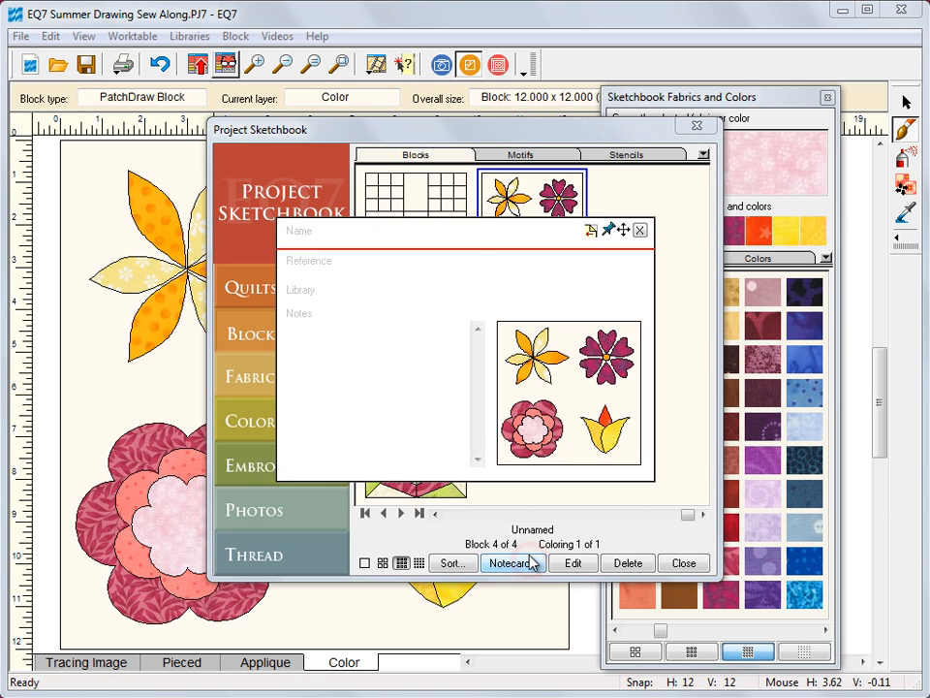
click(310, 230)
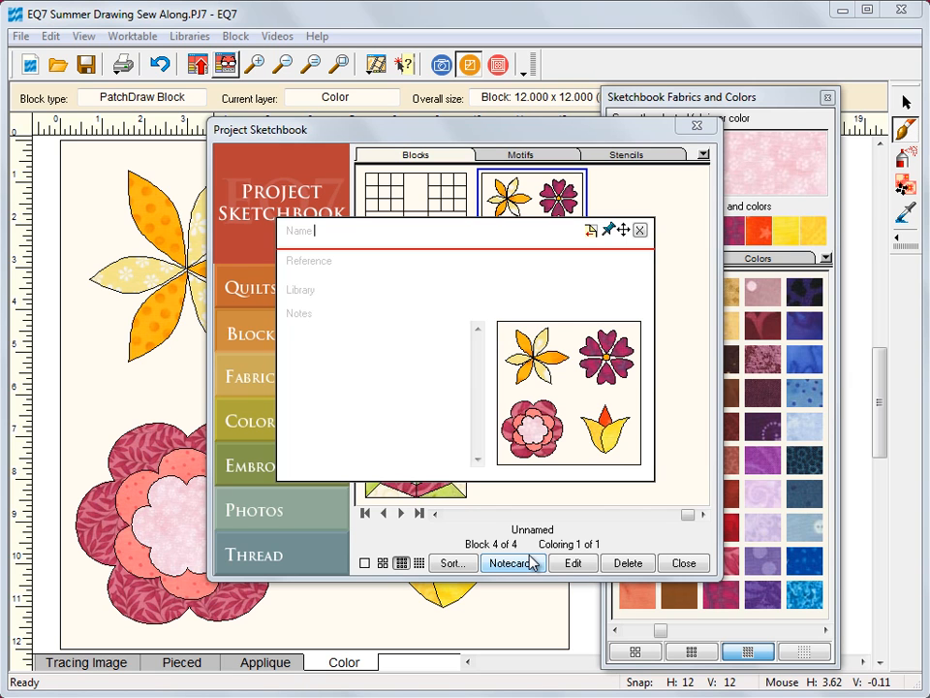
text(EQ7 Summer)
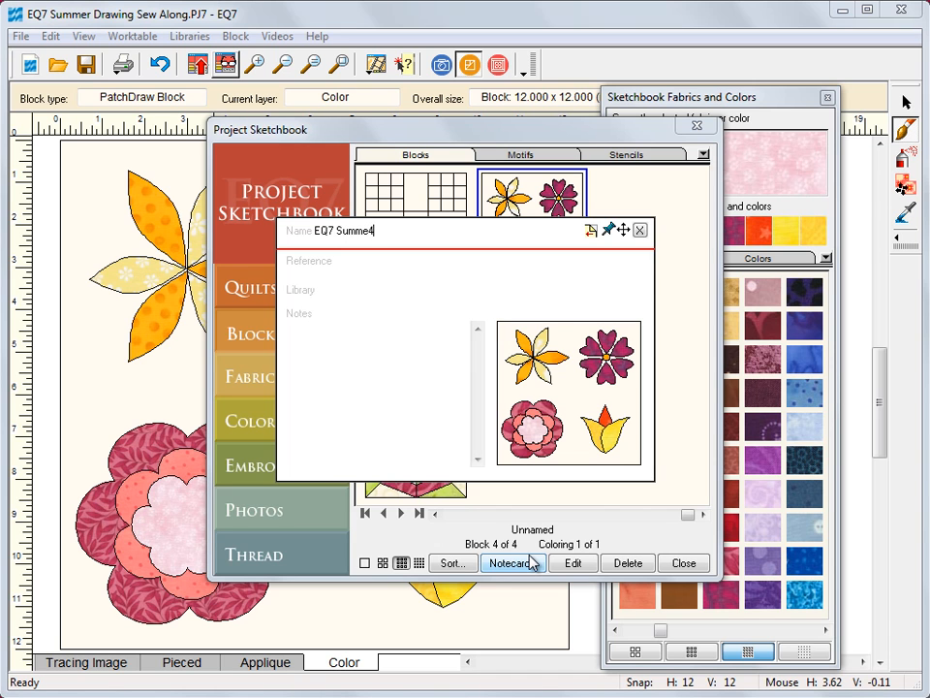
key(Backspace)
text( Dra)
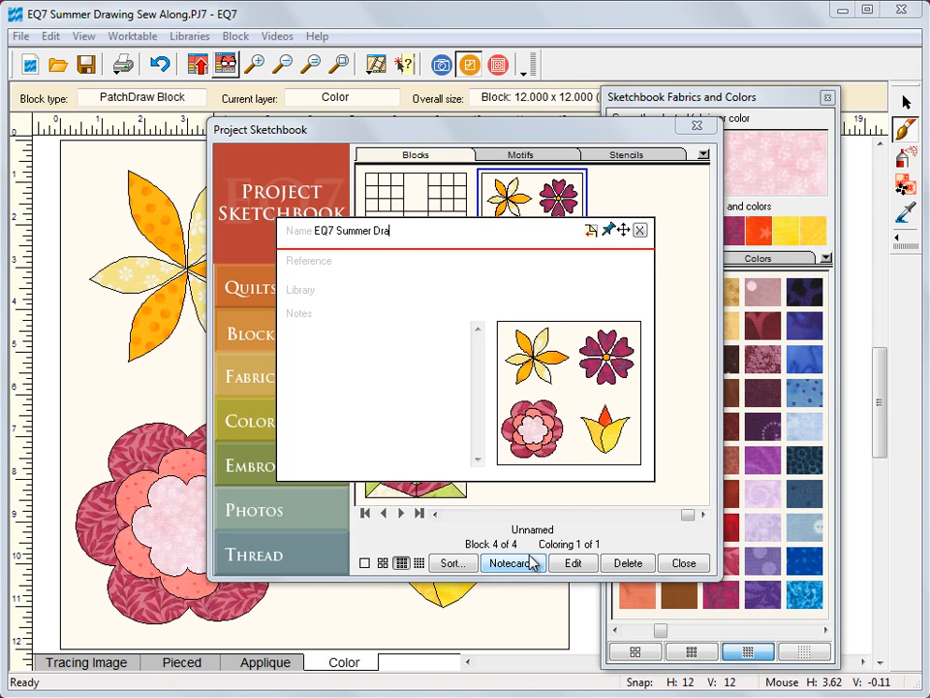
text(wing:)
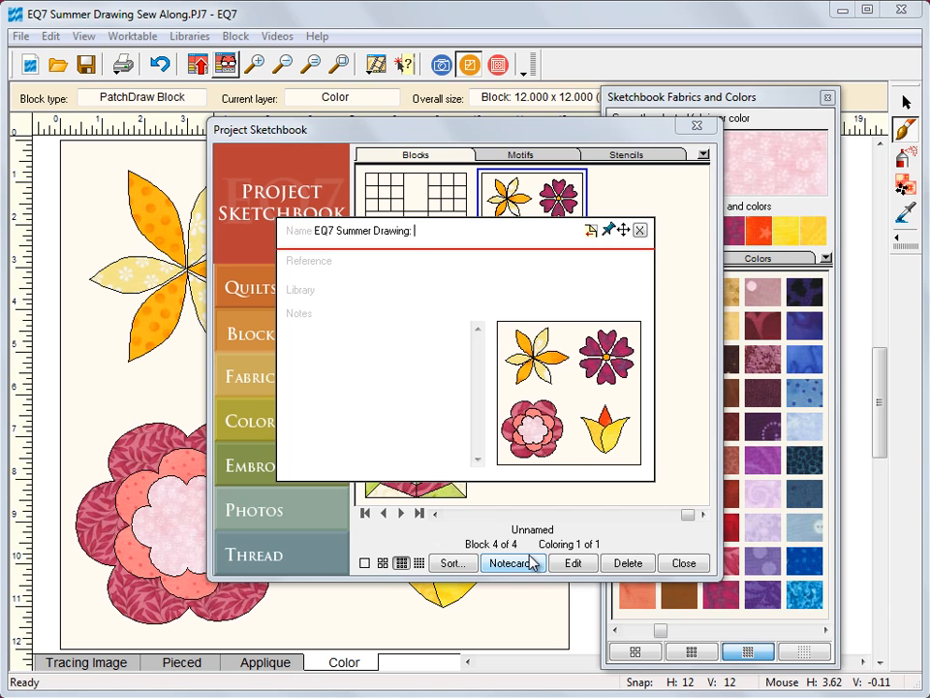
text(Block 3)
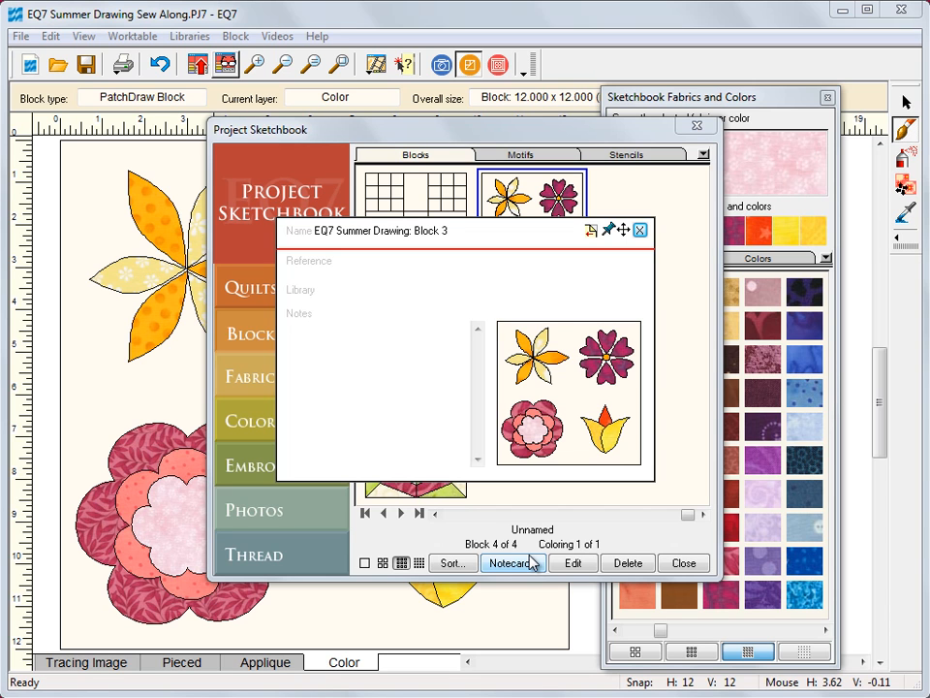
- Add notes giving the 12" x 12" size and drawing method, then close the notecard
text(12" x 12)
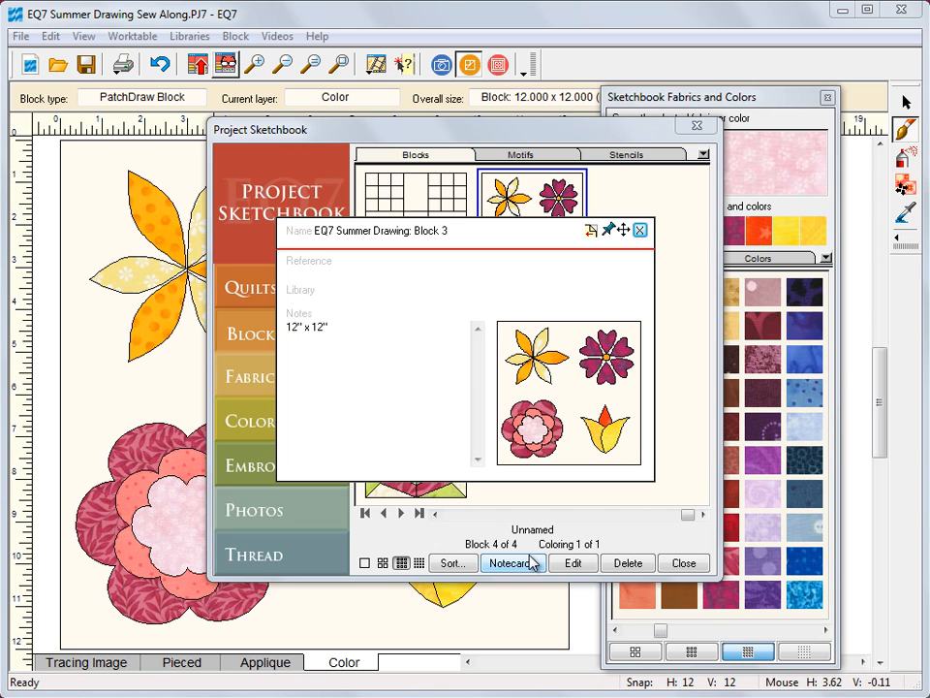
text(Drawn on Applique PatchDraw Worktable)
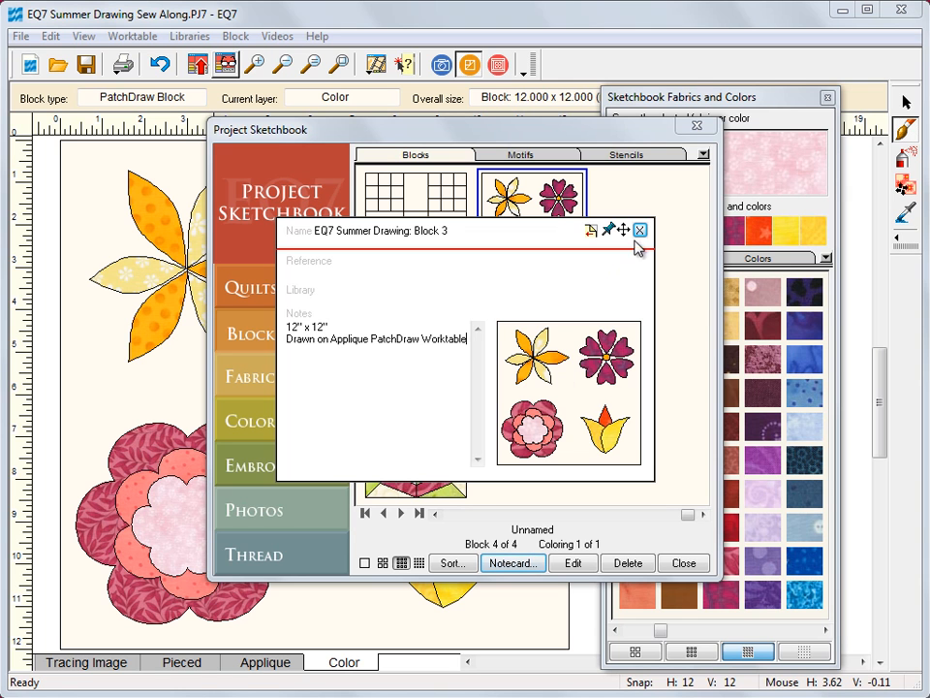
click(640, 231)
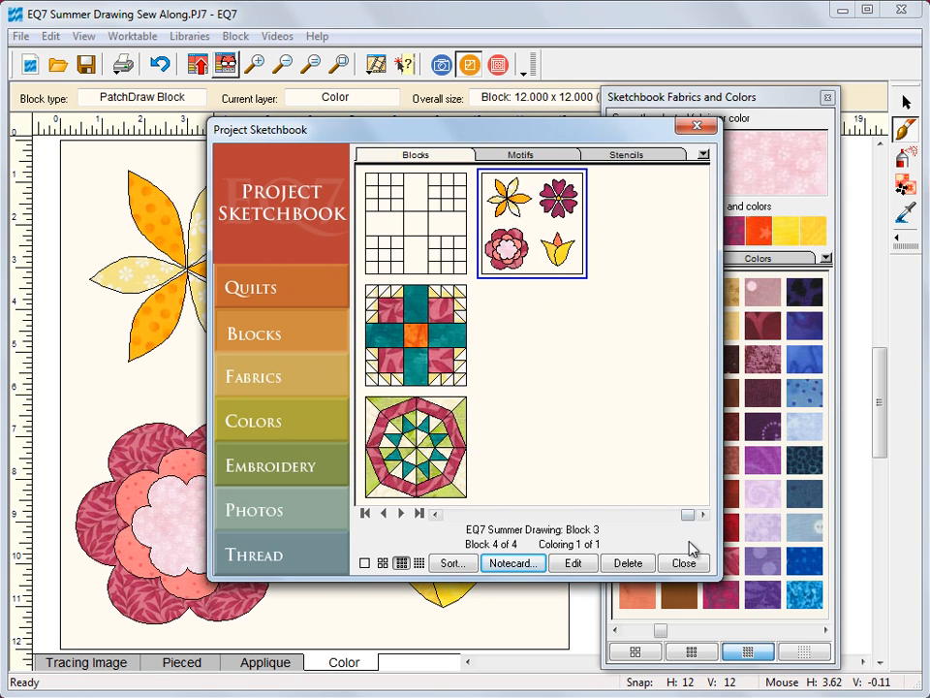
- Set up template printing for Block 3 at 12 x 12 inches with seam allowance off
click(683, 563)
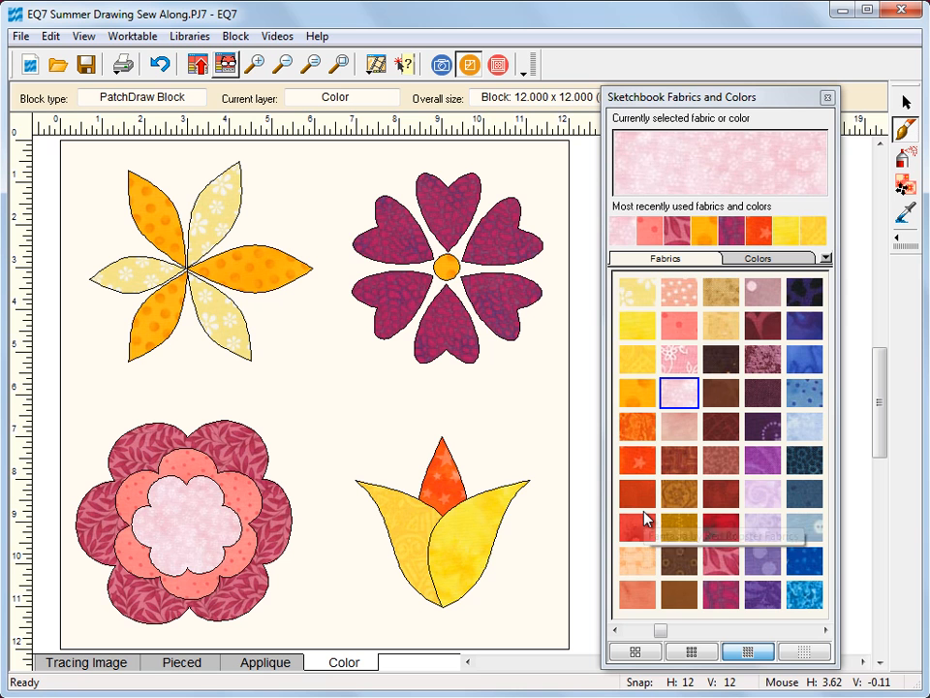
mouse_move(633, 511)
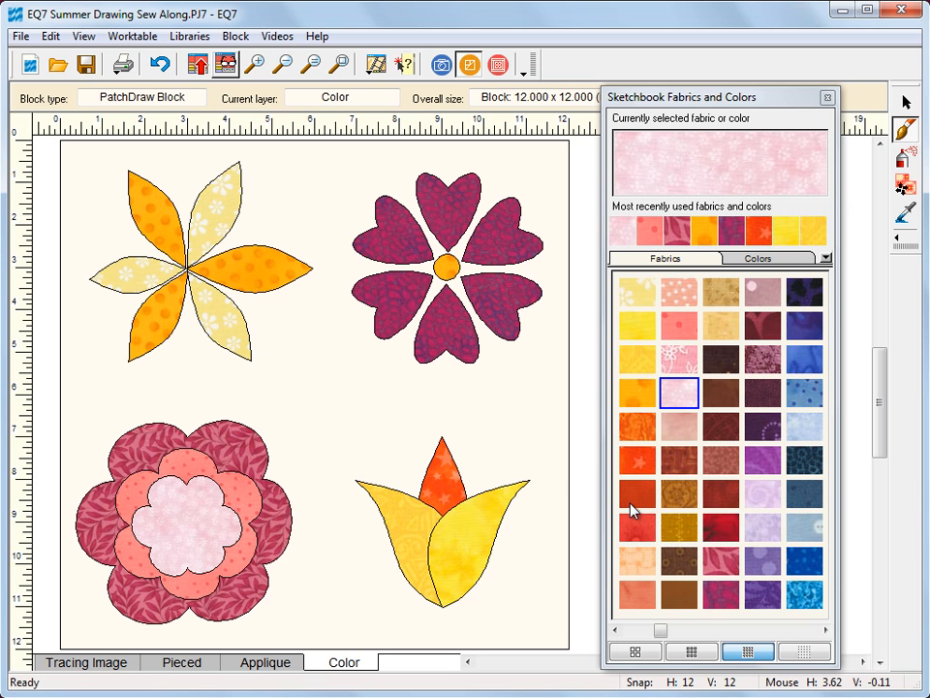
click(121, 64)
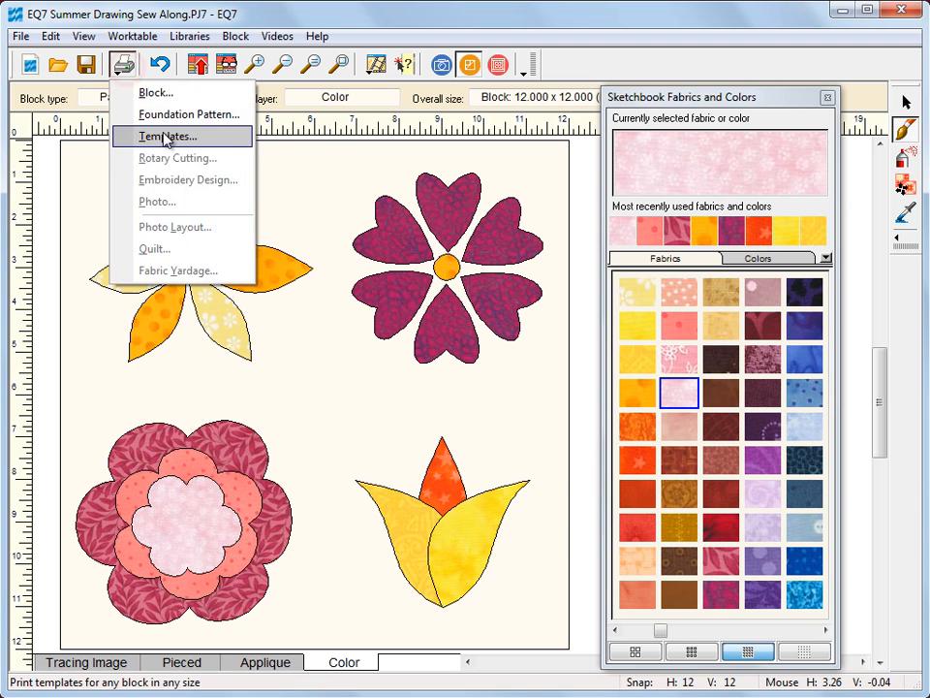
click(166, 136)
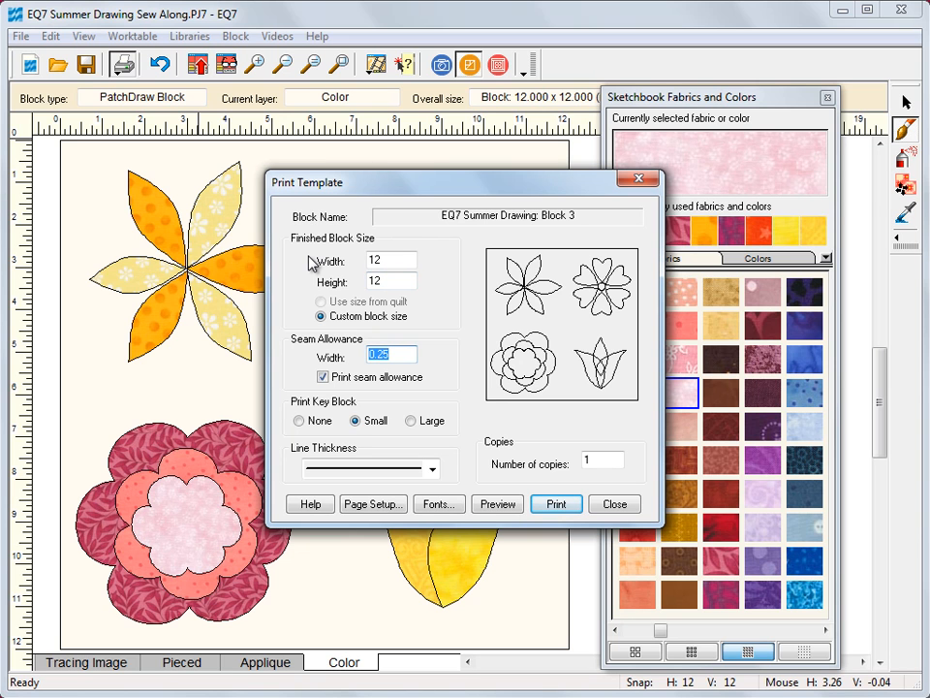
click(388, 353)
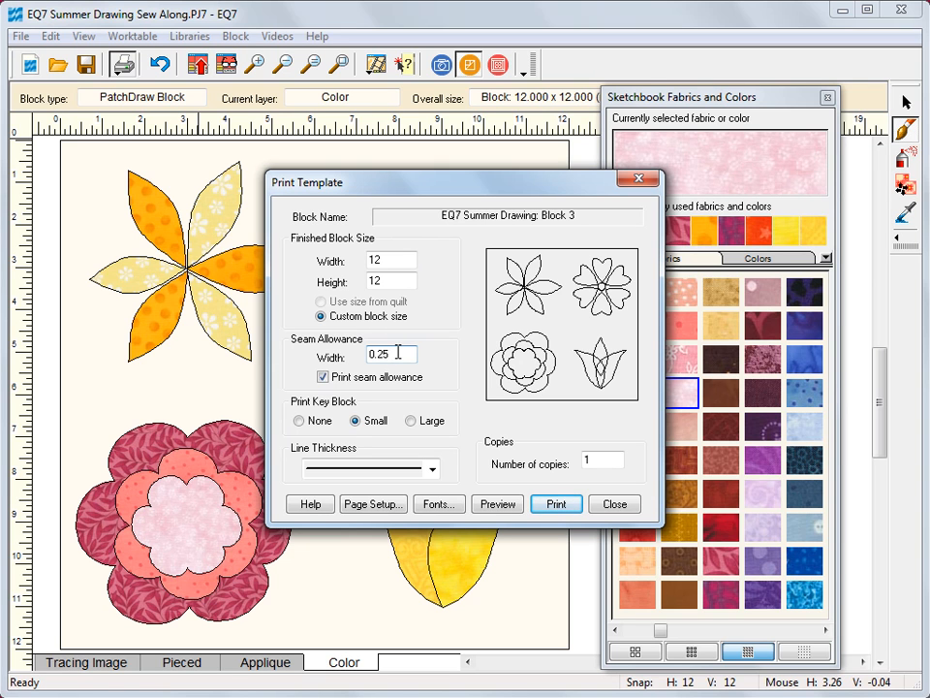
mouse_move(387, 353)
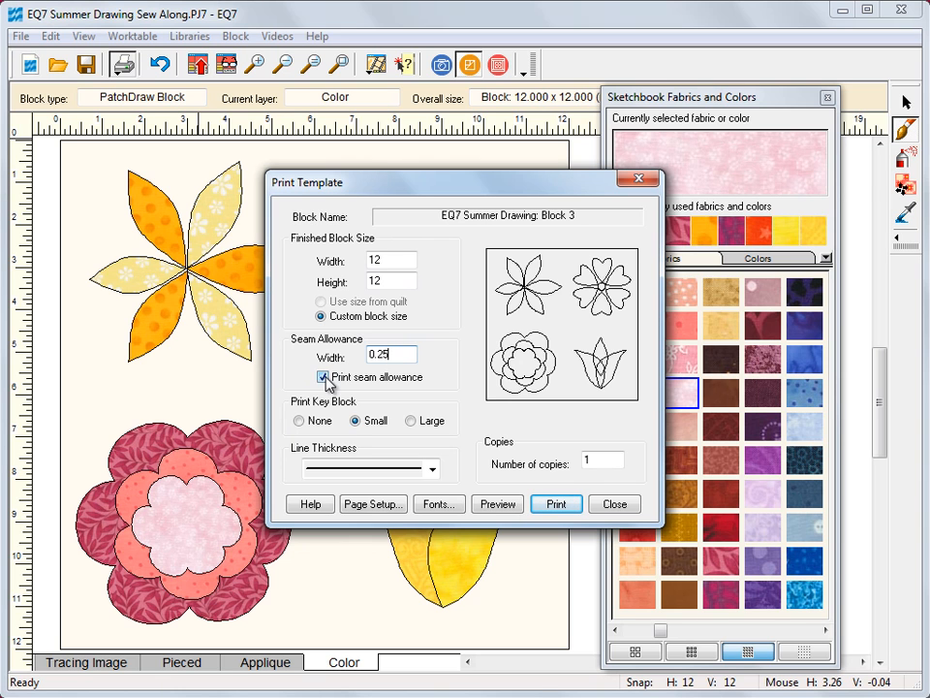
click(322, 377)
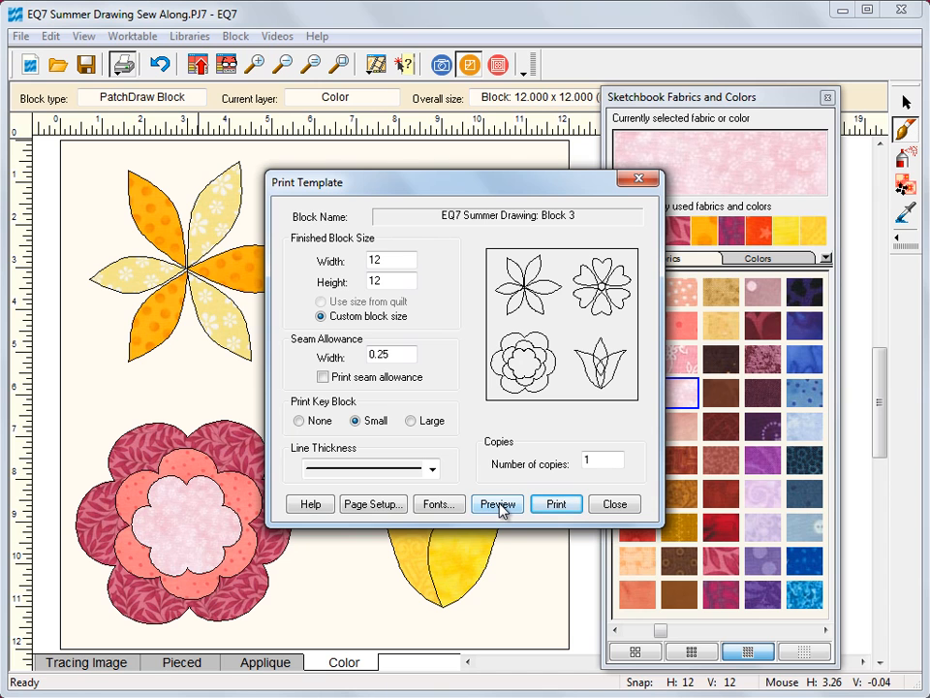
- Preview the template layout and switch to deleting the large blank rectangle templates
click(498, 504)
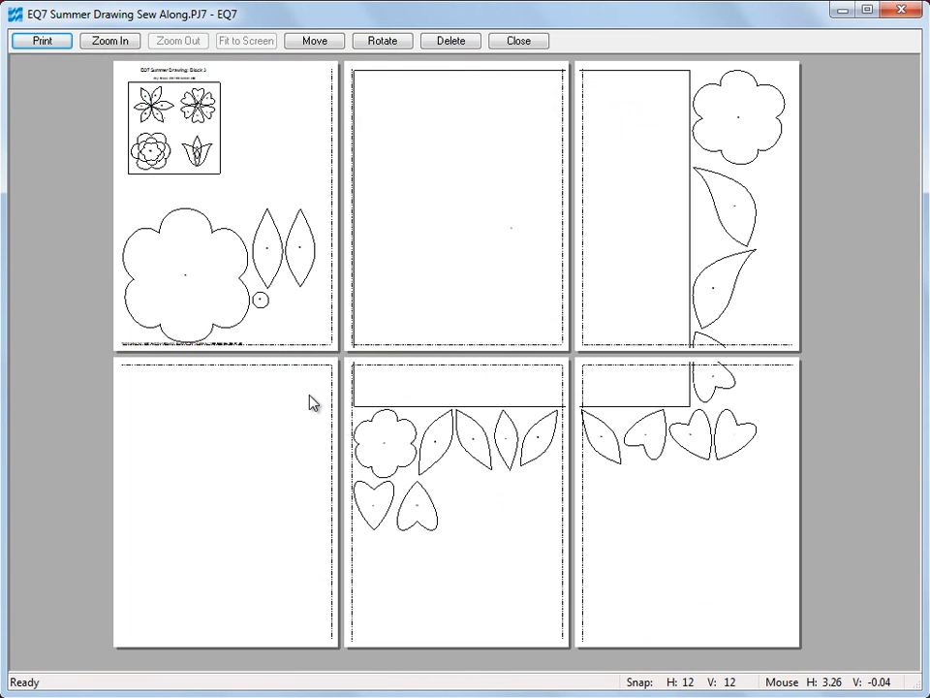
mouse_move(683, 446)
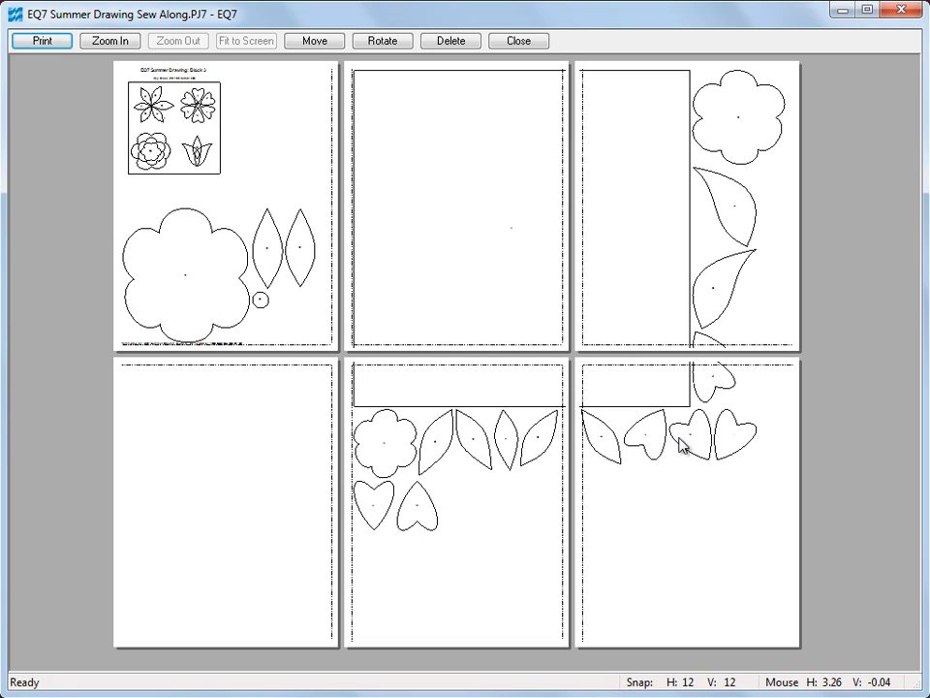
mouse_move(646, 393)
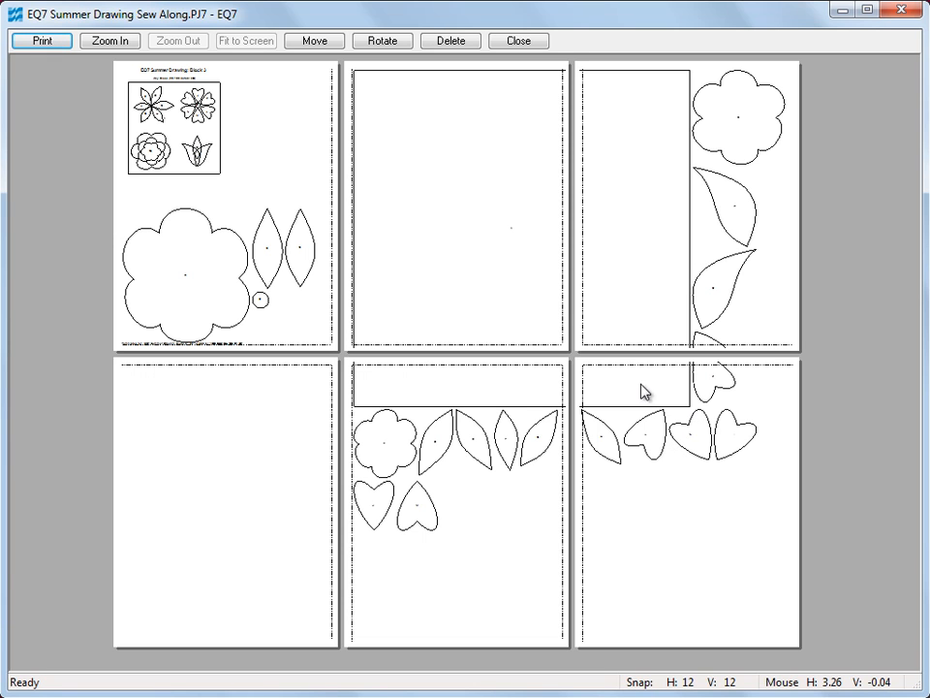
mouse_move(450, 41)
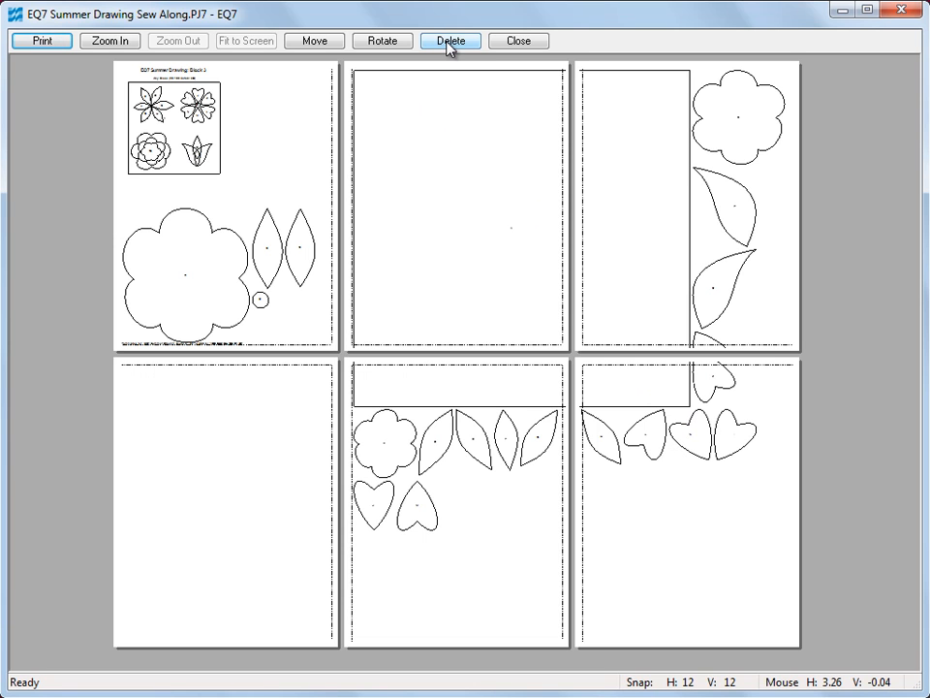
mouse_move(551, 202)
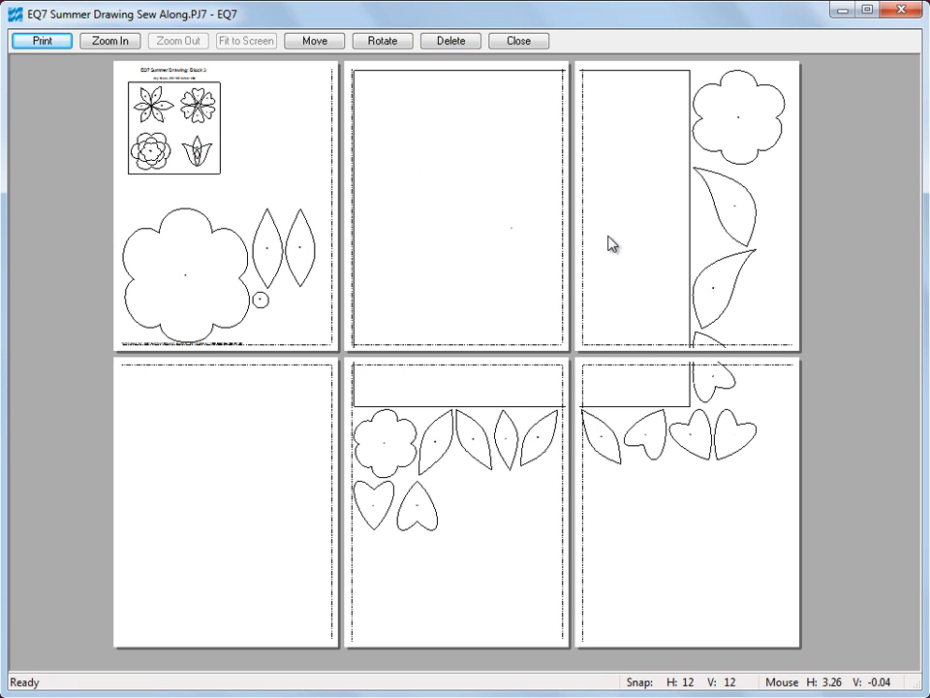
mouse_move(464, 104)
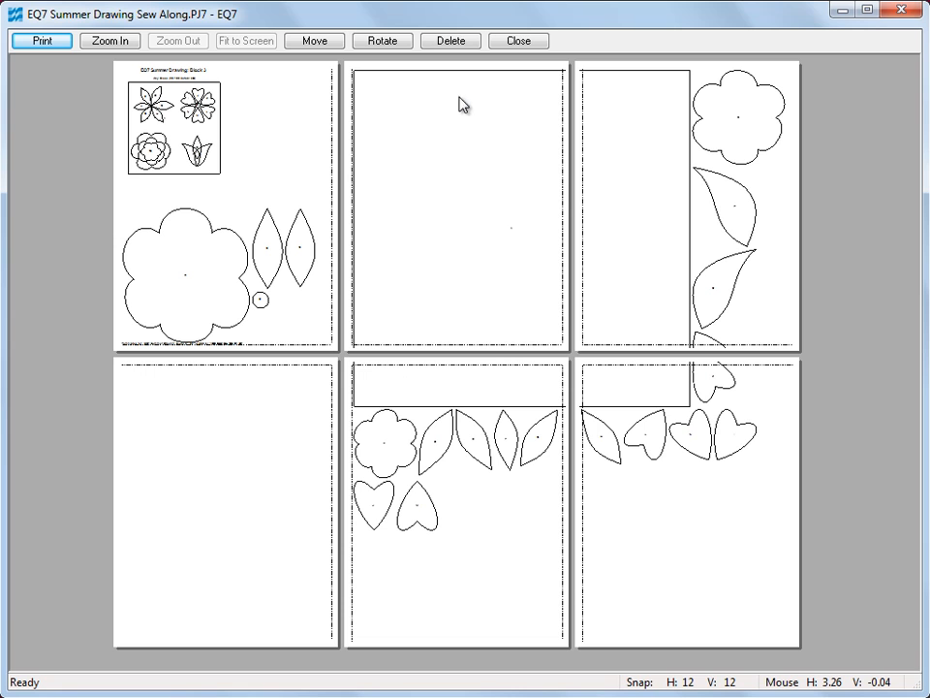
mouse_move(458, 89)
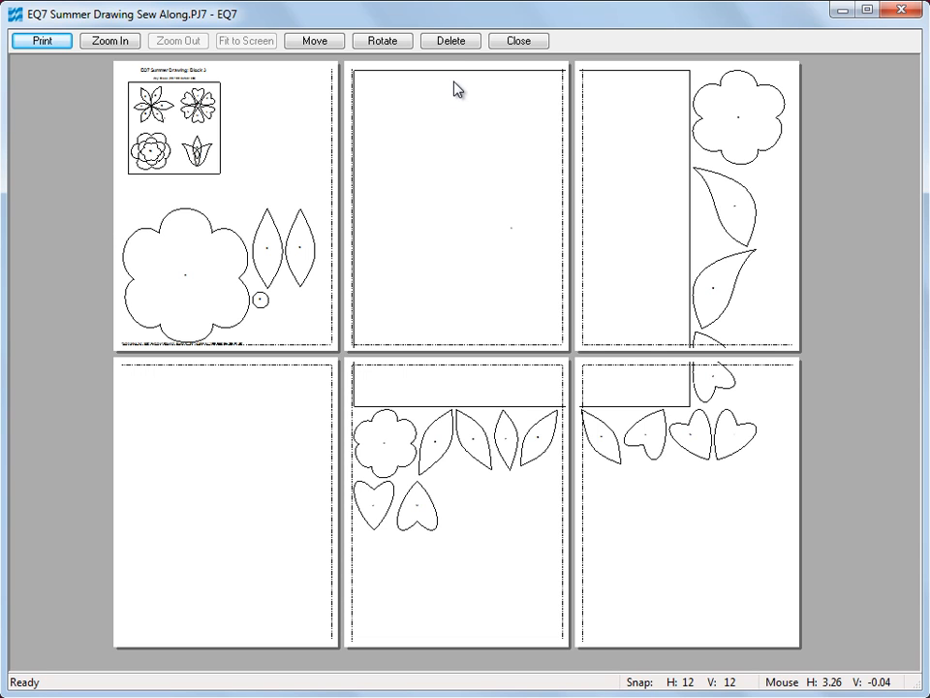
click(450, 40)
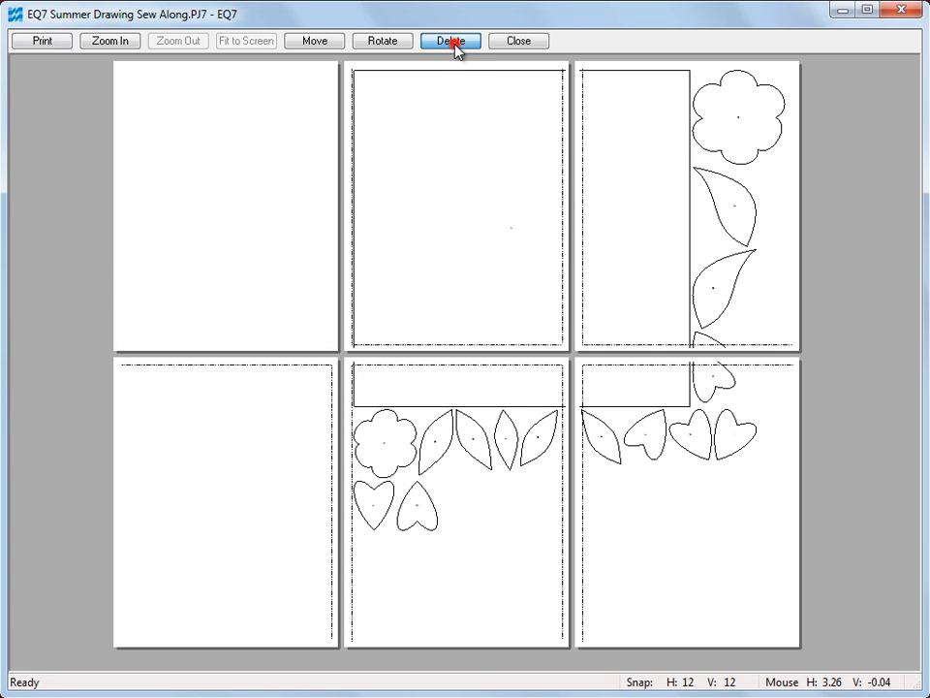
click(450, 41)
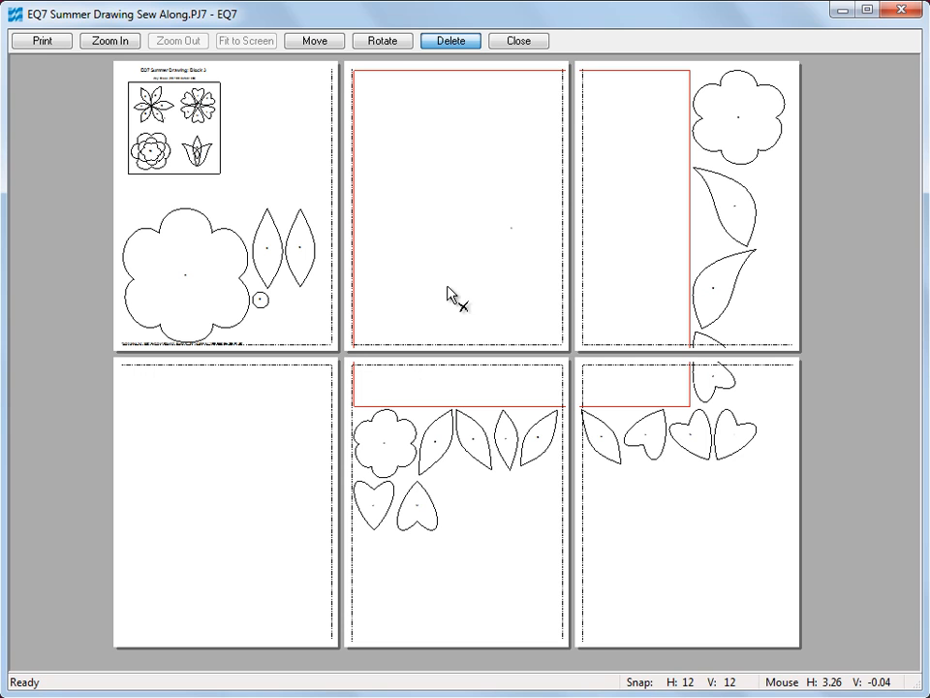
mouse_move(451, 276)
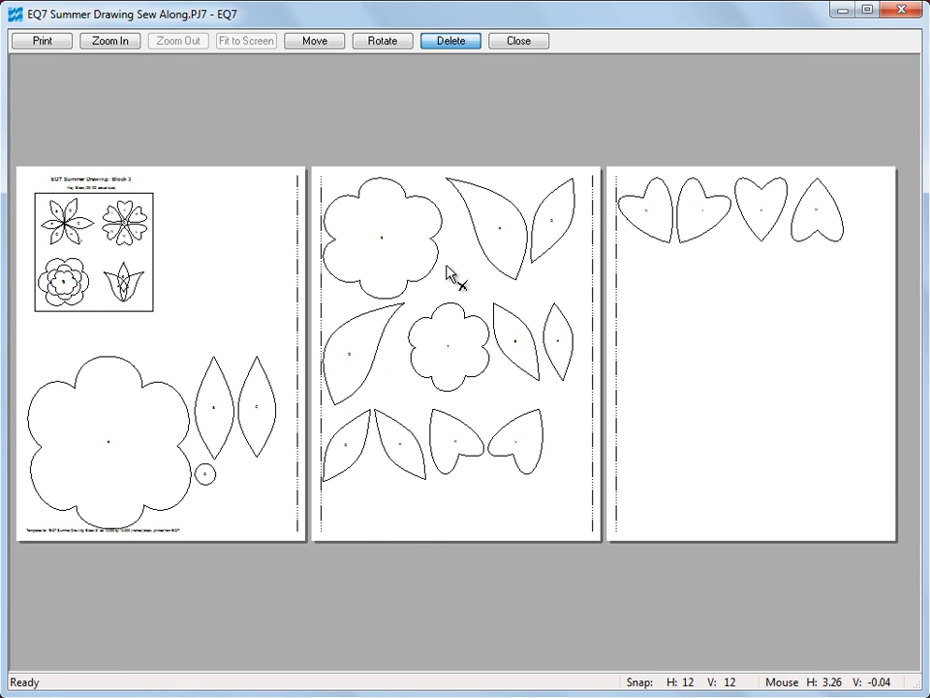
mouse_move(296, 63)
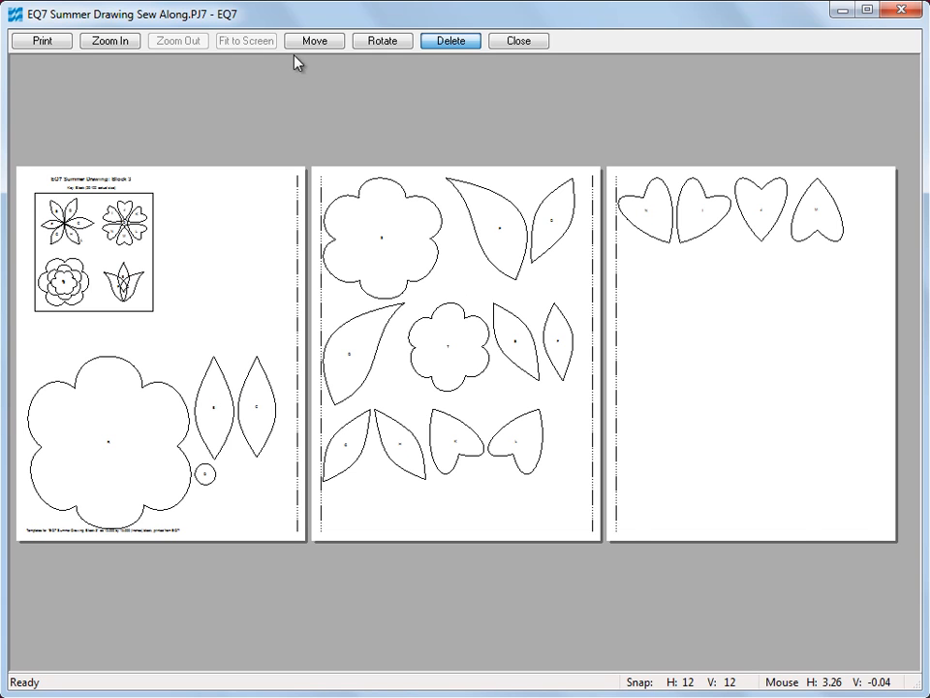
- Move the heart templates onto page one and close the template printing setup
click(314, 41)
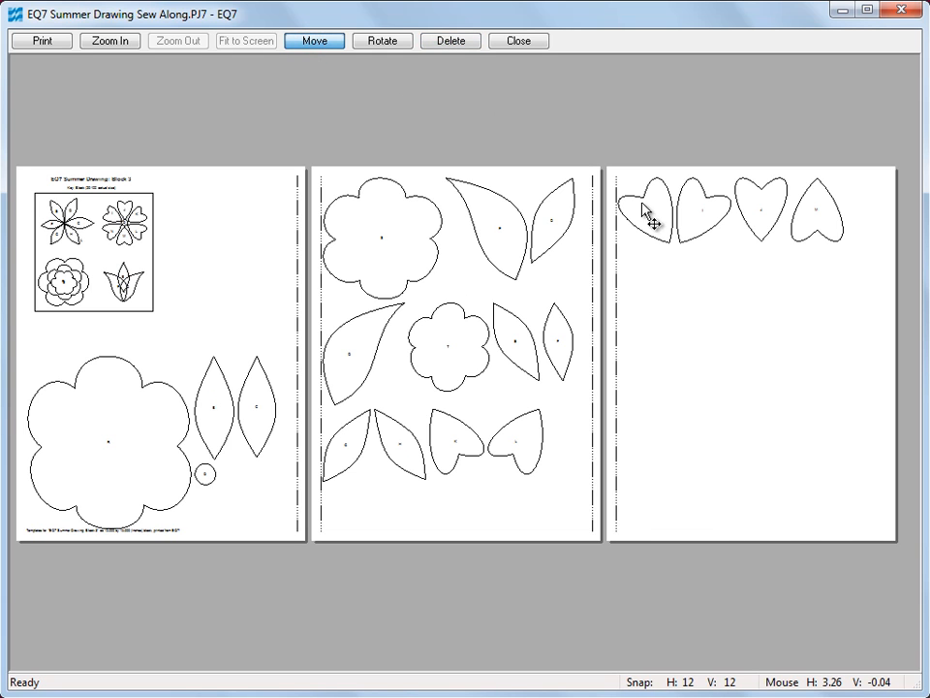
drag(649, 213, 193, 218)
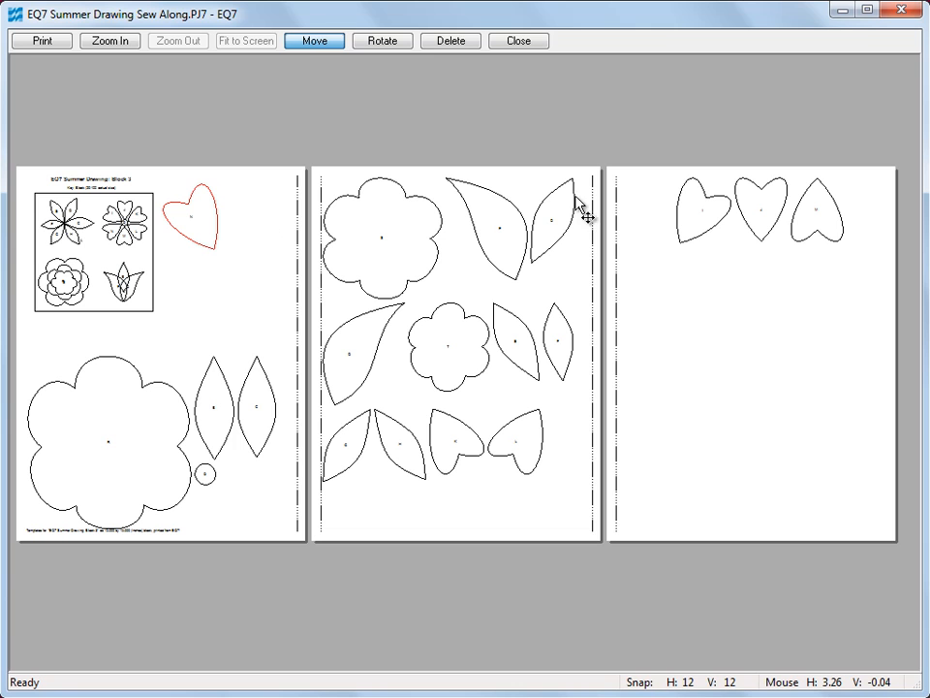
mouse_move(690, 213)
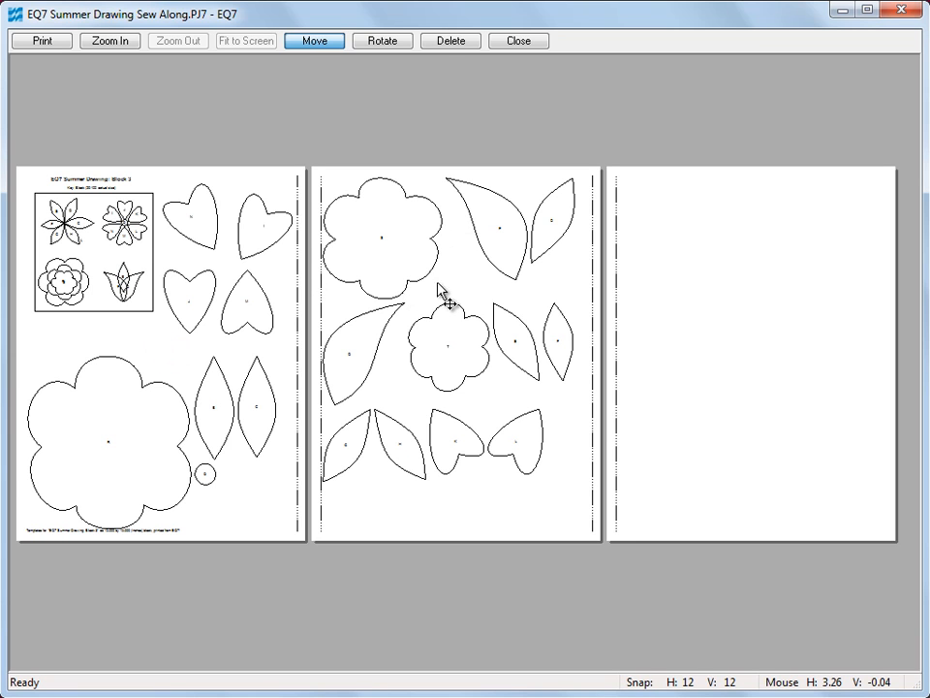
mouse_move(711, 365)
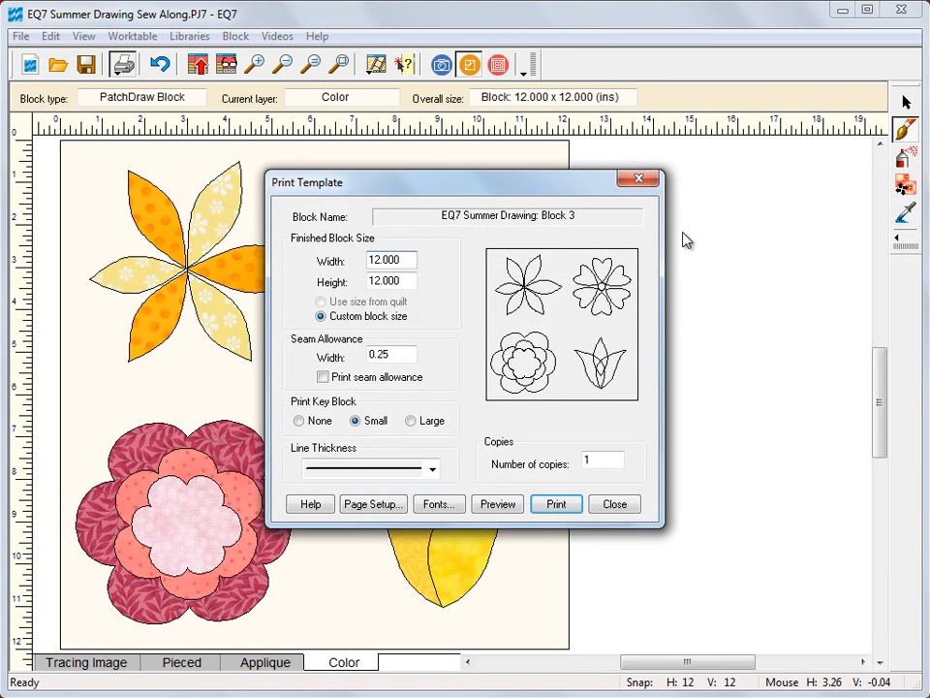
click(613, 504)
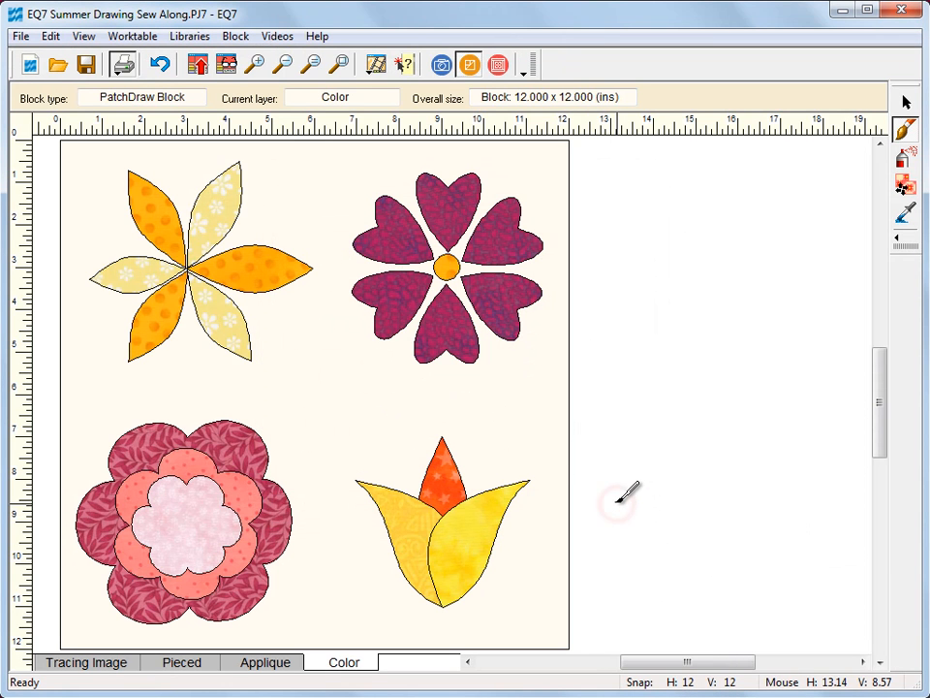